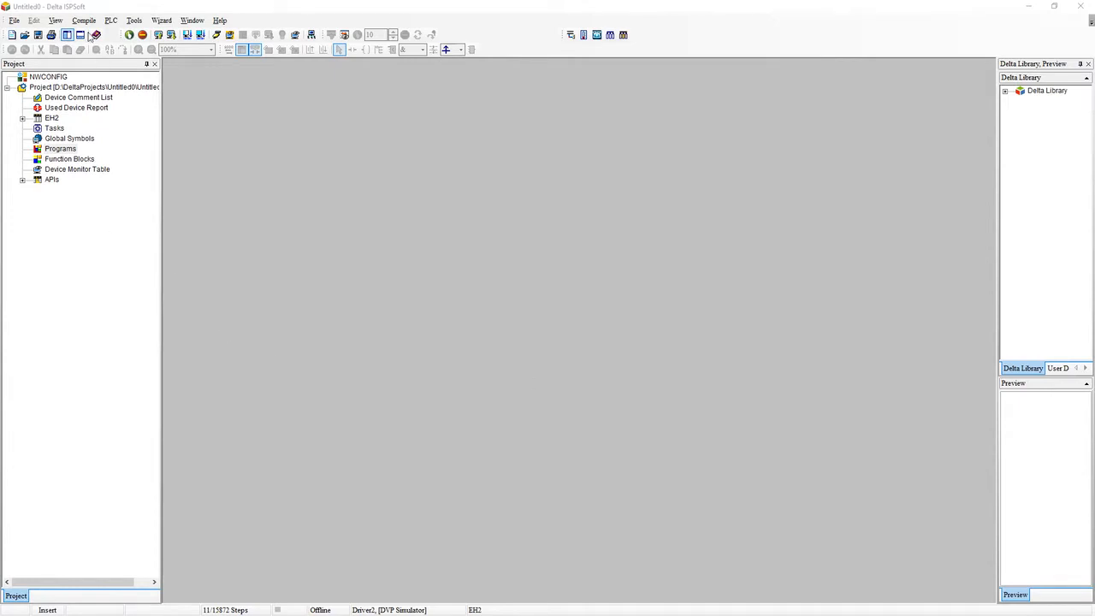
Bring up the context options for the Programs category in the project tree.
{"action": "left_click", "coordinate": [59, 148]}
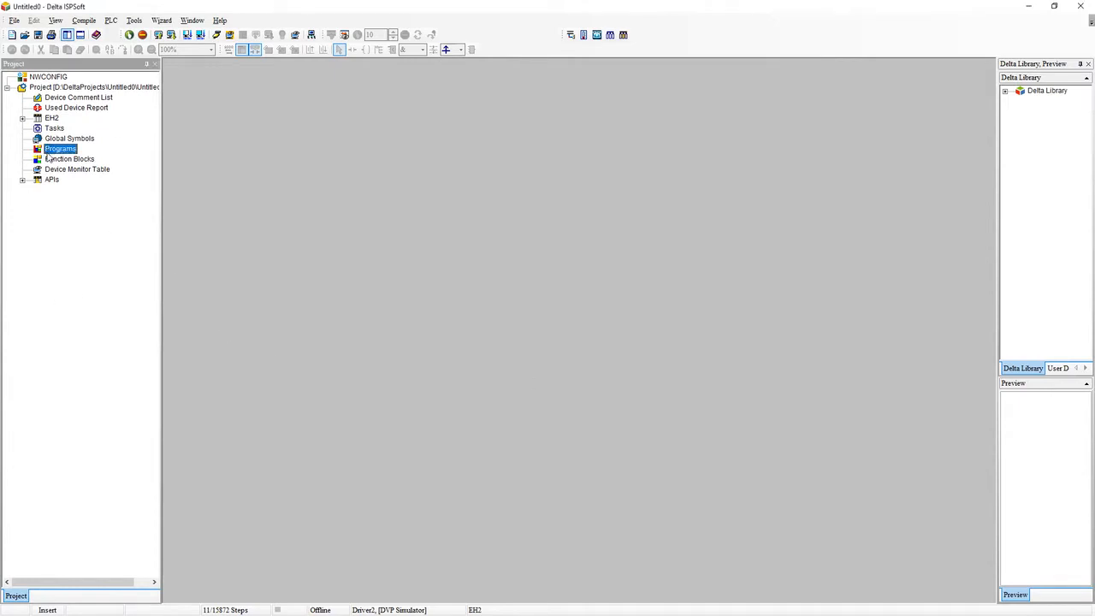
{"action": "right_click", "coordinate": [60, 149]}
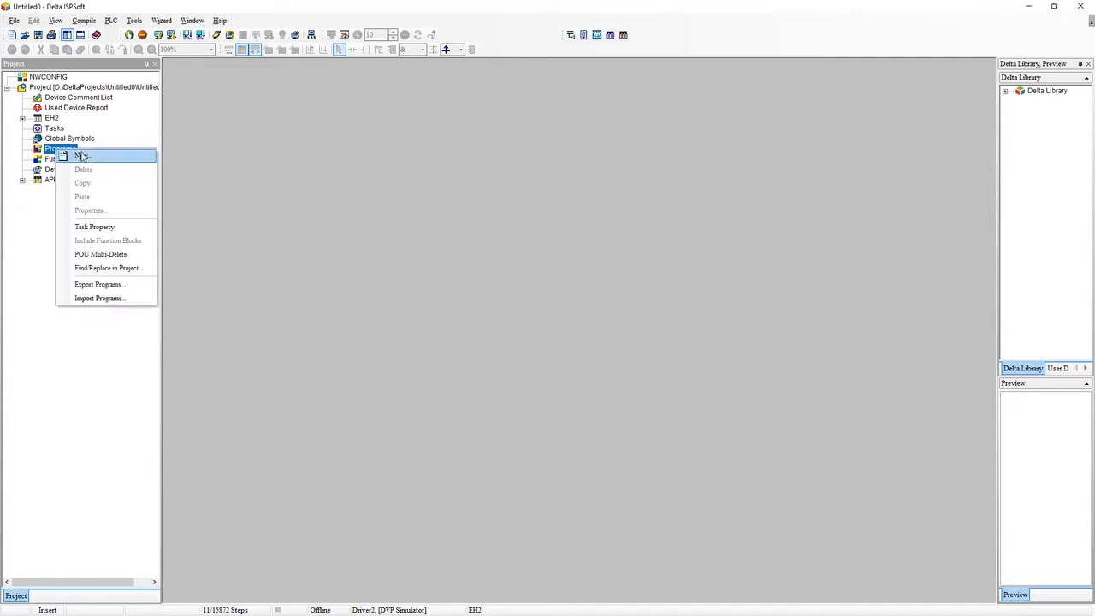
Start creating a new program via New..., reaching the Create Program dialog.
{"action": "left_click", "coordinate": [84, 156]}
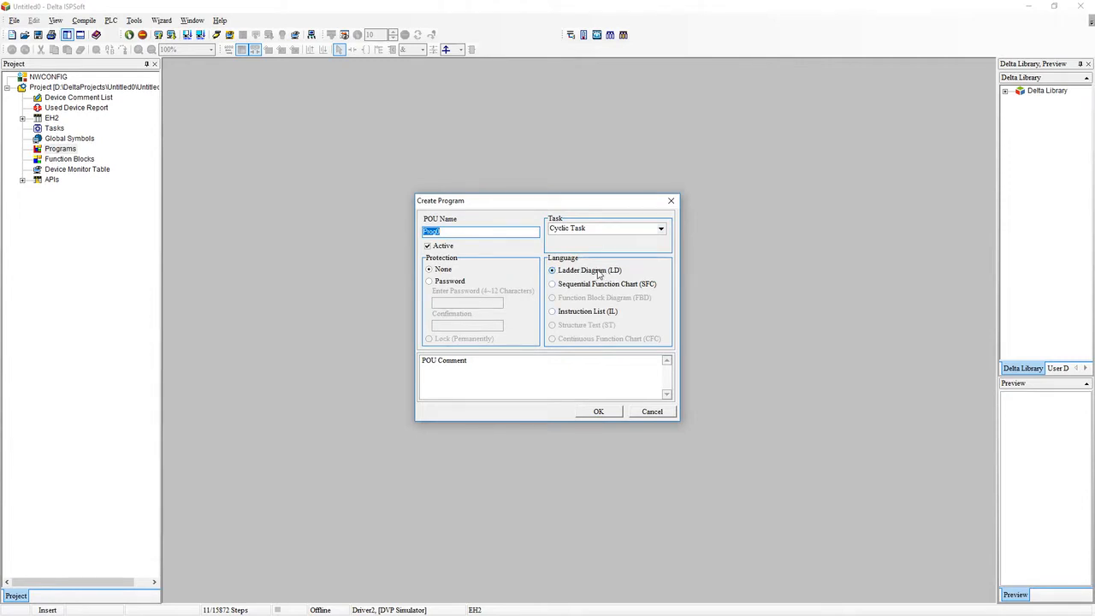
{"action": "mouse_move", "coordinate": [534, 255]}
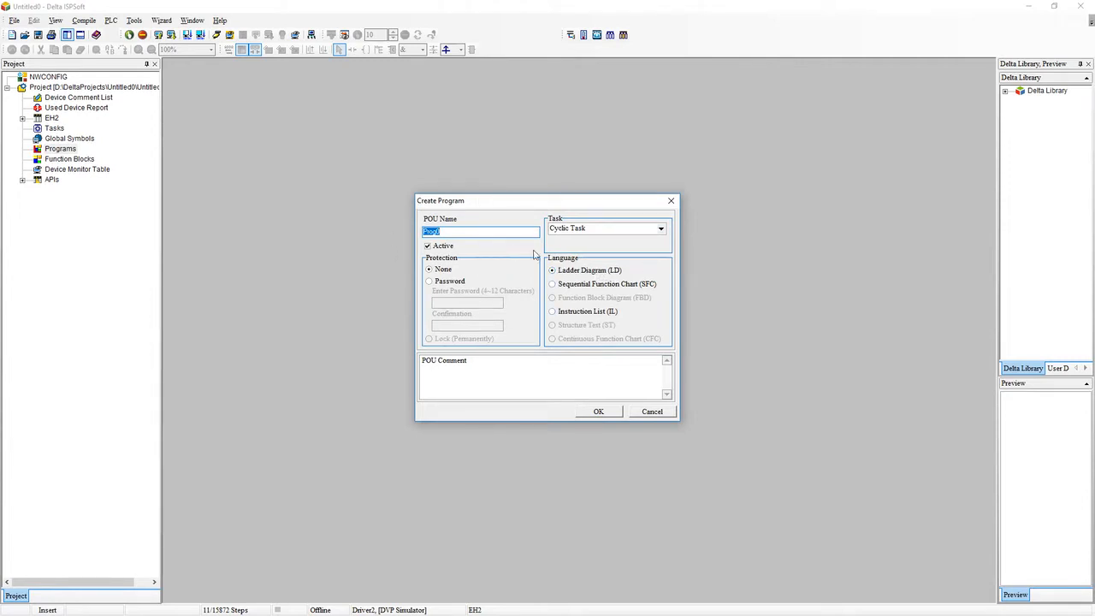
{"action": "mouse_move", "coordinate": [428, 217]}
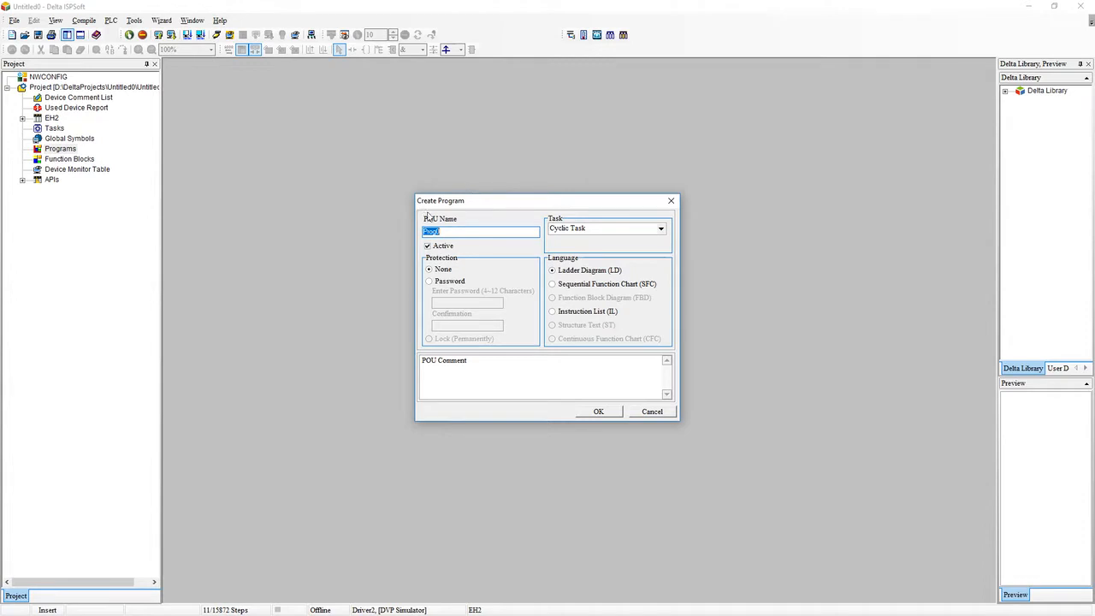
{"action": "mouse_move", "coordinate": [493, 196]}
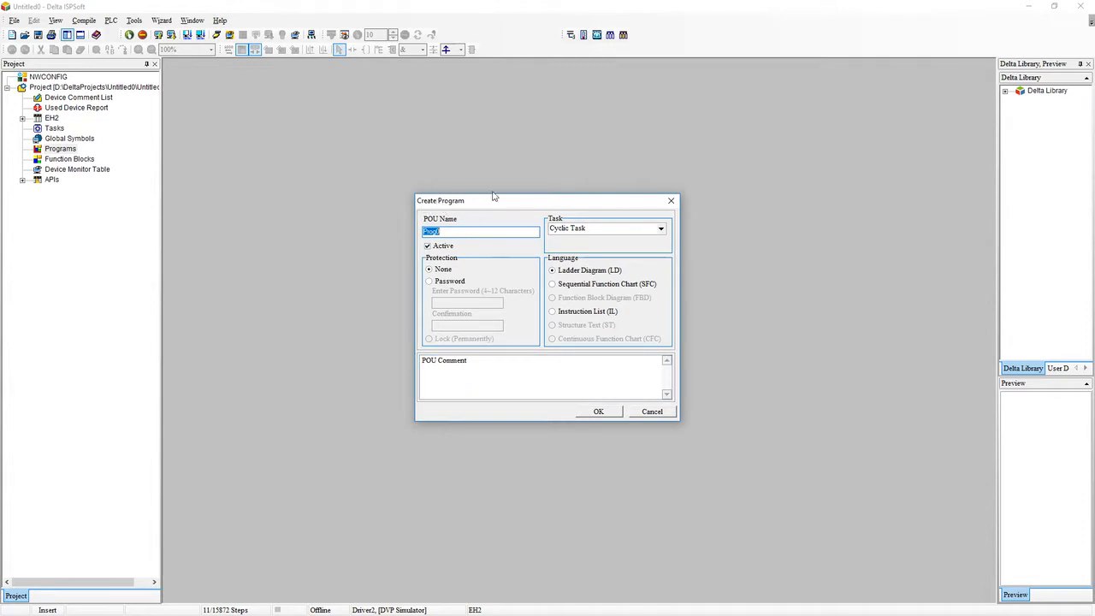
{"action": "mouse_move", "coordinate": [520, 473]}
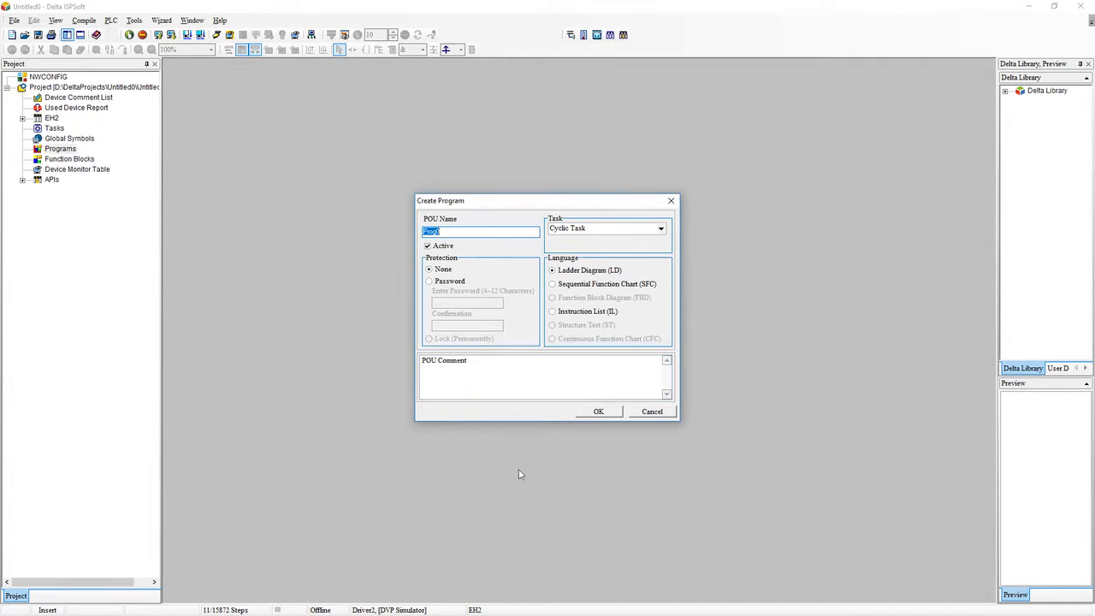
{"action": "mouse_move", "coordinate": [598, 413]}
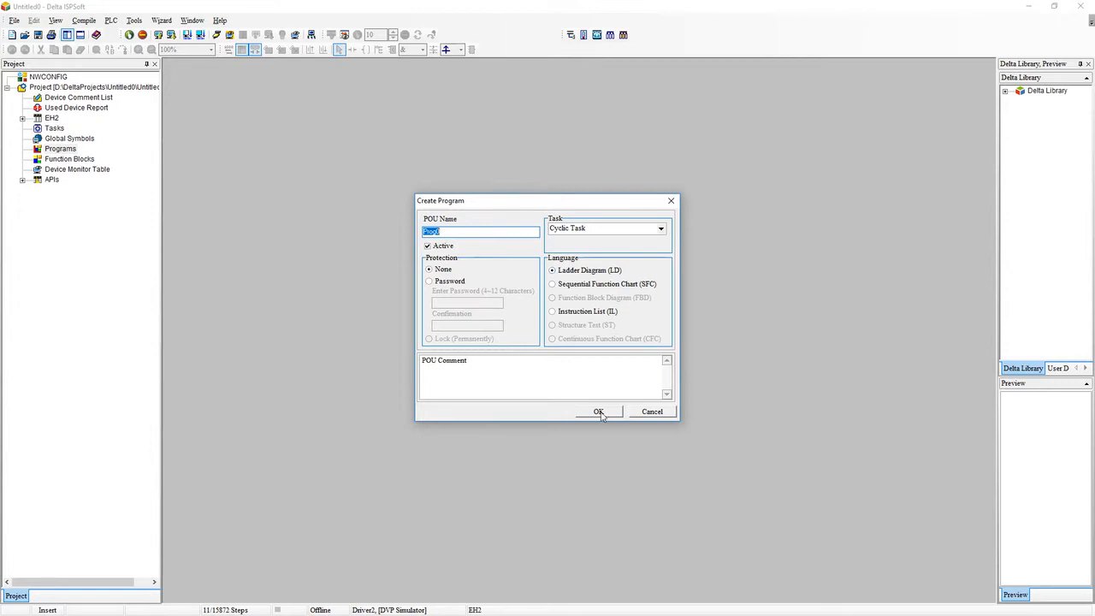
Create the Prog0 ladder program and maximize its editor to fill the workspace.
{"action": "left_click", "coordinate": [599, 411]}
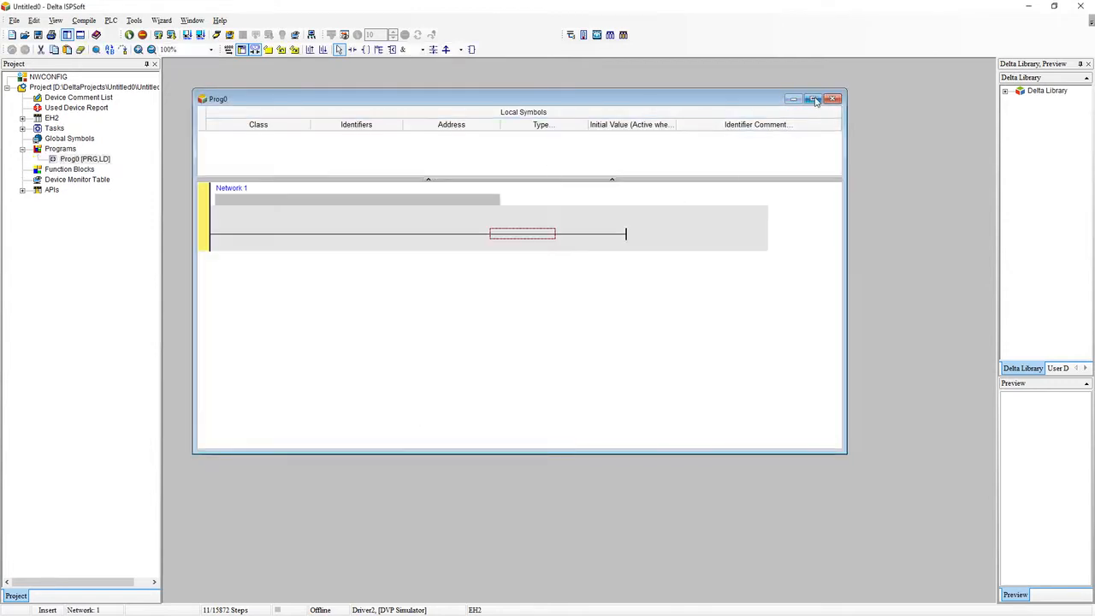
{"action": "left_click", "coordinate": [814, 98]}
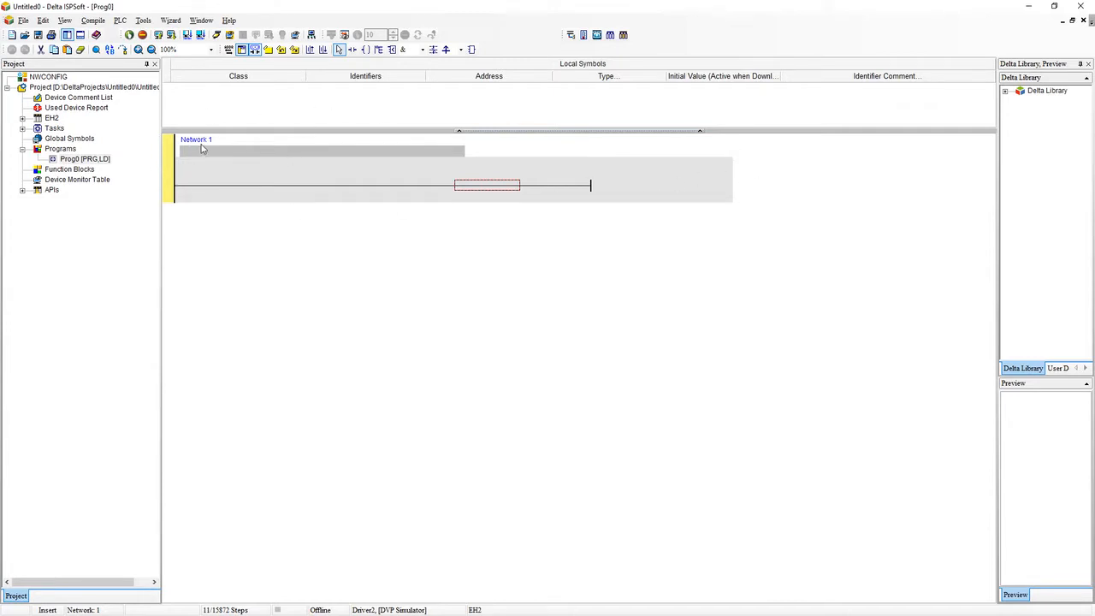
{"action": "mouse_move", "coordinate": [299, 169]}
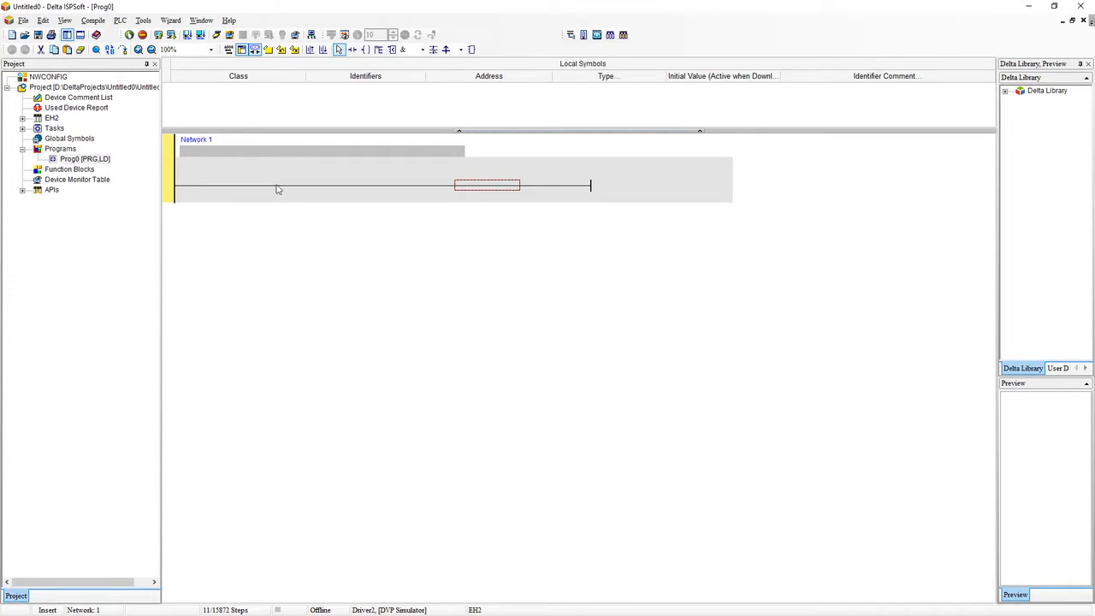
{"action": "mouse_move", "coordinate": [331, 301]}
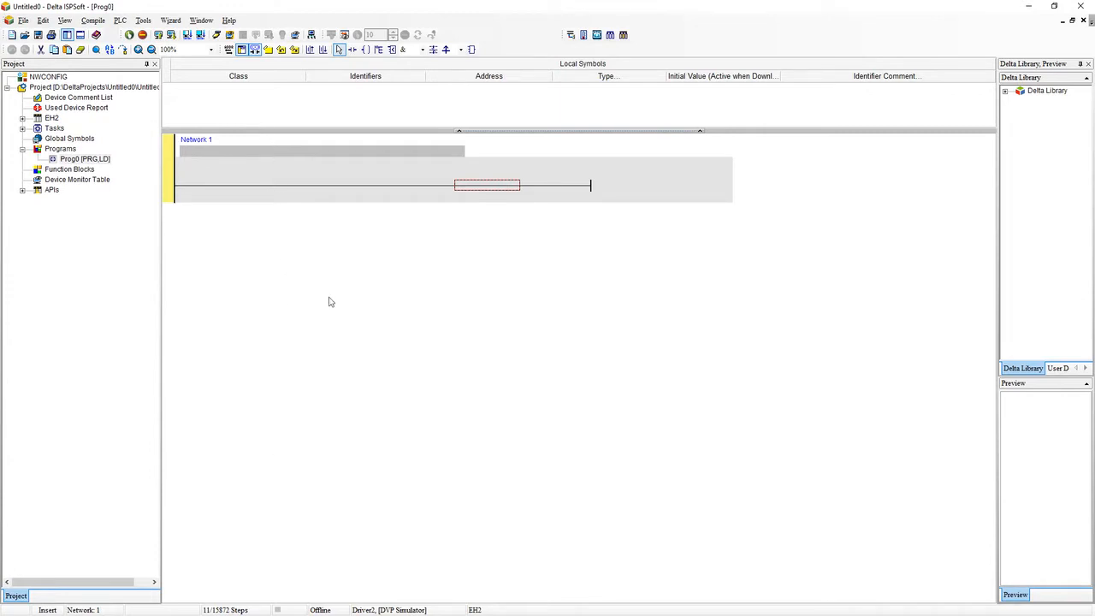
{"action": "mouse_move", "coordinate": [171, 228]}
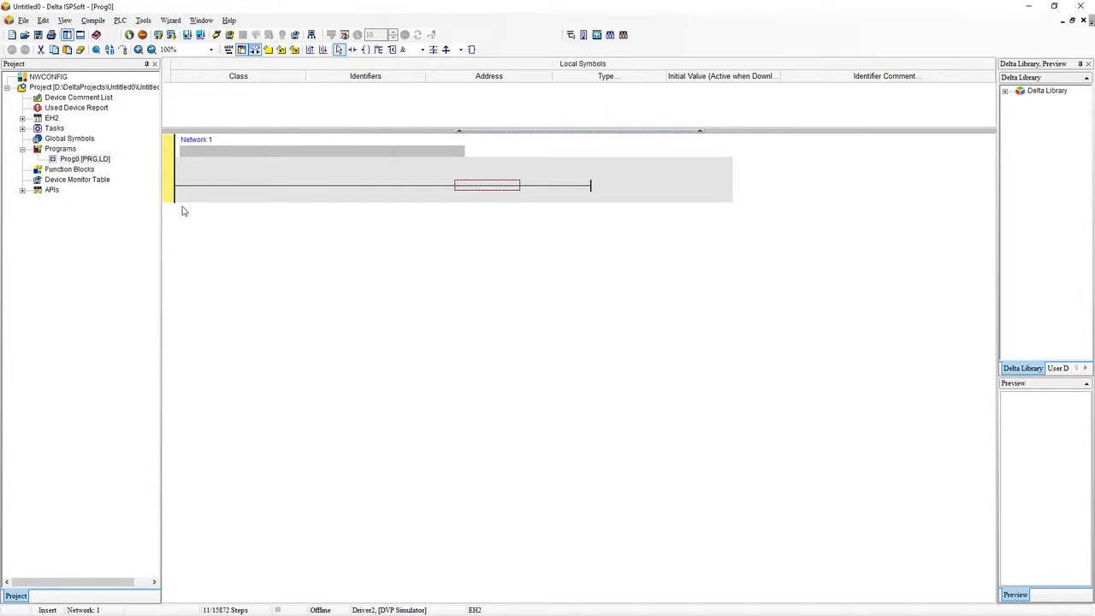
{"action": "mouse_move", "coordinate": [242, 224]}
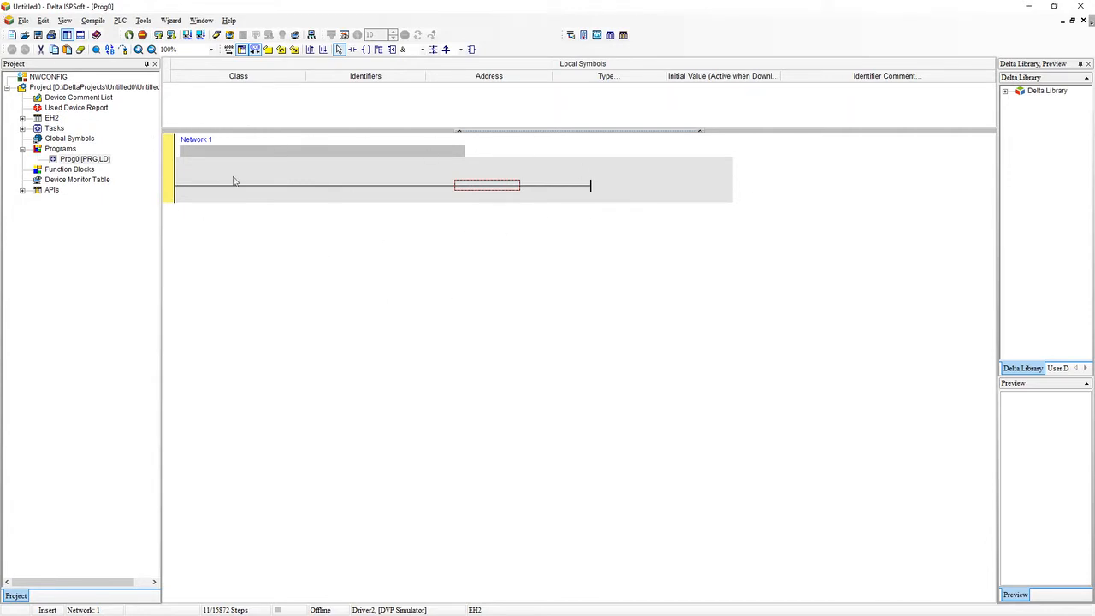
{"action": "mouse_move", "coordinate": [733, 175]}
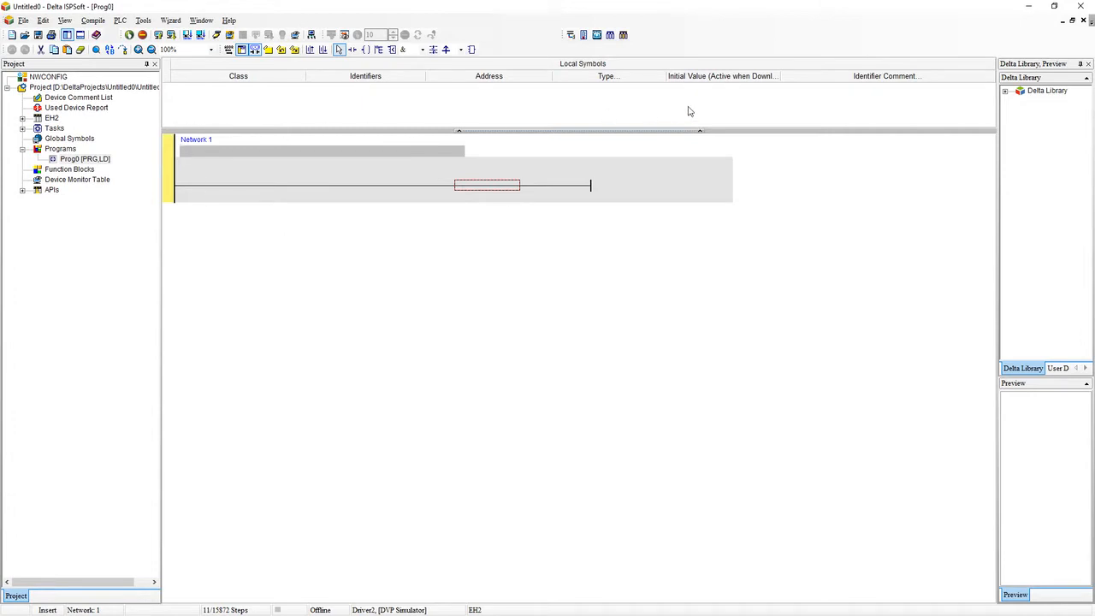
{"action": "mouse_move", "coordinate": [694, 205]}
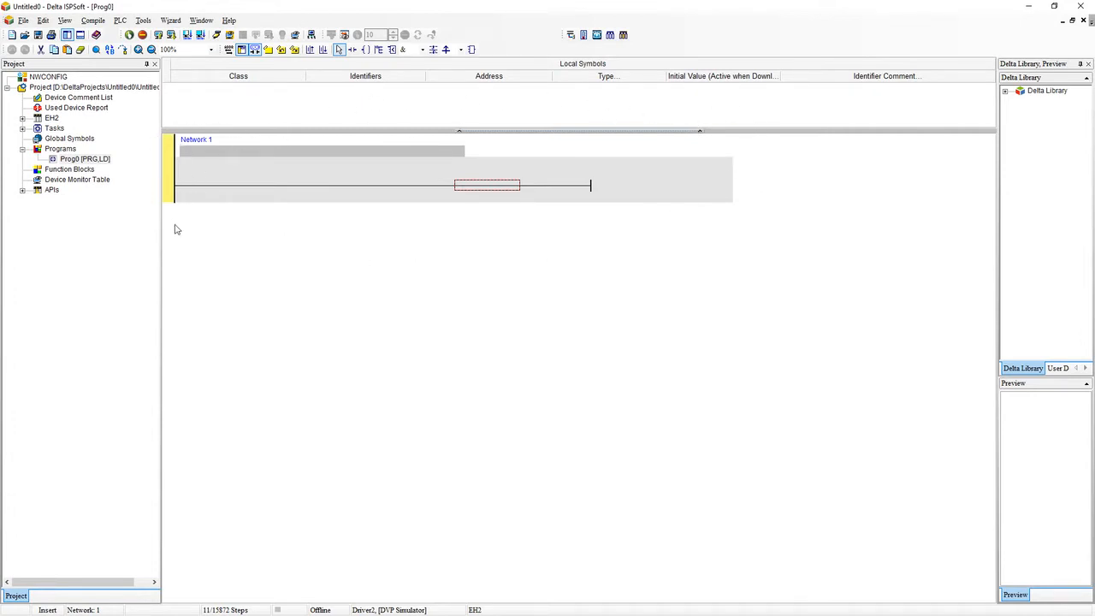
{"action": "mouse_move", "coordinate": [157, 135]}
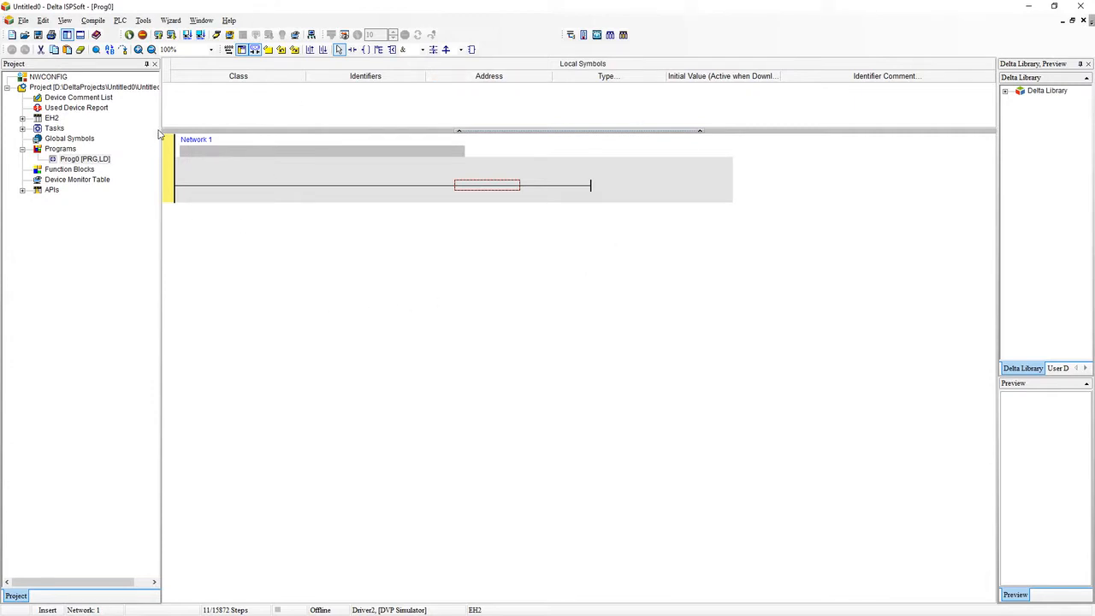
{"action": "mouse_move", "coordinate": [742, 143]}
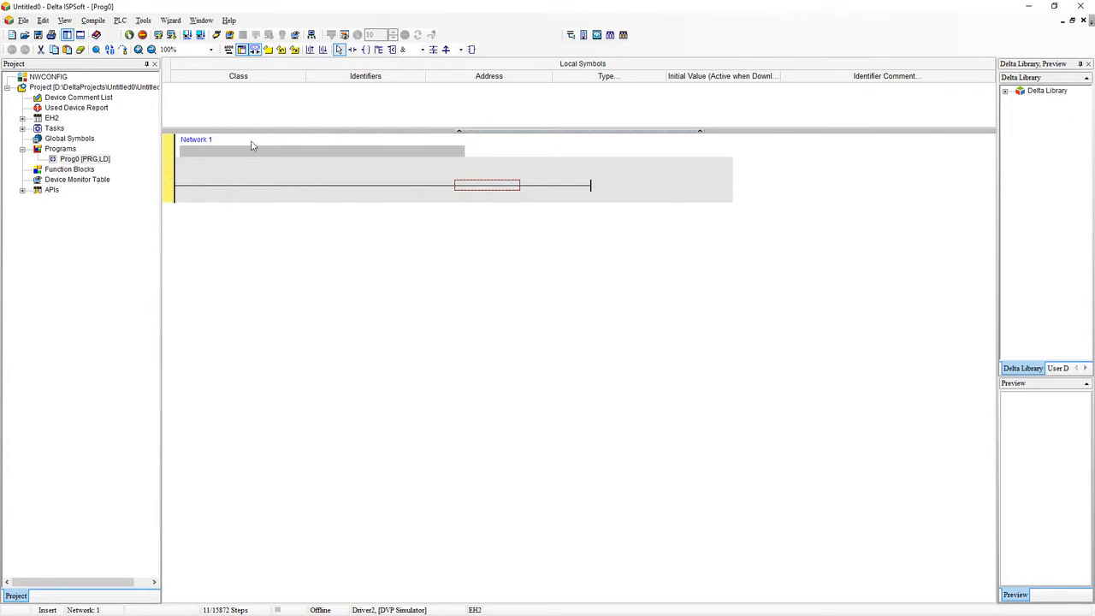
{"action": "mouse_move", "coordinate": [192, 145]}
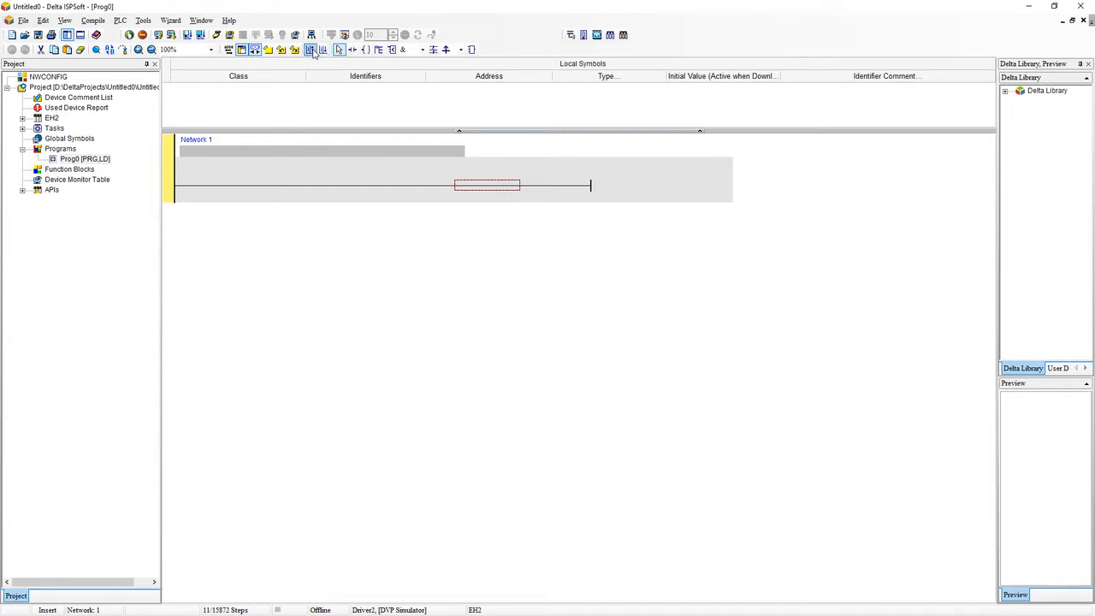
{"action": "mouse_move", "coordinate": [312, 49]}
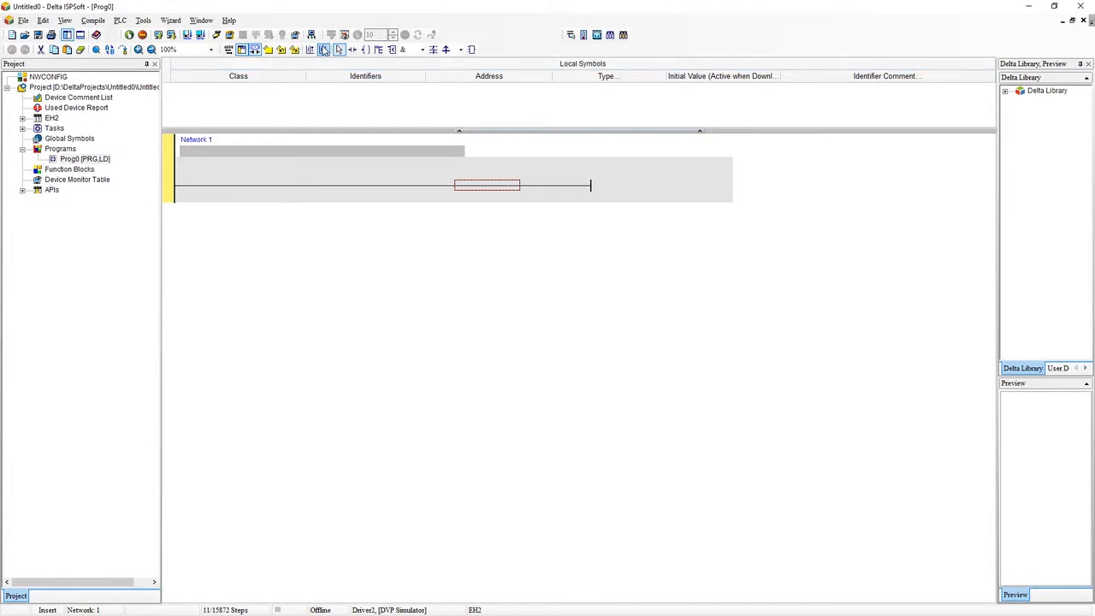
{"action": "mouse_move", "coordinate": [320, 49]}
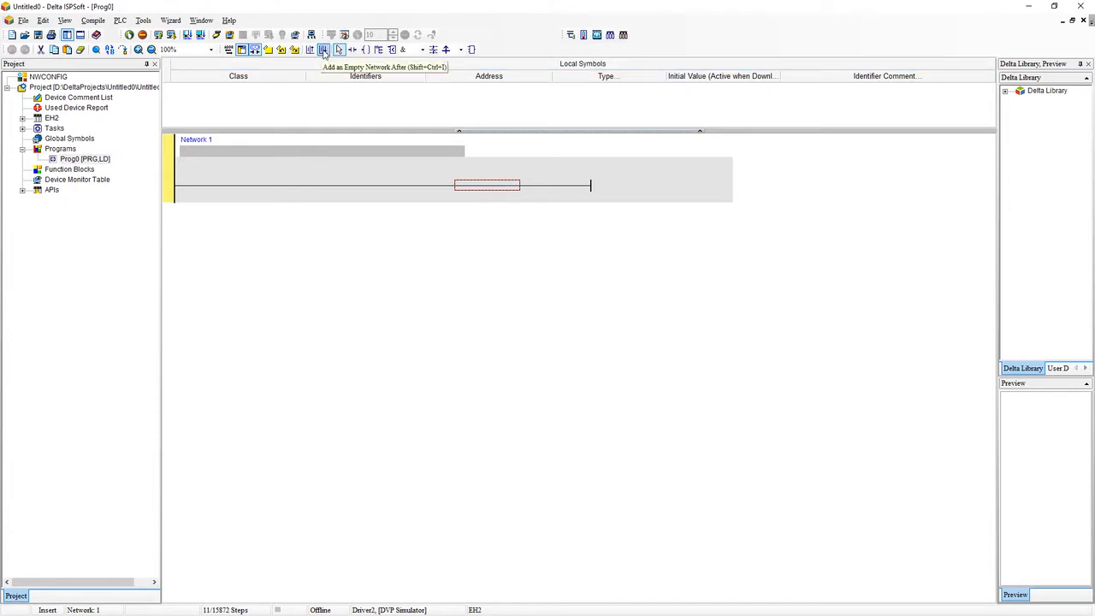
Add an empty Network 2 after Network 1 and select Network 1's rung for the first instruction.
{"action": "left_click", "coordinate": [316, 49]}
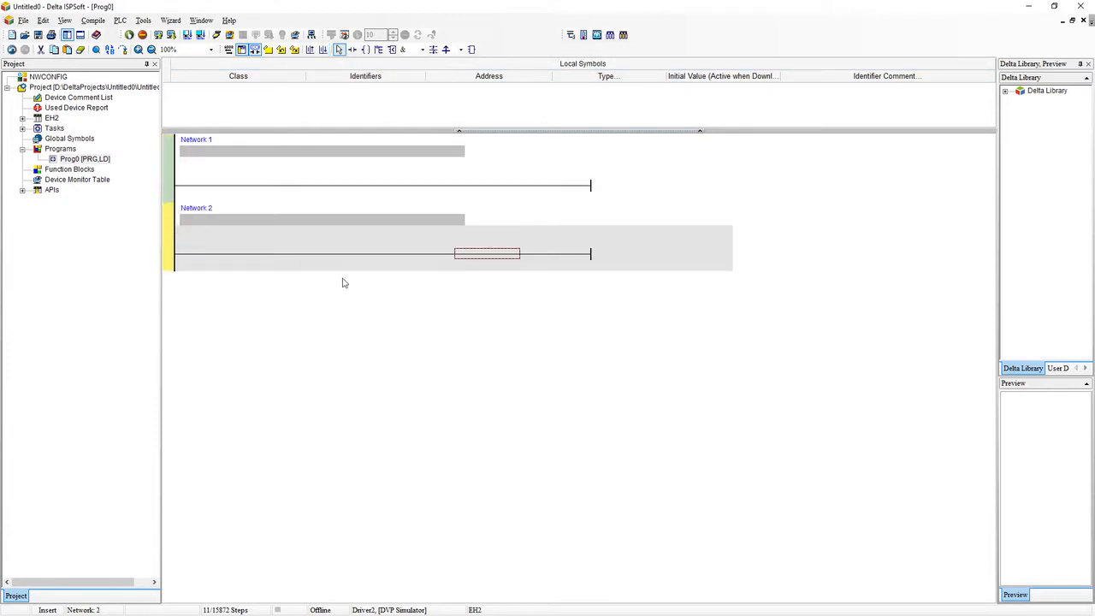
{"action": "mouse_move", "coordinate": [238, 377]}
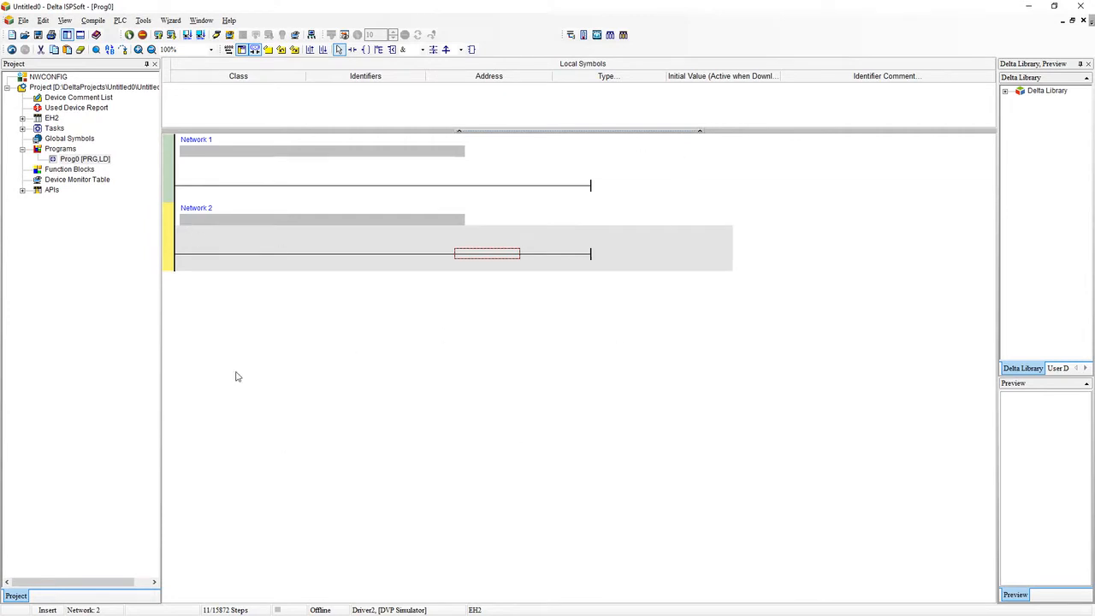
{"action": "mouse_move", "coordinate": [325, 122]}
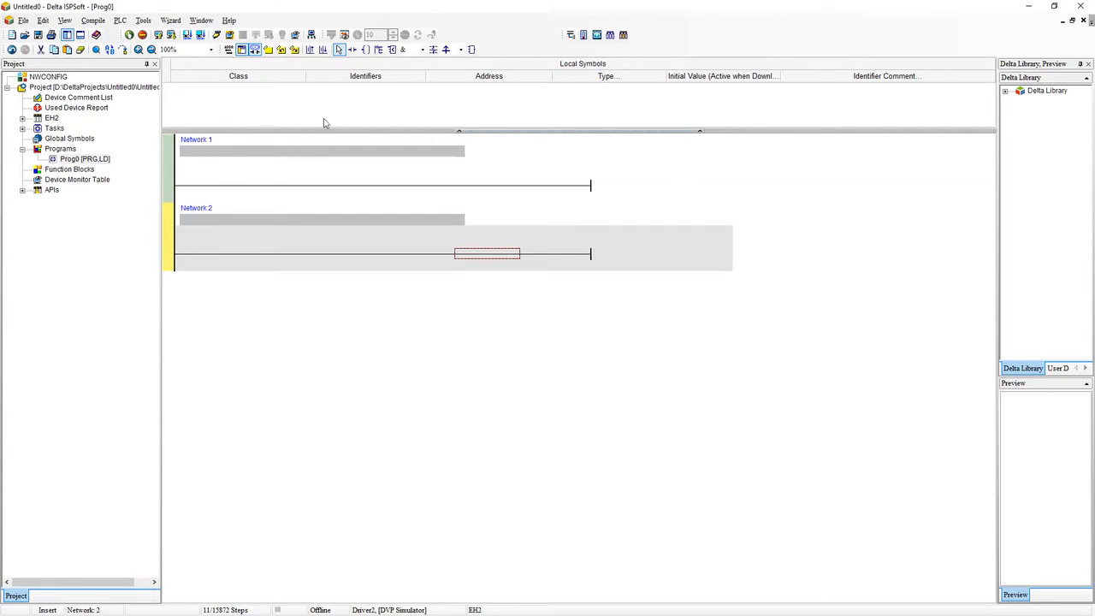
{"action": "left_click", "coordinate": [487, 186]}
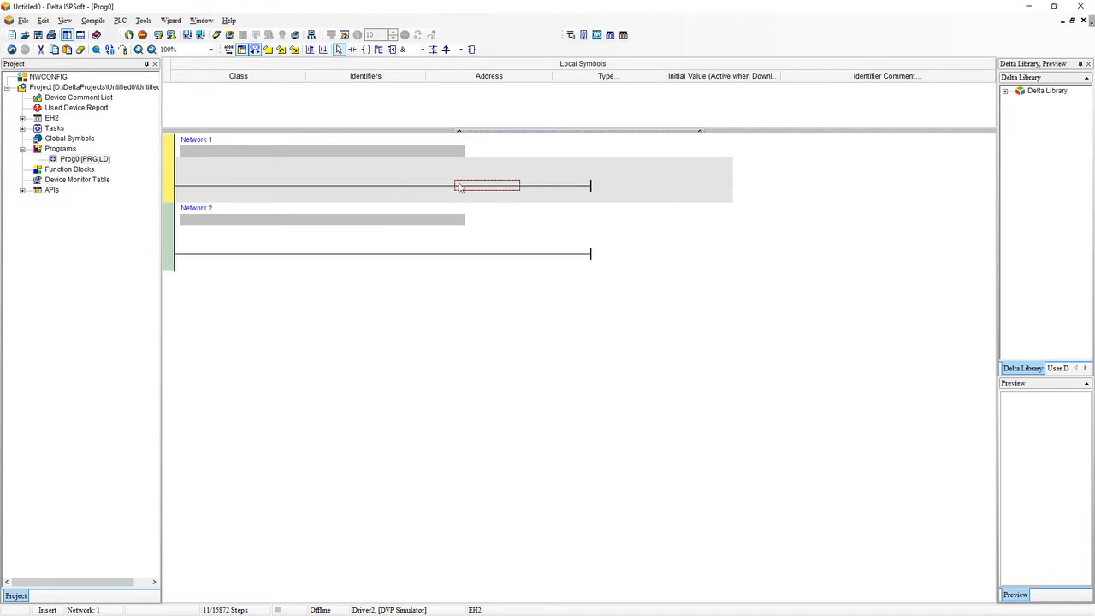
{"action": "mouse_move", "coordinate": [388, 185]}
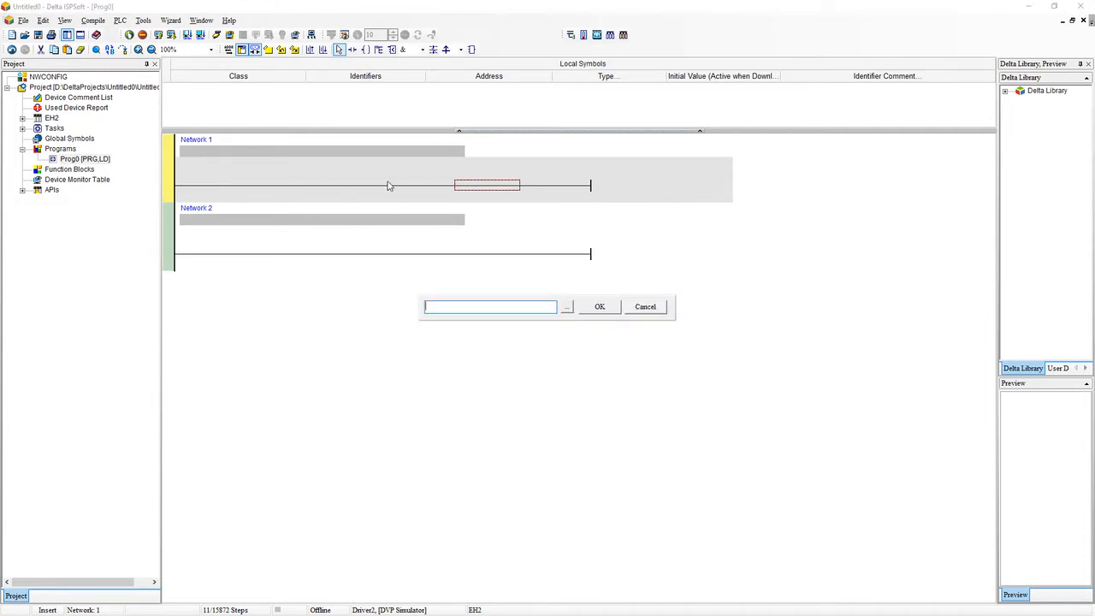
Enter contact LD M0 and output coil M1 on Network 1.
{"action": "type", "text": "LD M0"}
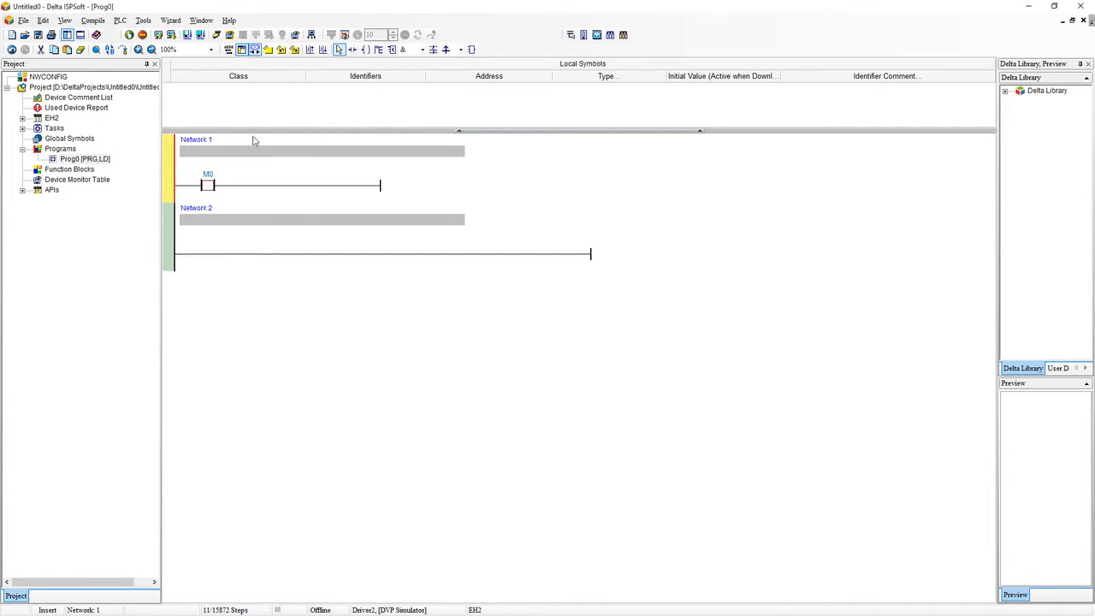
{"action": "mouse_move", "coordinate": [207, 185]}
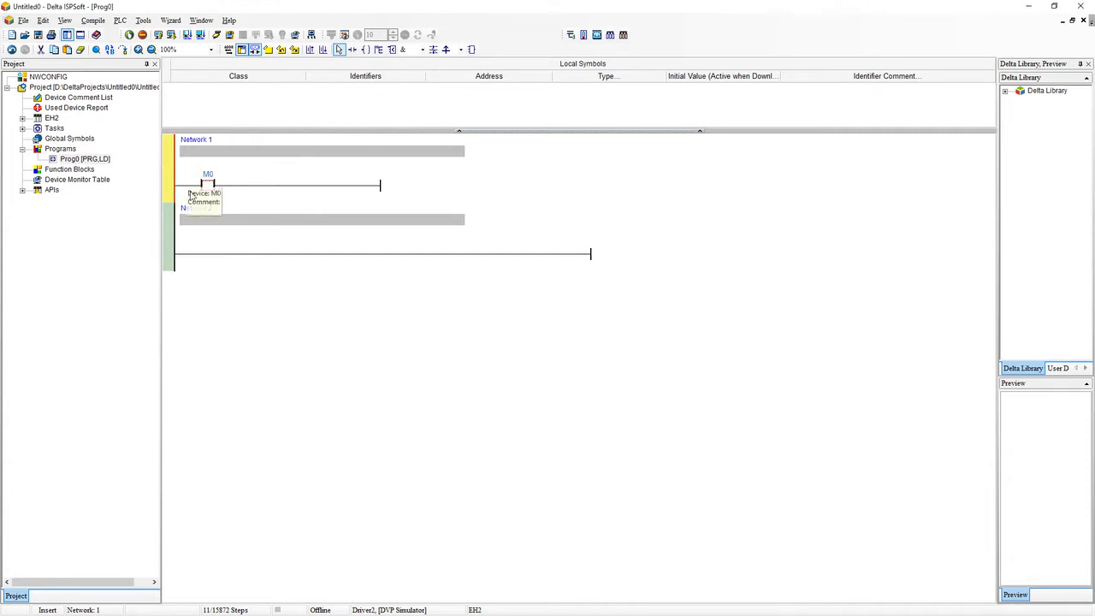
{"action": "mouse_move", "coordinate": [298, 167]}
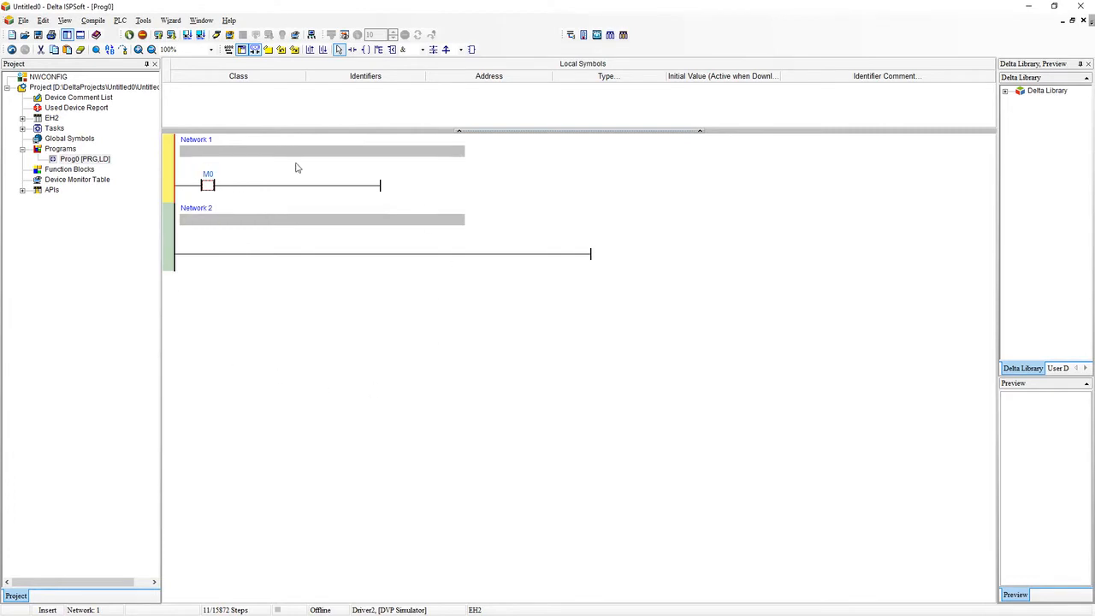
{"action": "mouse_move", "coordinate": [213, 202]}
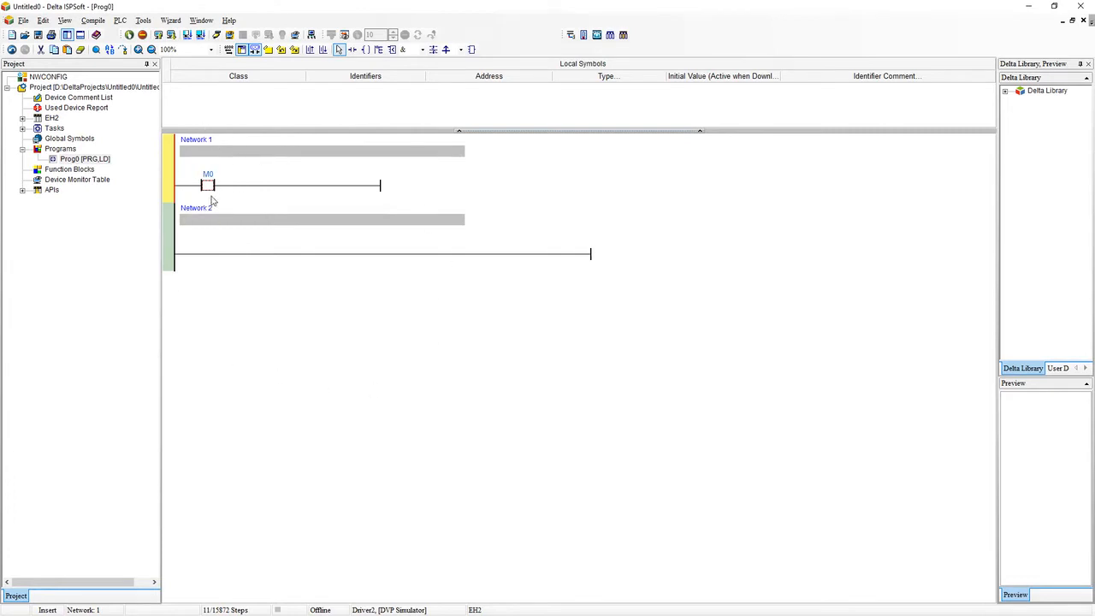
{"action": "mouse_move", "coordinate": [220, 293]}
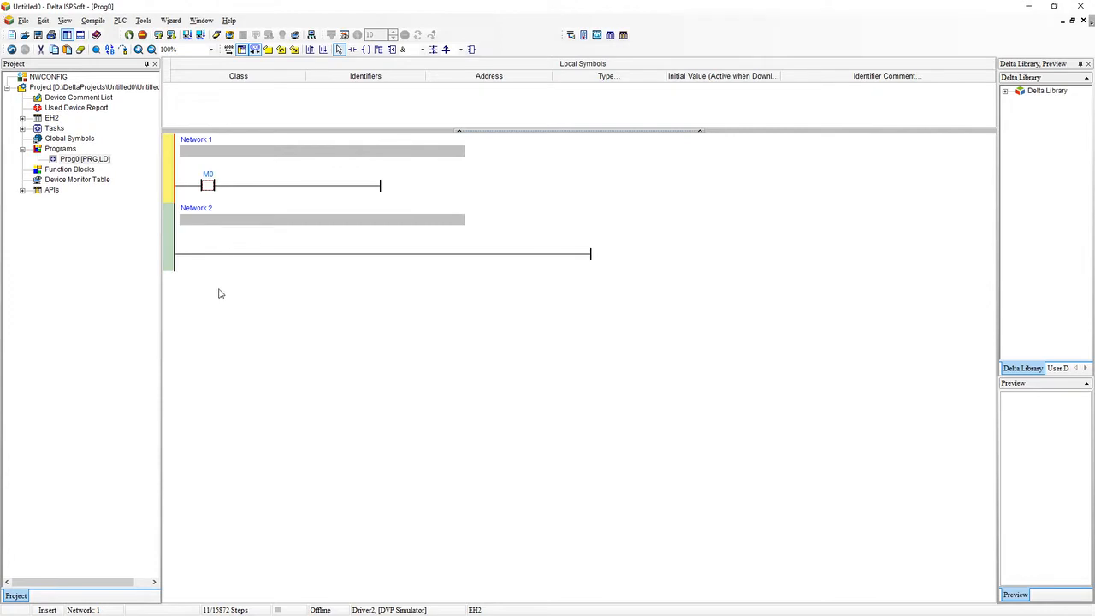
{"action": "mouse_move", "coordinate": [366, 330]}
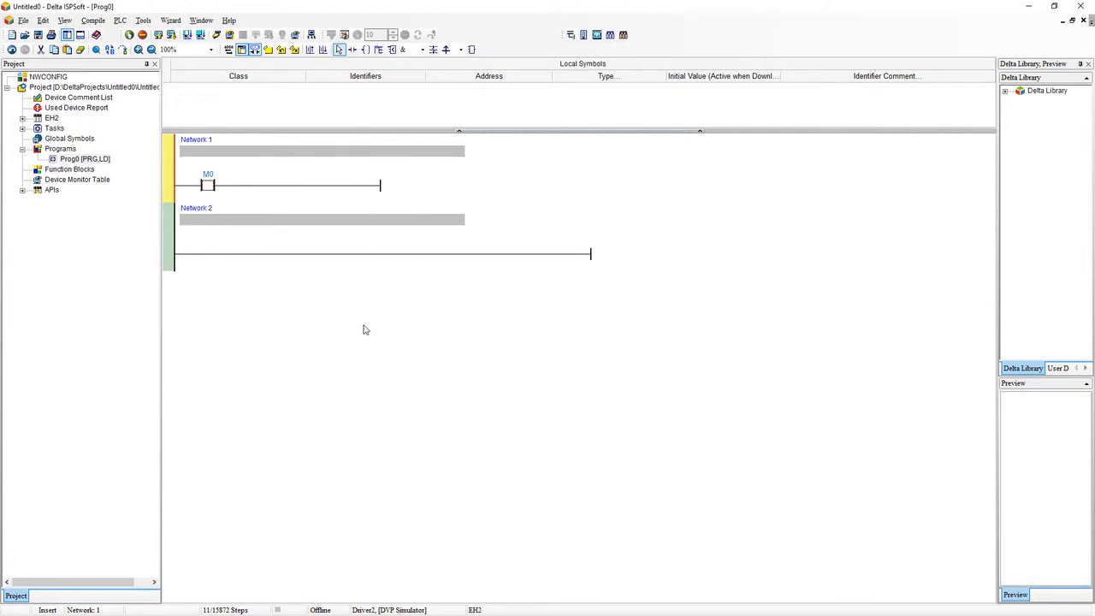
{"action": "mouse_move", "coordinate": [291, 188]}
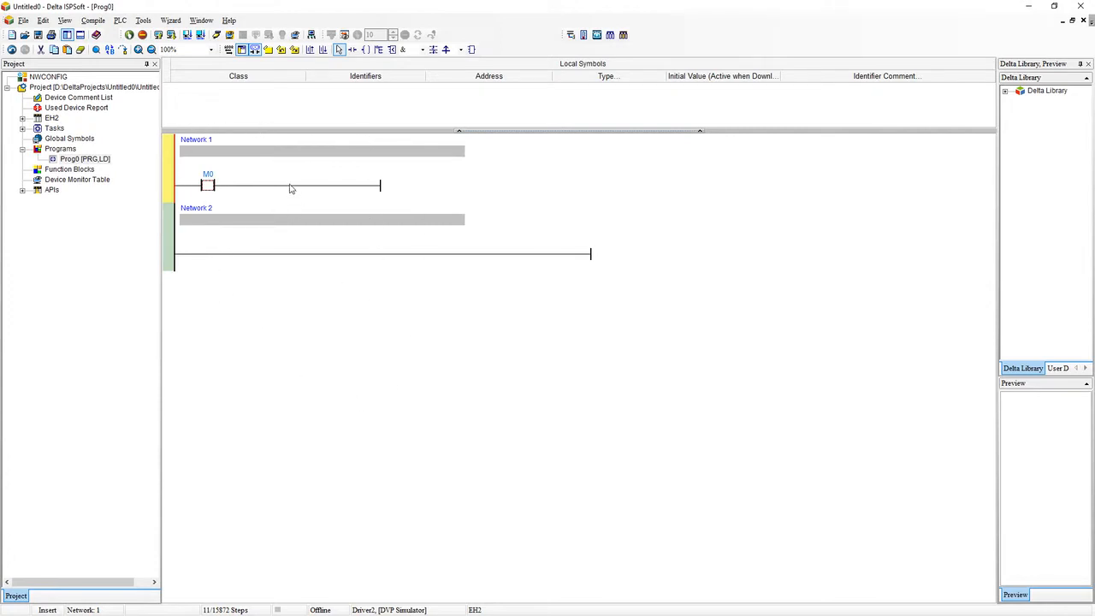
{"action": "left_click", "coordinate": [291, 185]}
{"action": "type", "text": "M1"}
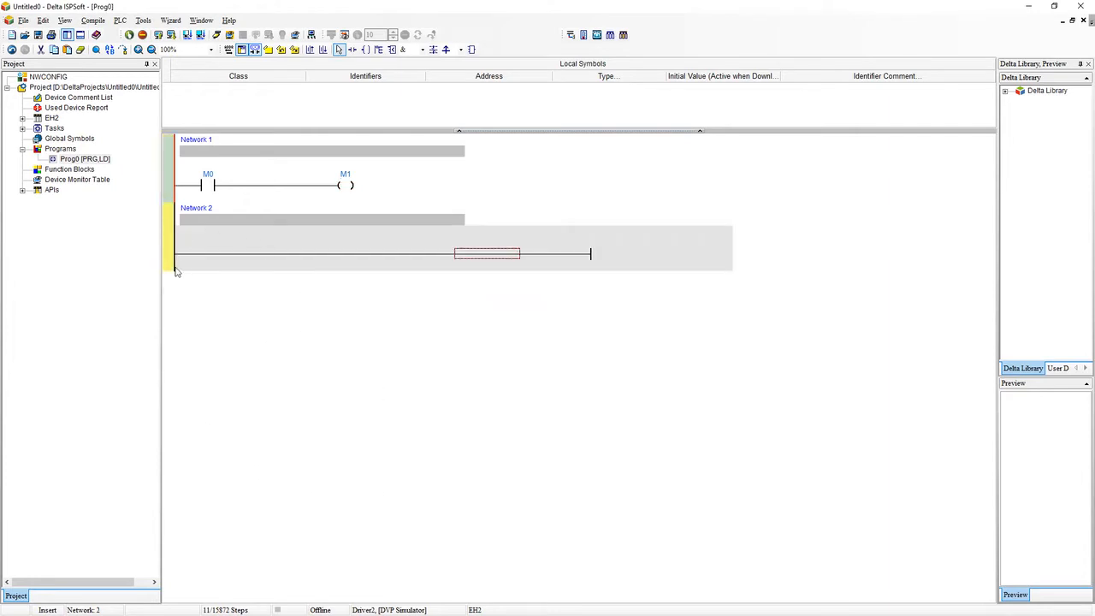
{"action": "mouse_move", "coordinate": [176, 238]}
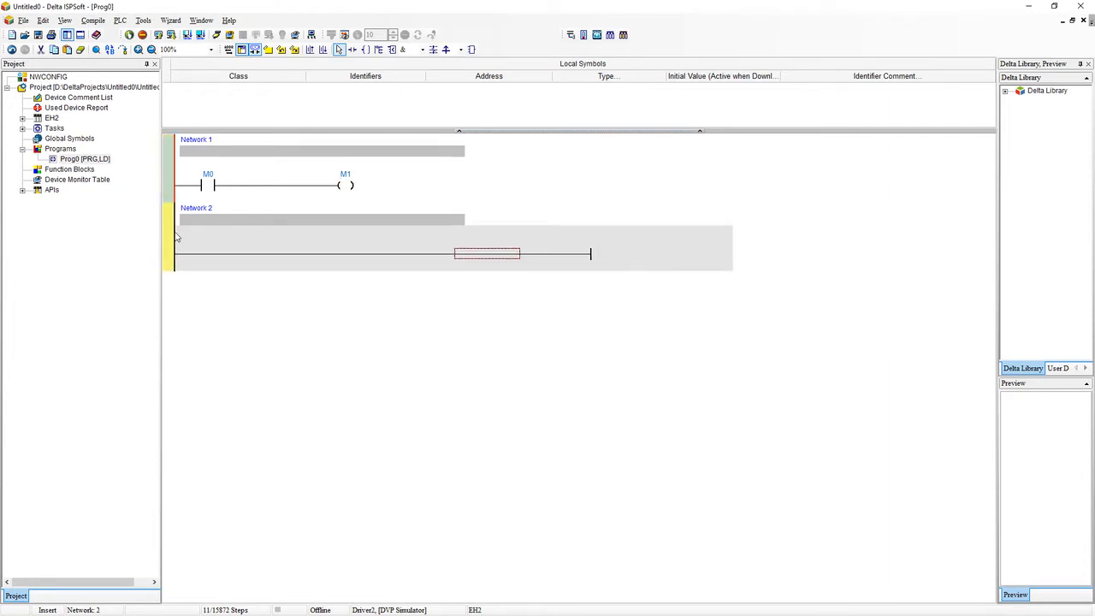
Delete the empty second network.
{"action": "right_click", "coordinate": [185, 226]}
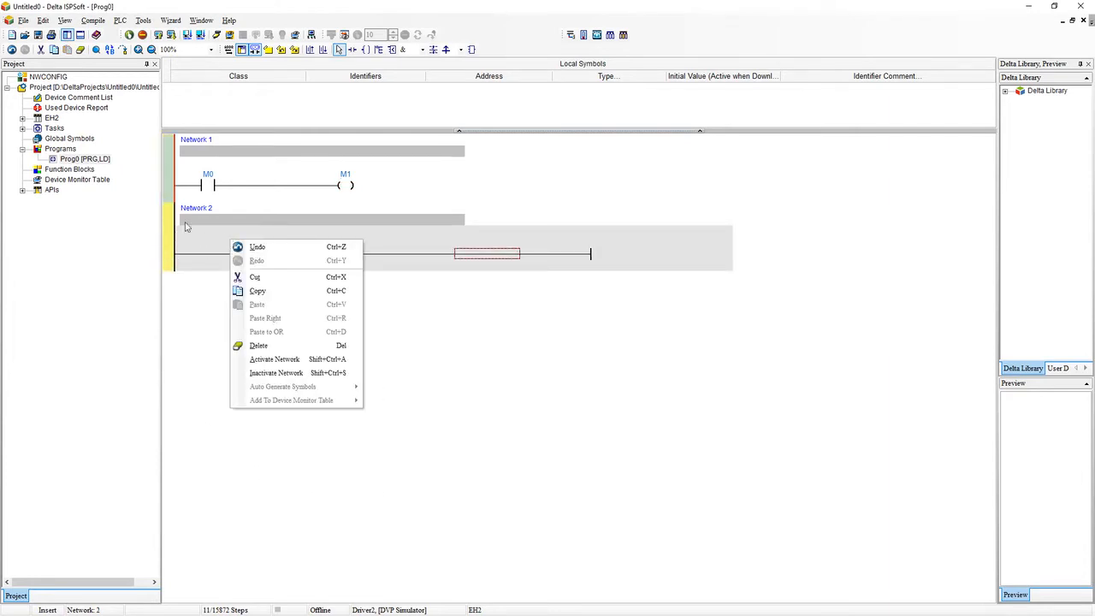
{"action": "left_click", "coordinate": [258, 346]}
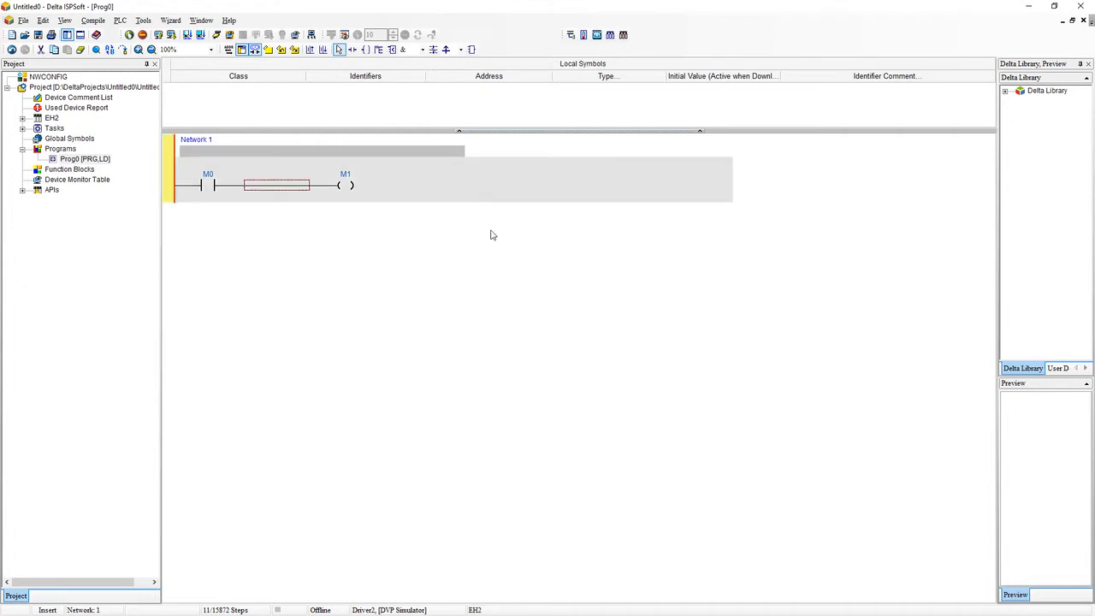
{"action": "mouse_move", "coordinate": [273, 248]}
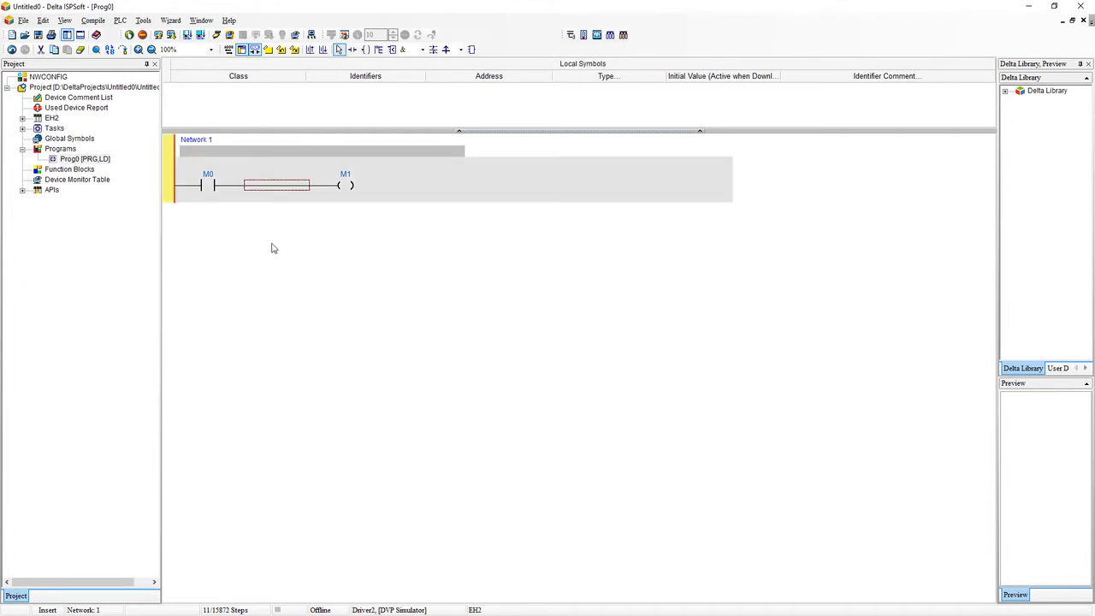
Set the PLC communication driver to Simulator in Communication Settings.
{"action": "left_click", "coordinate": [150, 21]}
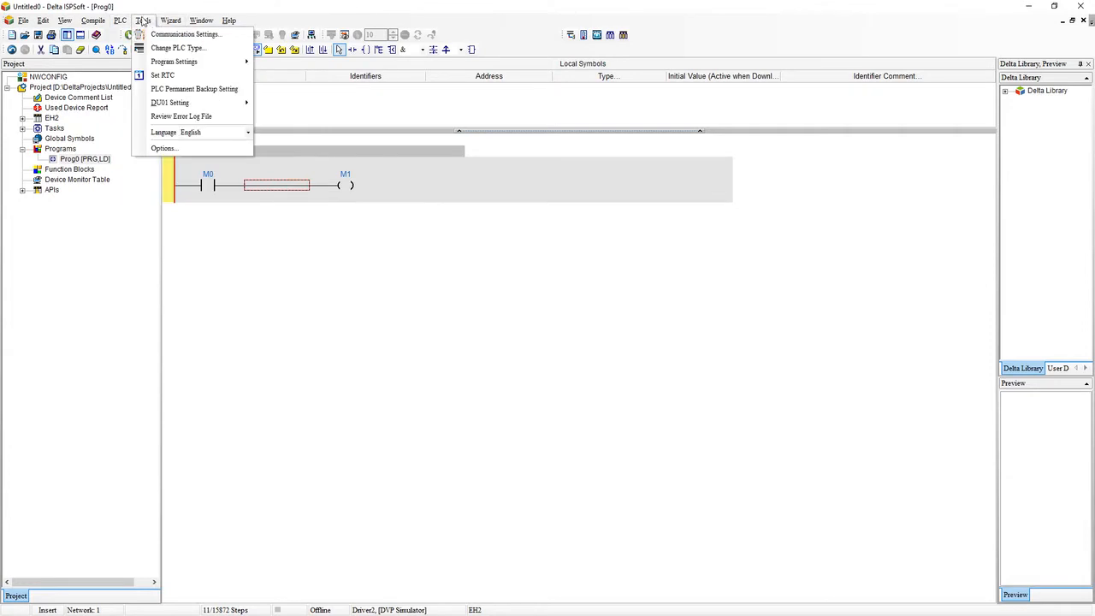
{"action": "left_click", "coordinate": [193, 34]}
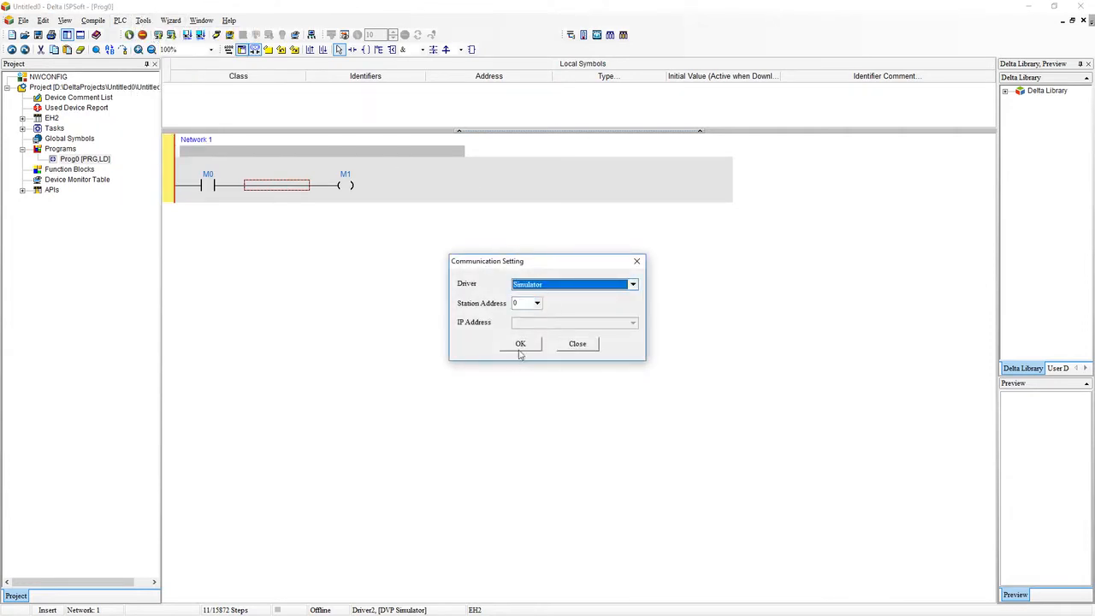
{"action": "left_click", "coordinate": [520, 344]}
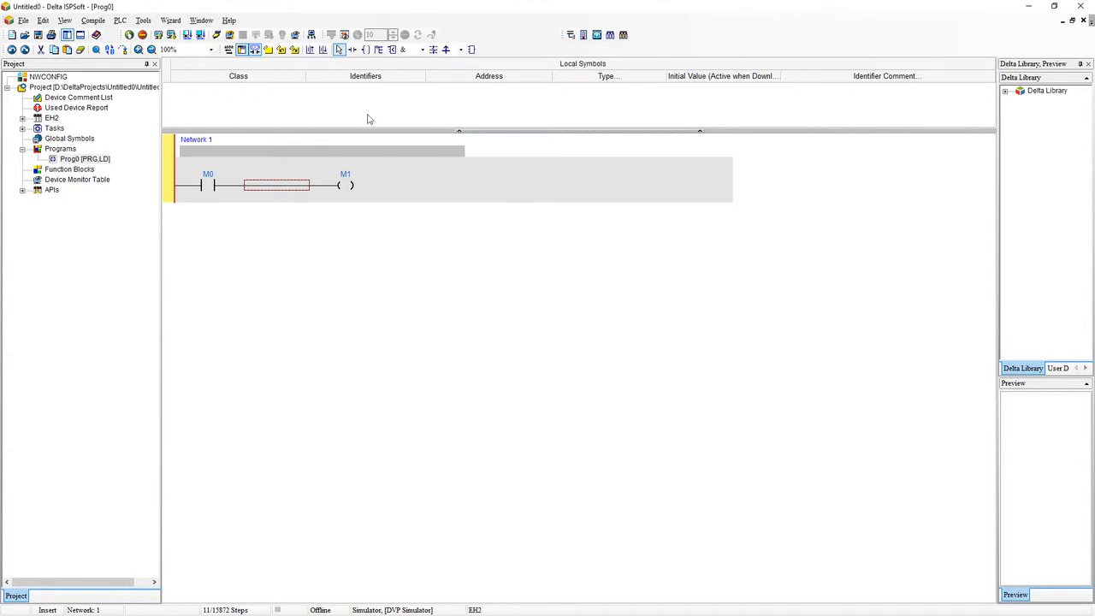
{"action": "mouse_move", "coordinate": [192, 64]}
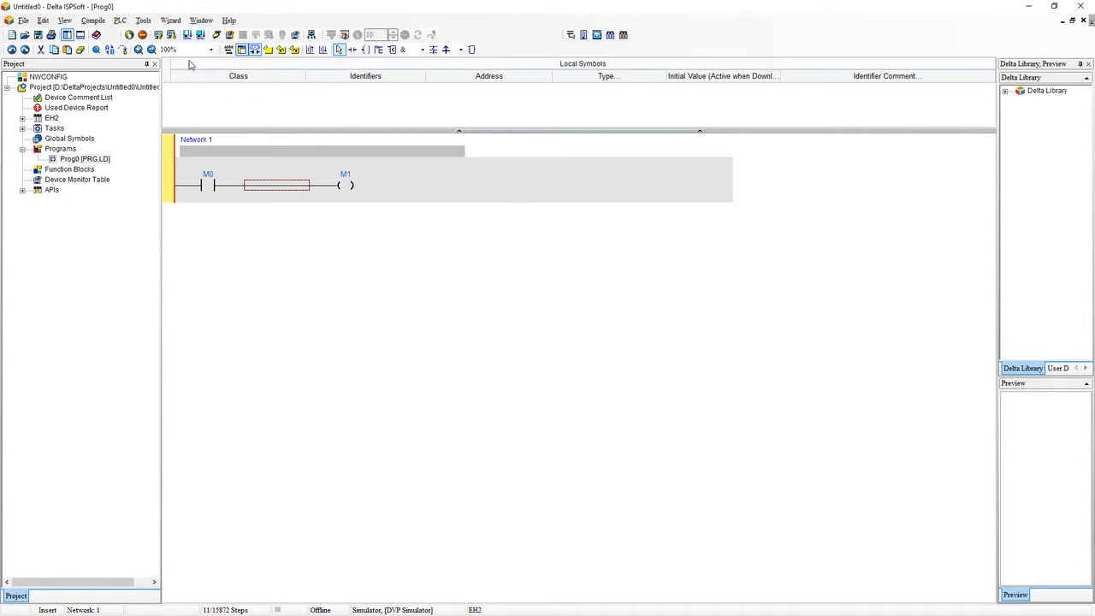
{"action": "mouse_move", "coordinate": [216, 47]}
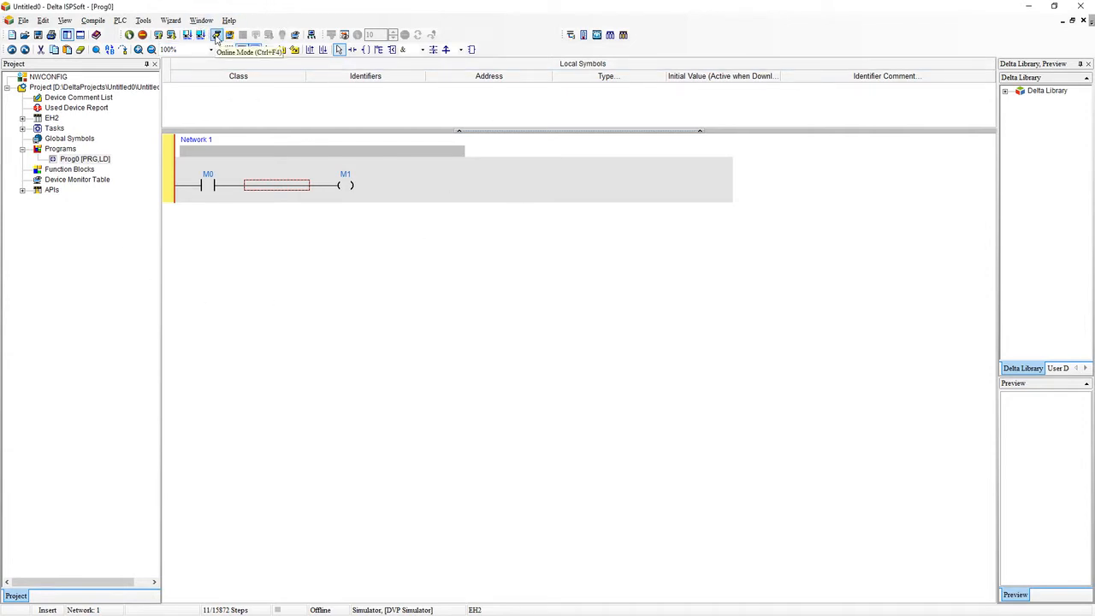
Go online, compiling and downloading the M0–M1 rung to the simulator and returning it to RUN.
{"action": "left_click", "coordinate": [217, 40]}
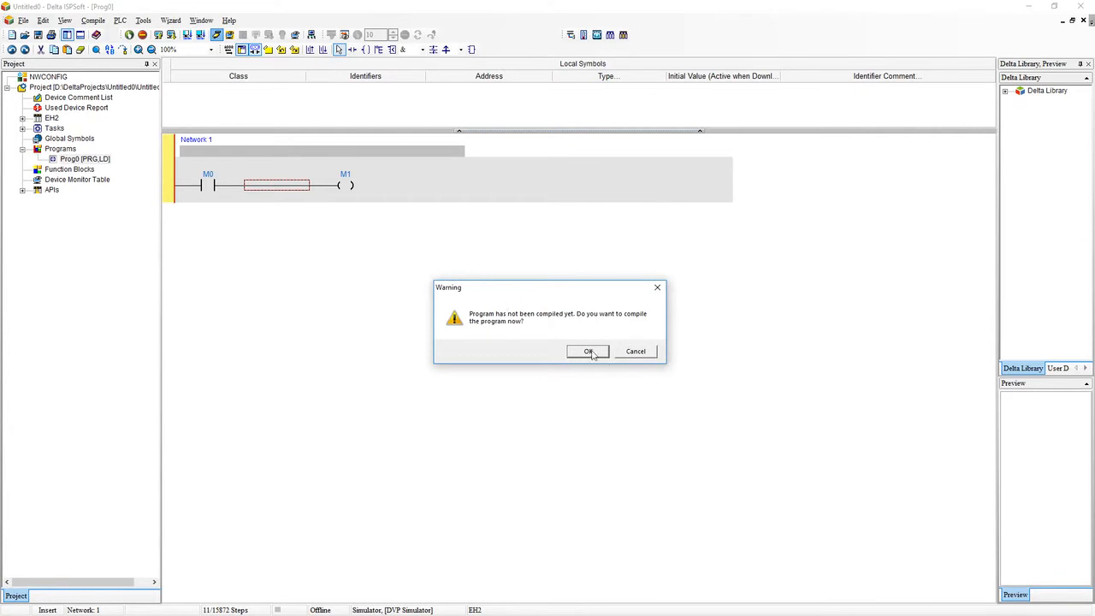
{"action": "left_click", "coordinate": [587, 351]}
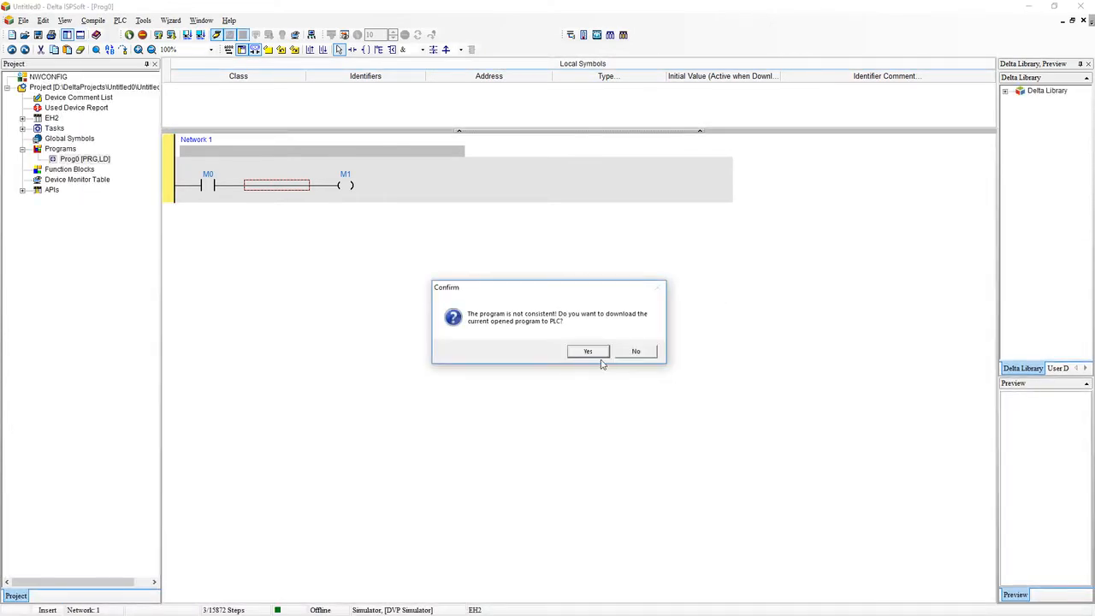
{"action": "left_click", "coordinate": [588, 351]}
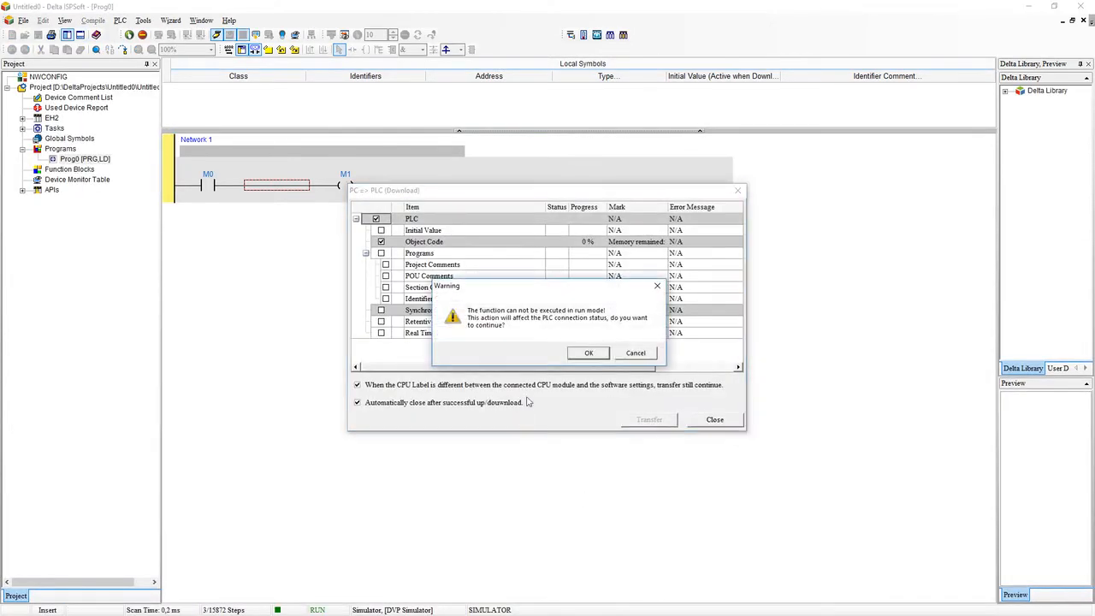
{"action": "left_click", "coordinate": [588, 353]}
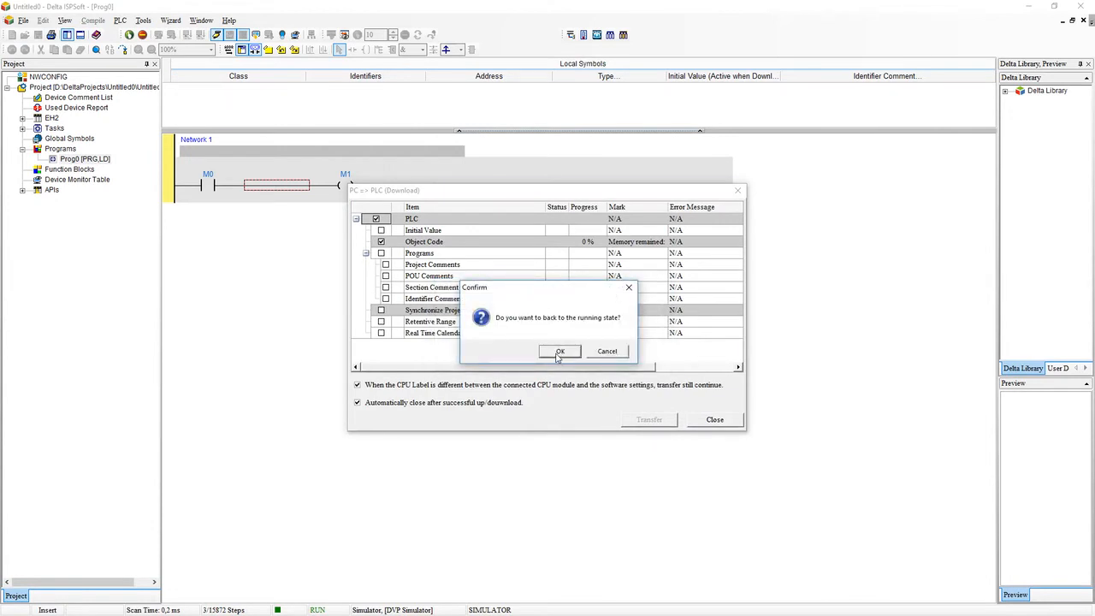
{"action": "left_click", "coordinate": [559, 351]}
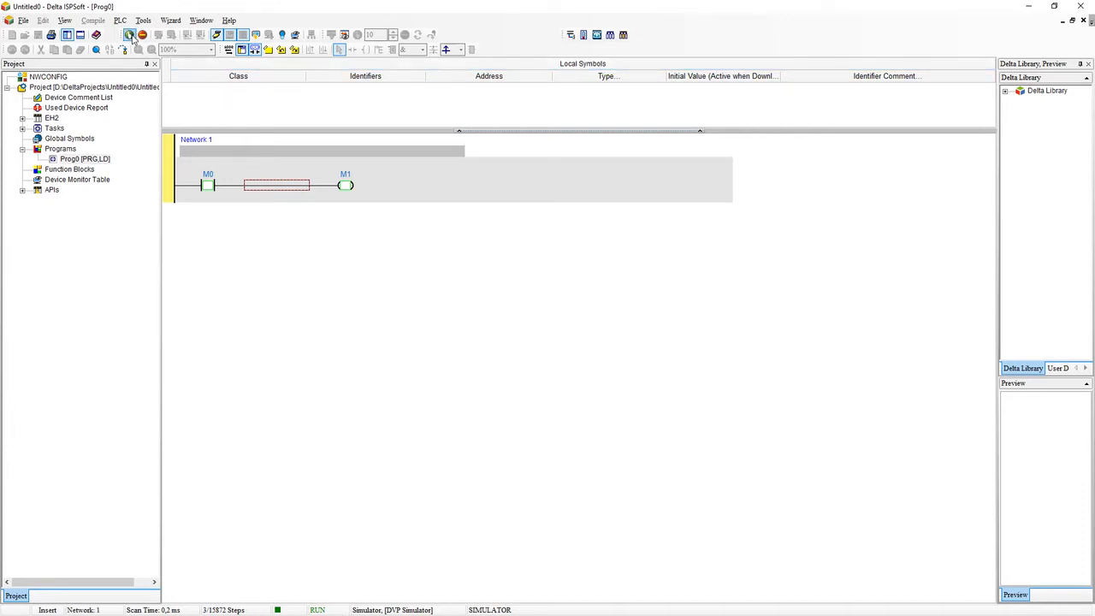
{"action": "mouse_move", "coordinate": [143, 41]}
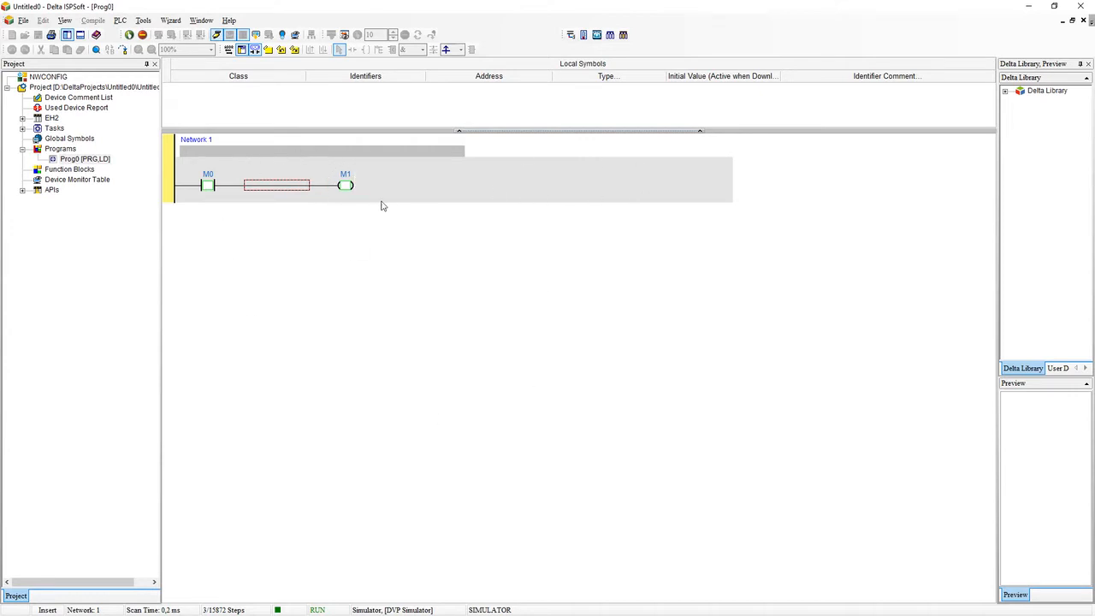
{"action": "mouse_move", "coordinate": [372, 194]}
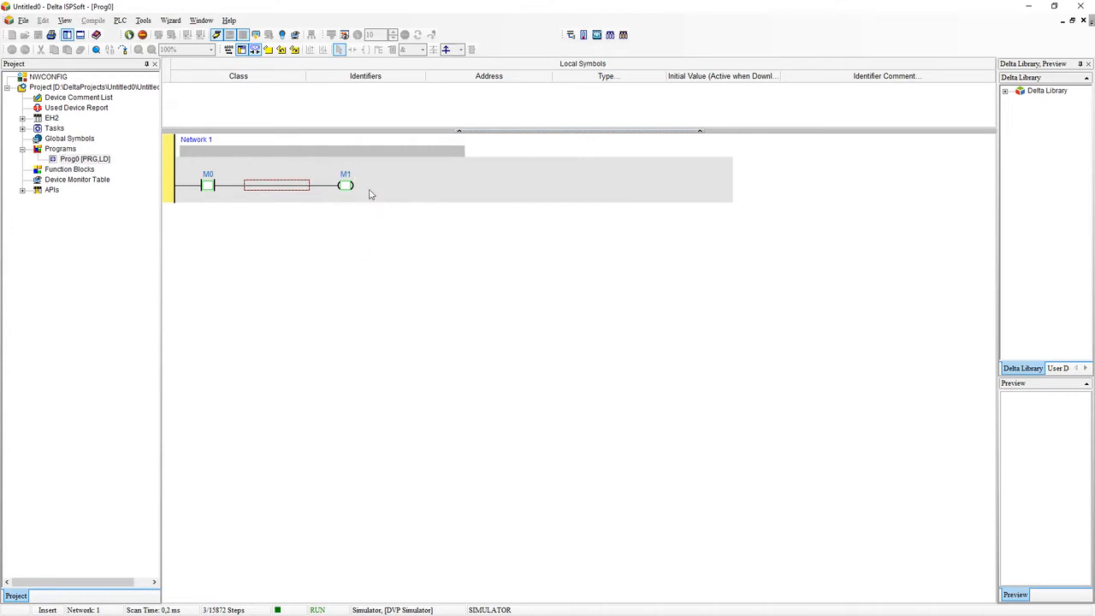
{"action": "mouse_move", "coordinate": [225, 161]}
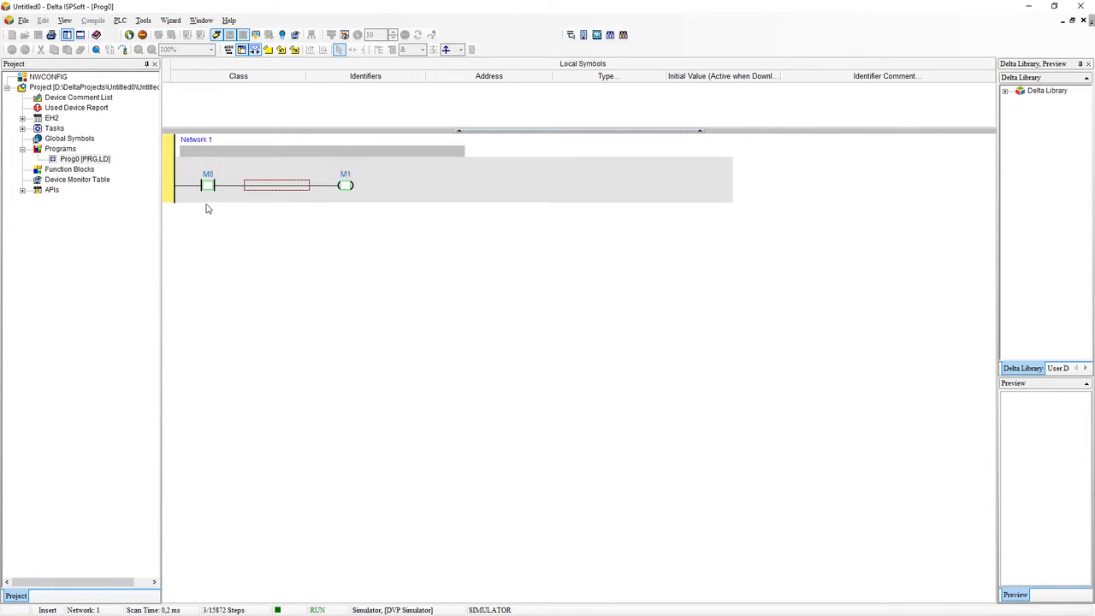
{"action": "mouse_move", "coordinate": [238, 207]}
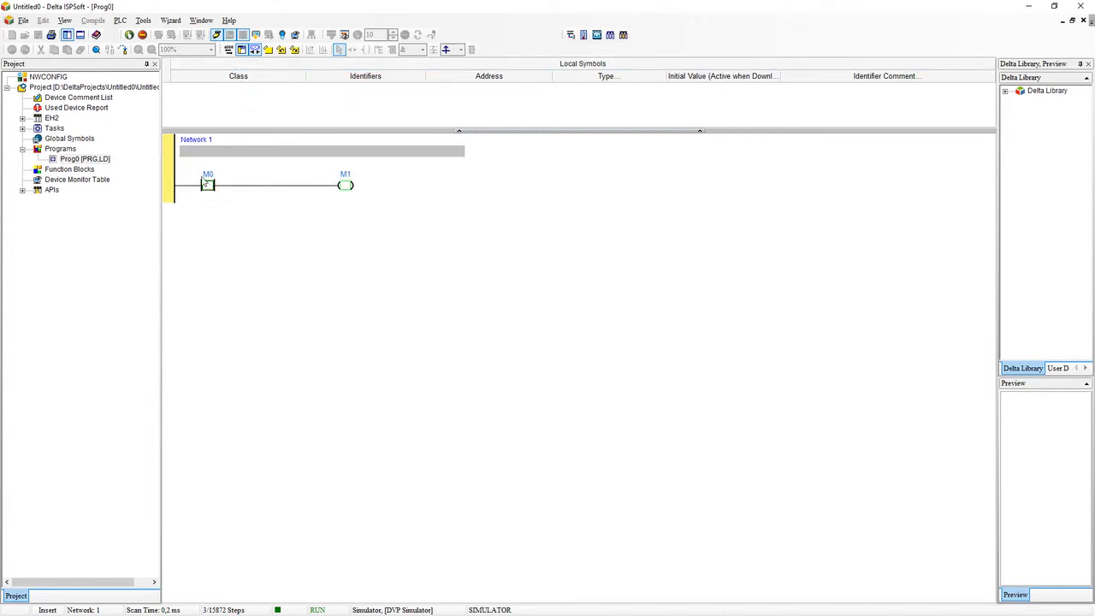
{"action": "right_click", "coordinate": [206, 184]}
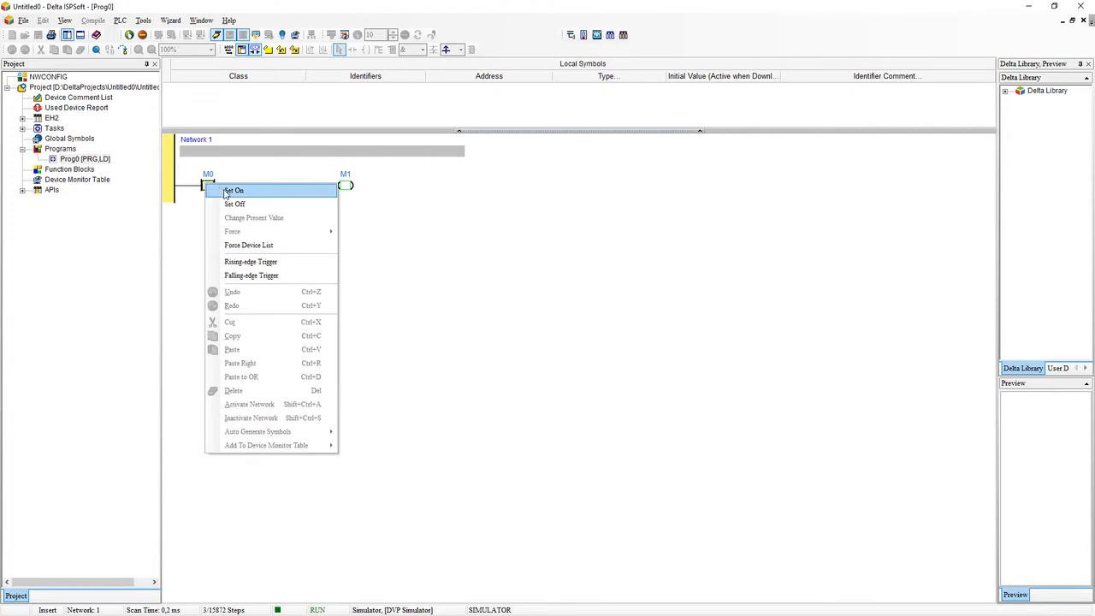
{"action": "left_click", "coordinate": [234, 190]}
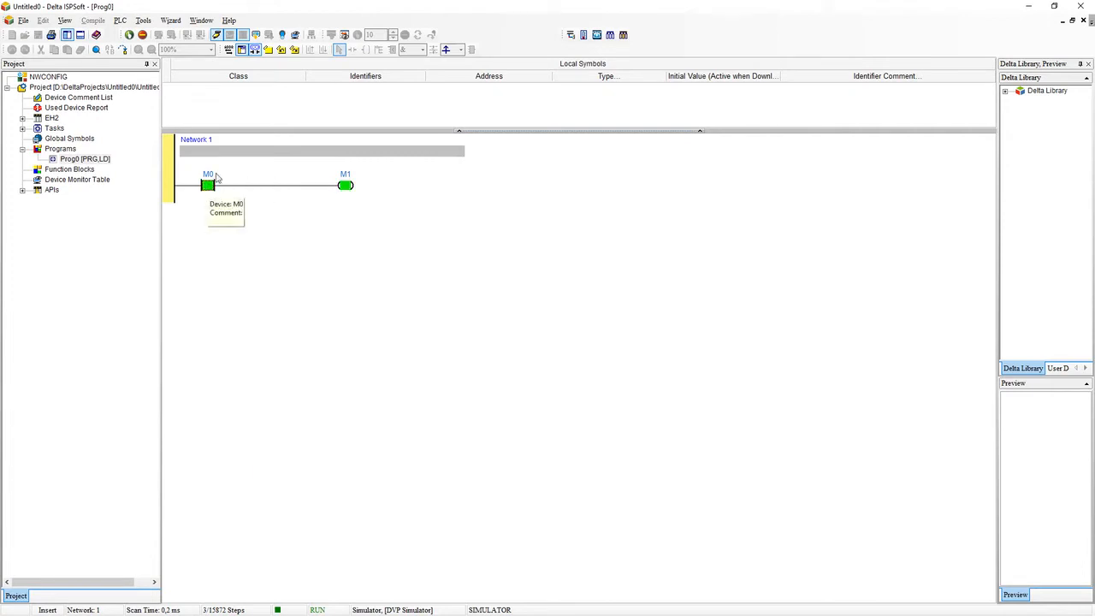
{"action": "mouse_move", "coordinate": [320, 190]}
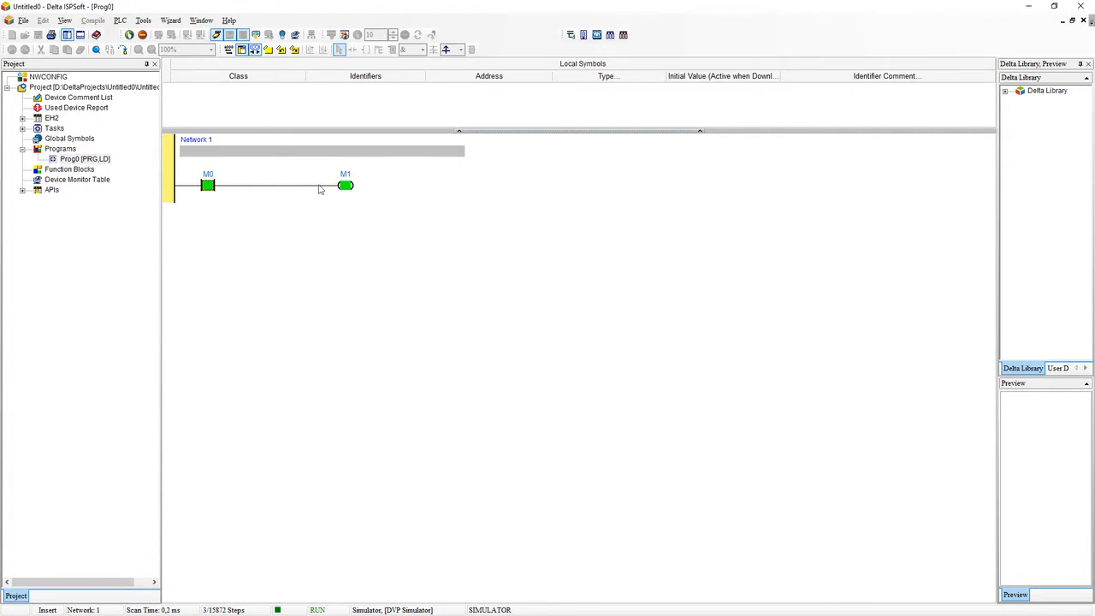
{"action": "mouse_move", "coordinate": [324, 225]}
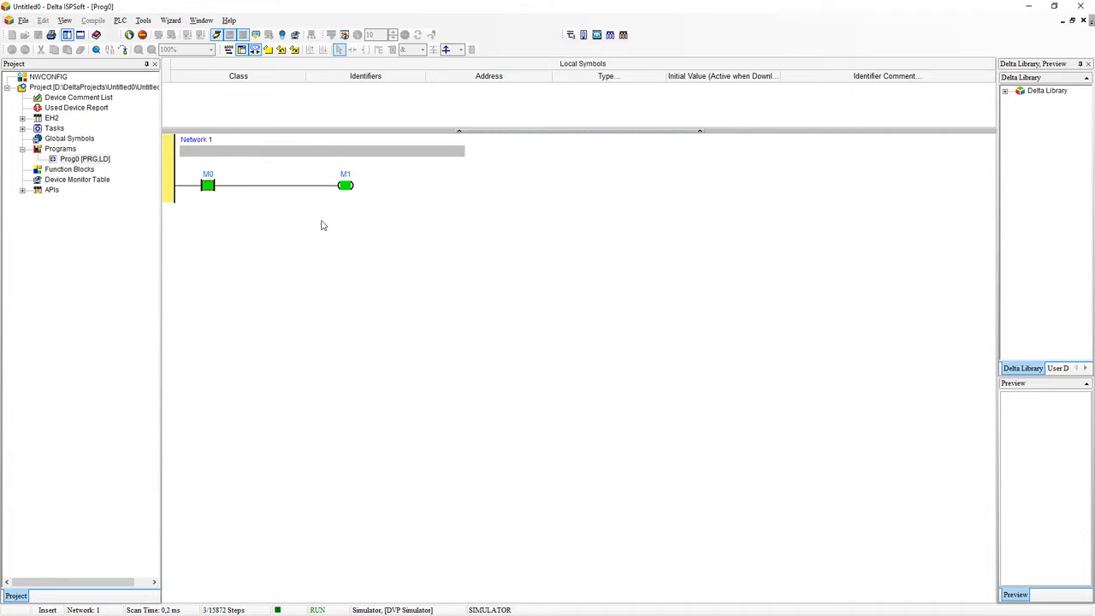
{"action": "mouse_move", "coordinate": [185, 174]}
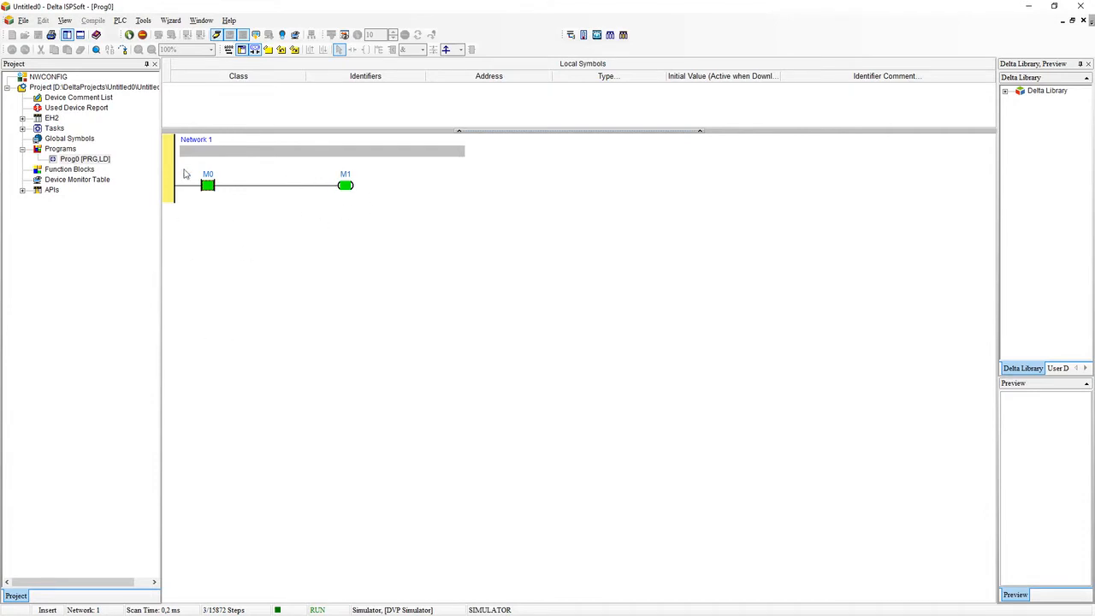
{"action": "mouse_move", "coordinate": [215, 213]}
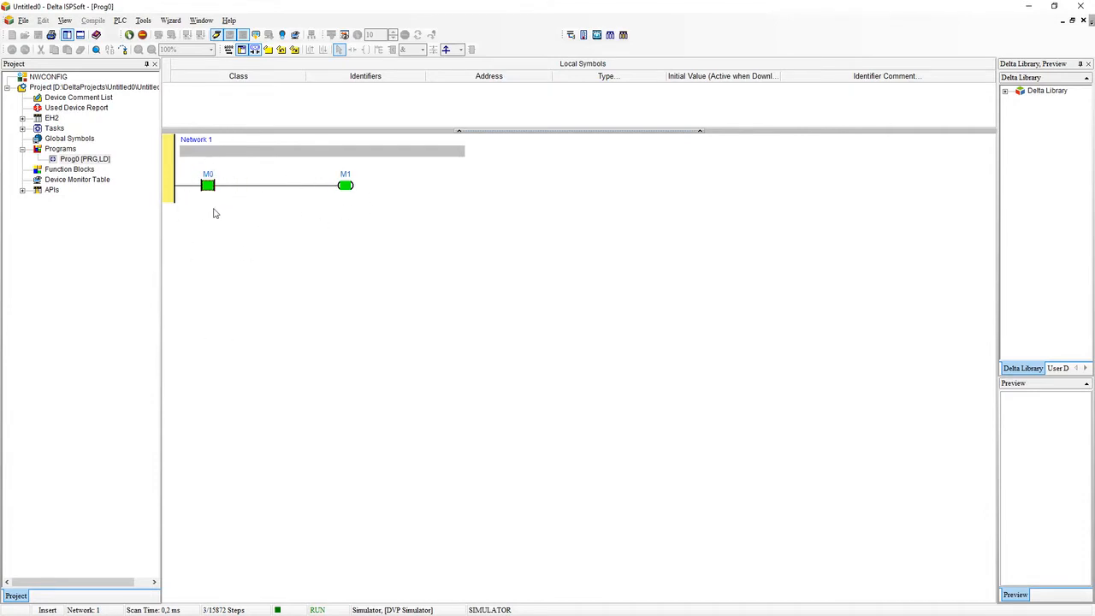
{"action": "mouse_move", "coordinate": [232, 301]}
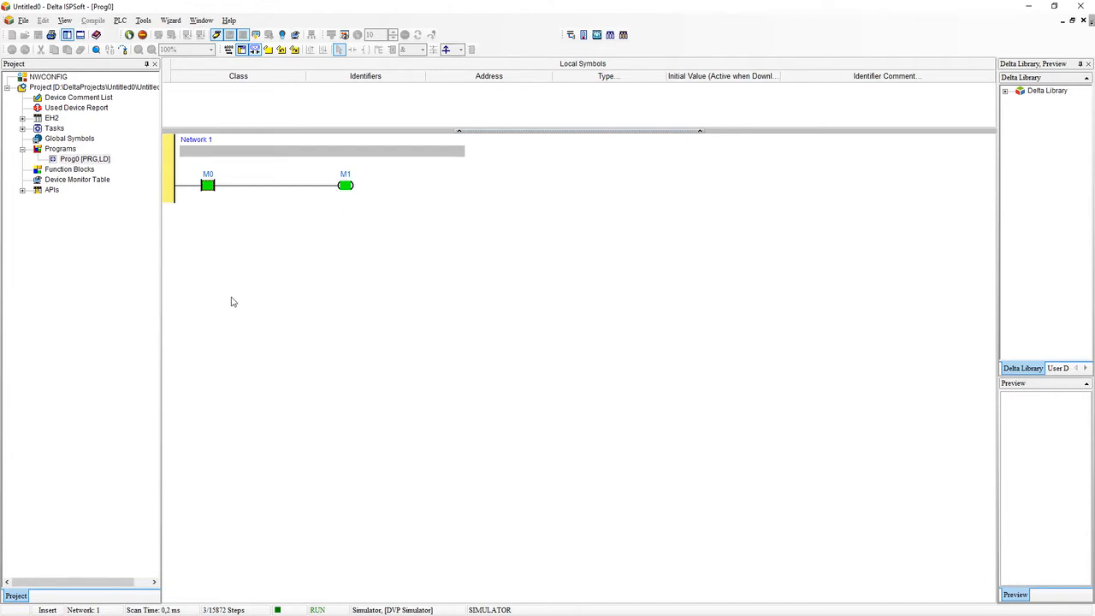
{"action": "mouse_move", "coordinate": [193, 210]}
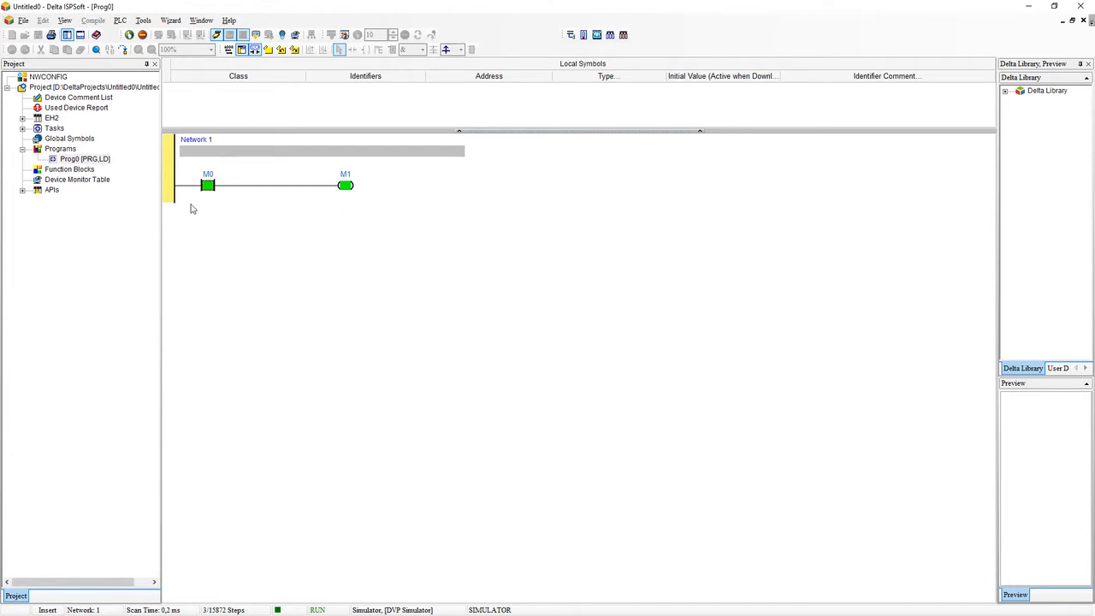
{"action": "mouse_move", "coordinate": [206, 214]}
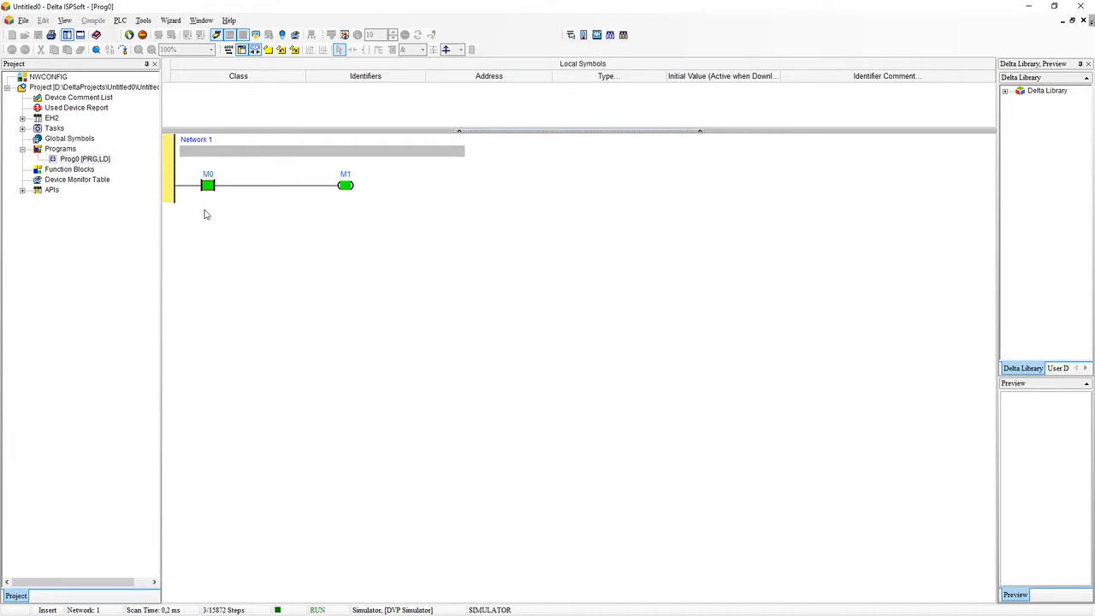
{"action": "mouse_move", "coordinate": [225, 201]}
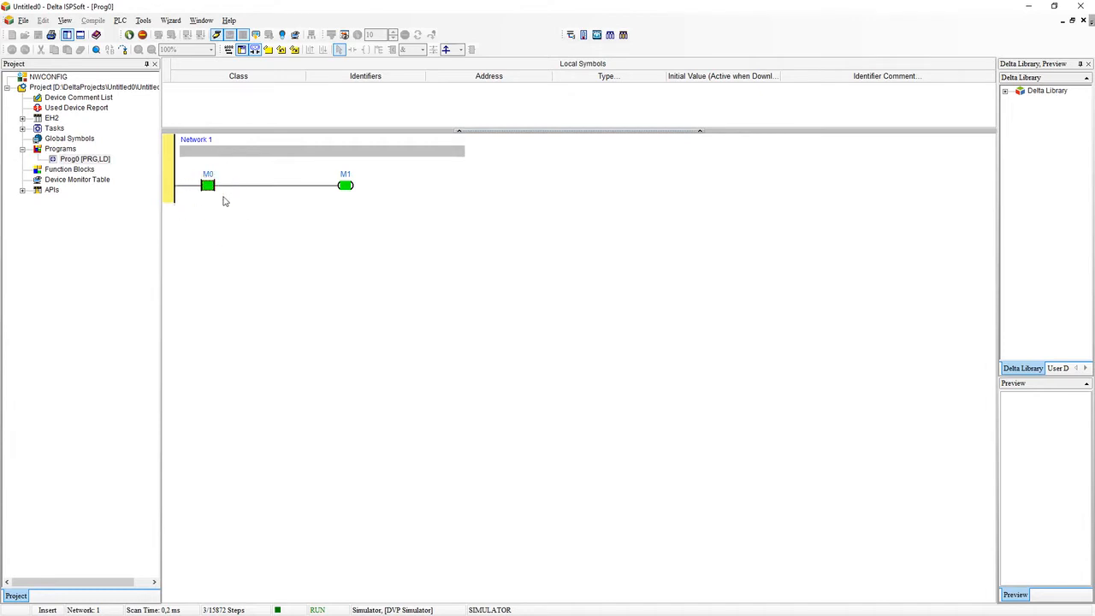
{"action": "mouse_move", "coordinate": [246, 195]}
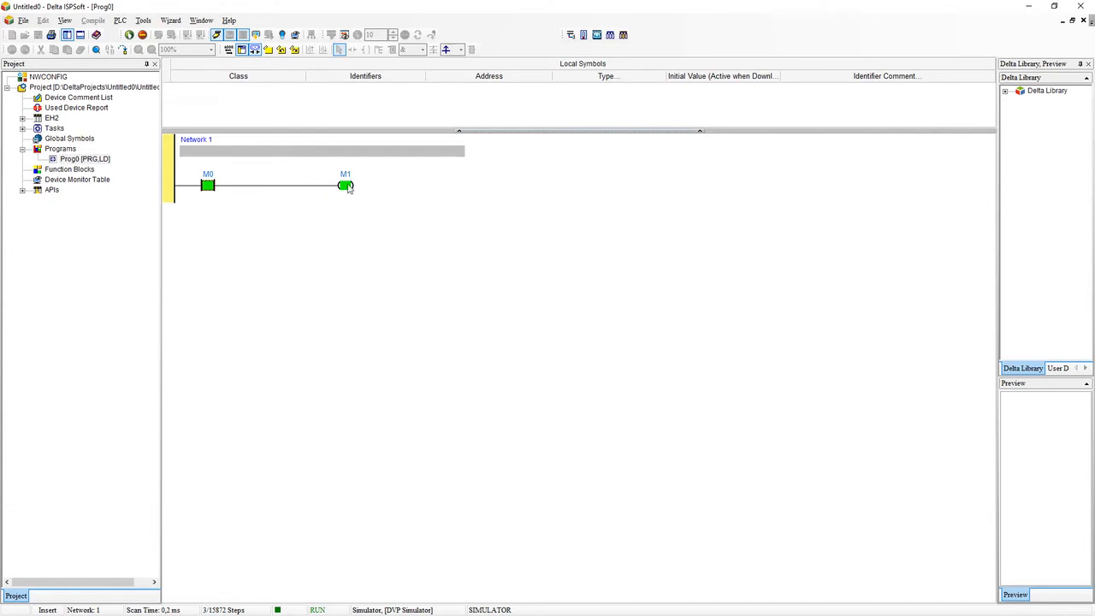
{"action": "mouse_move", "coordinate": [355, 185]}
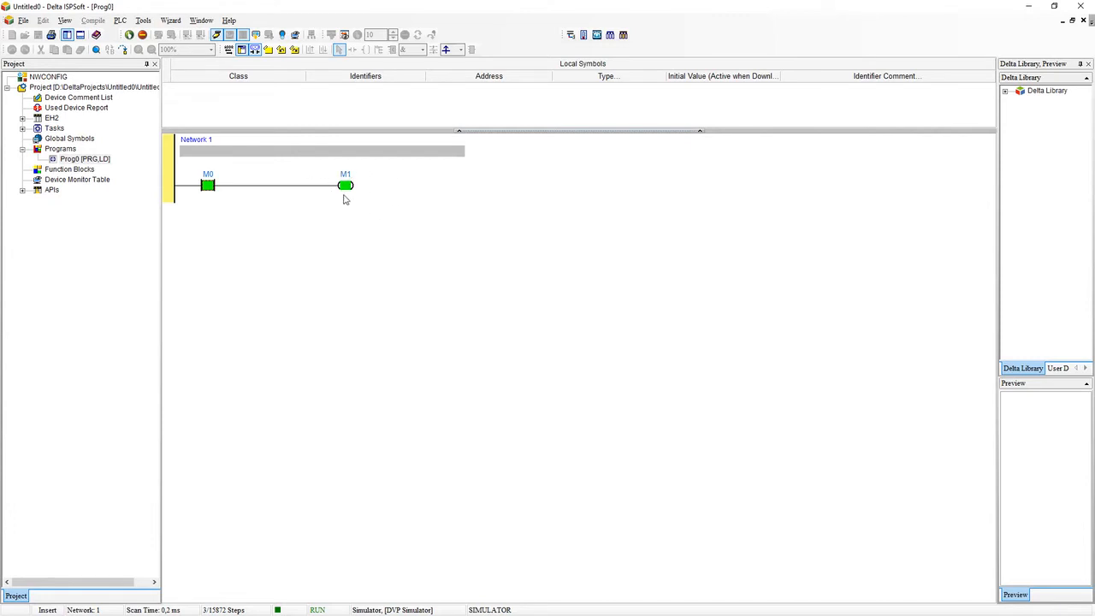
{"action": "mouse_move", "coordinate": [397, 175]}
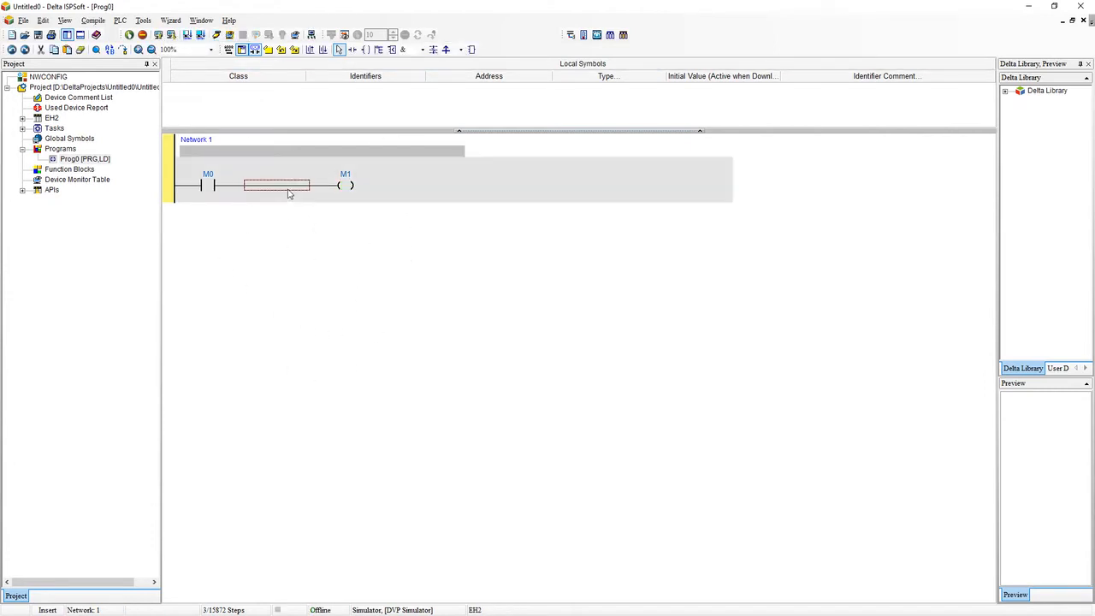
{"action": "mouse_move", "coordinate": [267, 217]}
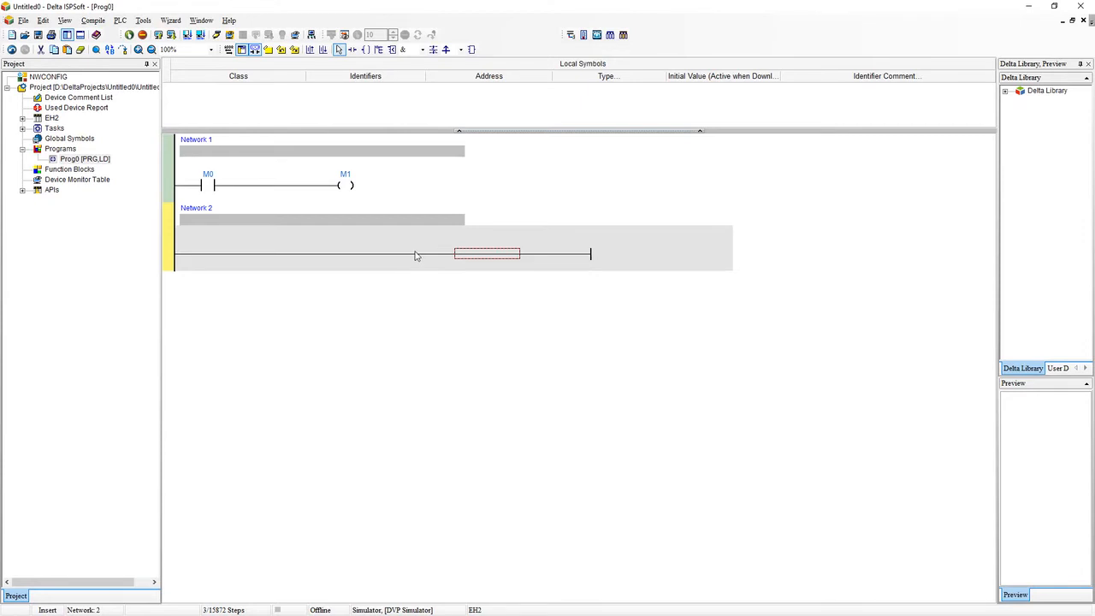
{"action": "mouse_move", "coordinate": [447, 258]}
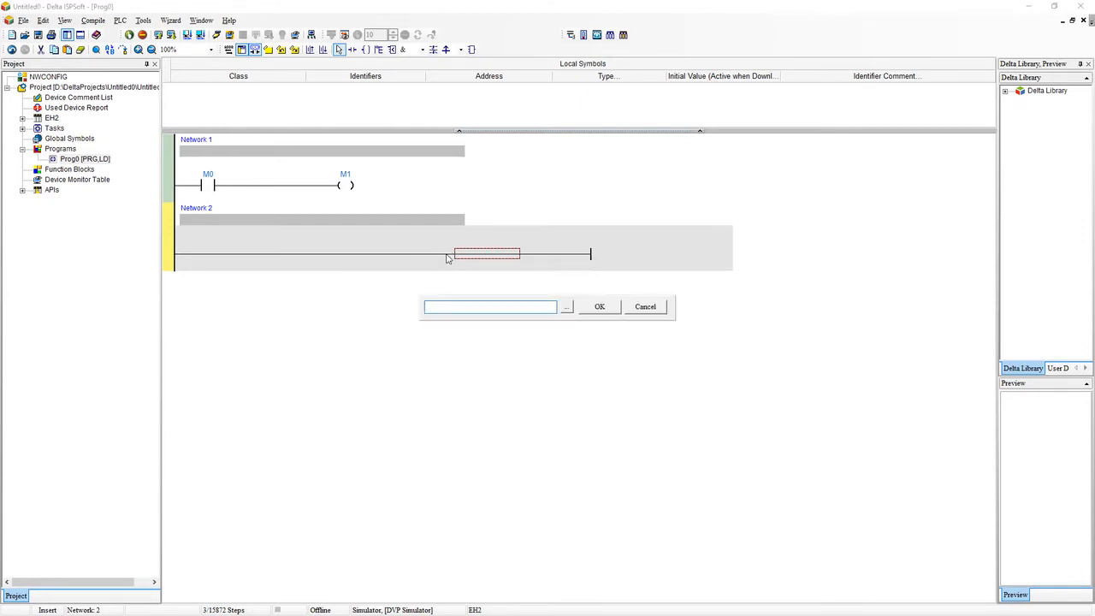
Enter LDI M2 driving coil M3 on Network 2, then start going online to test it.
{"action": "type", "text": "LDI M"}
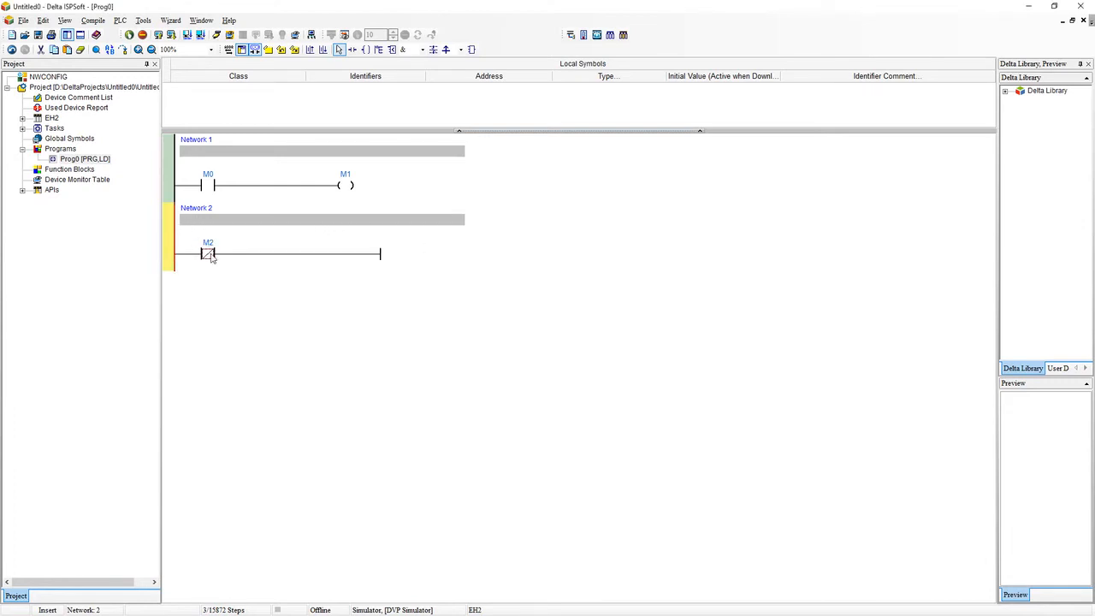
{"action": "mouse_move", "coordinate": [226, 276]}
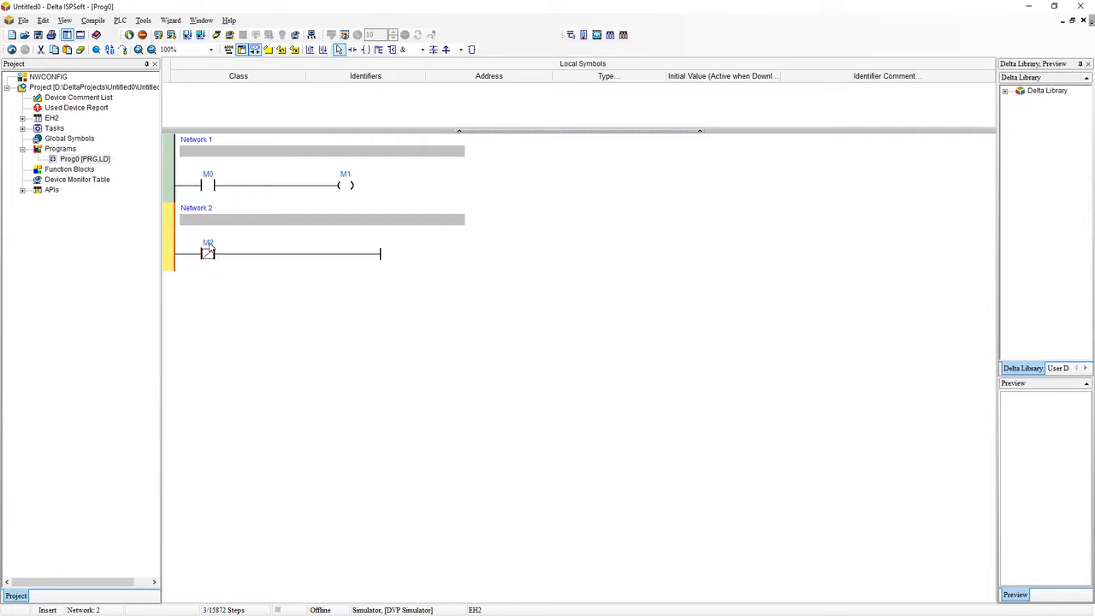
{"action": "mouse_move", "coordinate": [399, 245]}
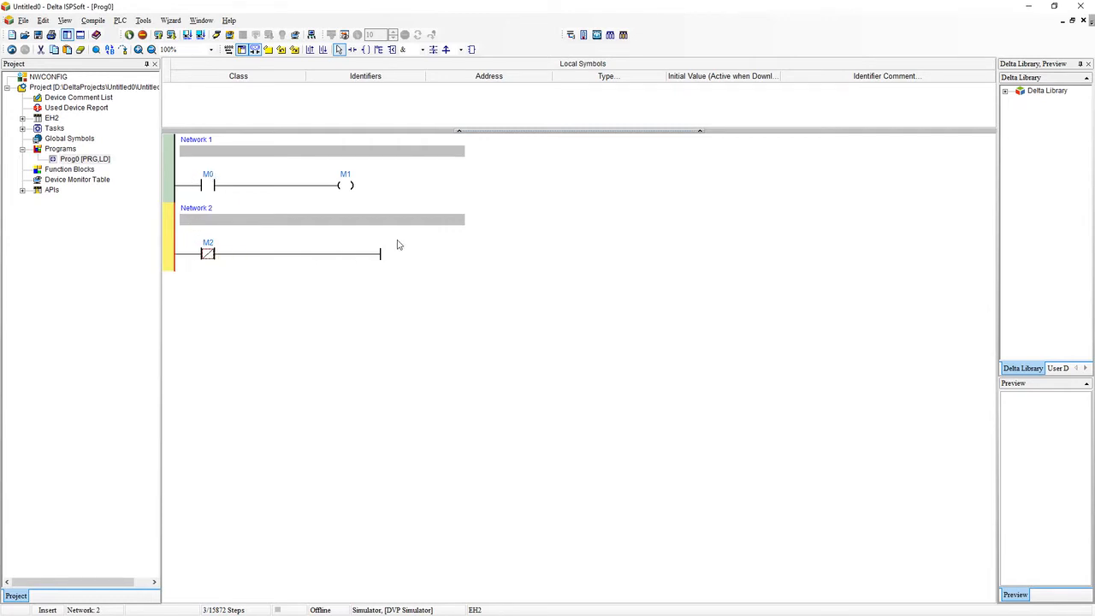
{"action": "mouse_move", "coordinate": [343, 251]}
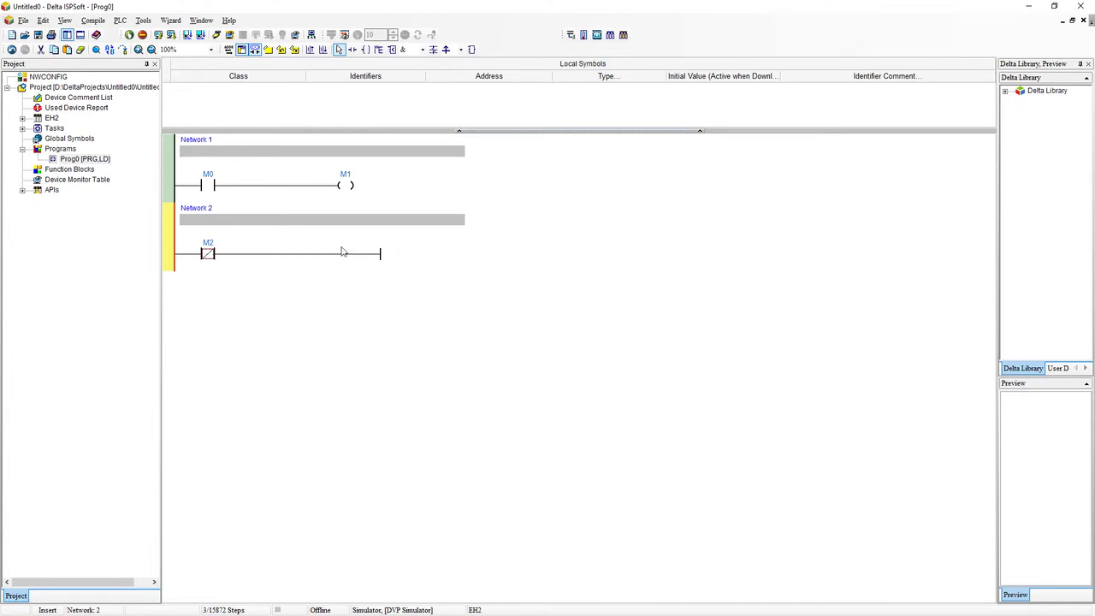
{"action": "mouse_move", "coordinate": [294, 254]}
{"action": "type", "text": "OUT"}
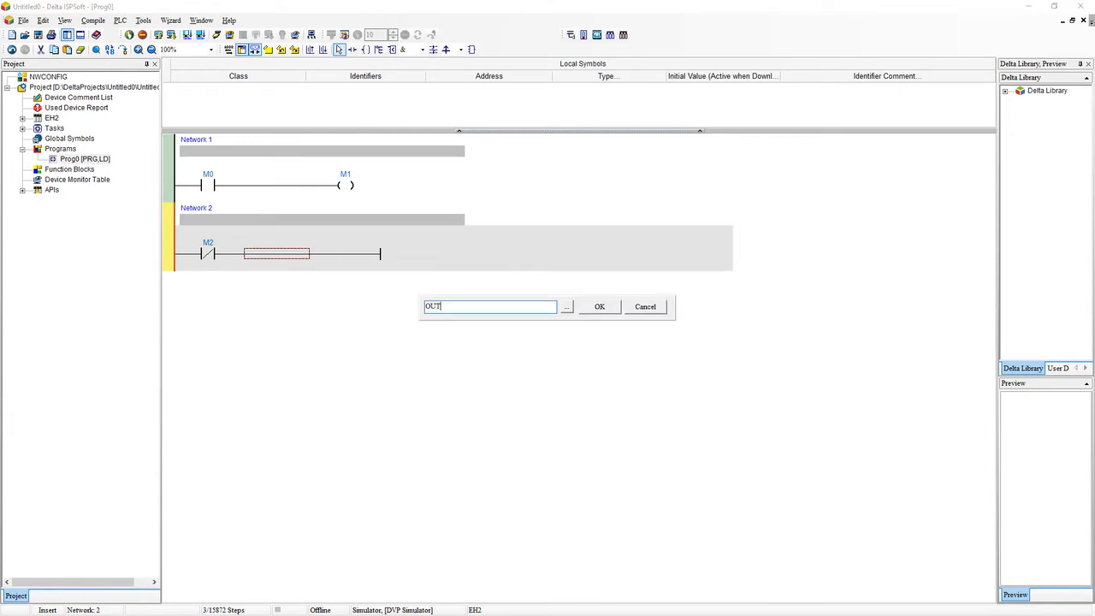
{"action": "left_click", "coordinate": [599, 306]}
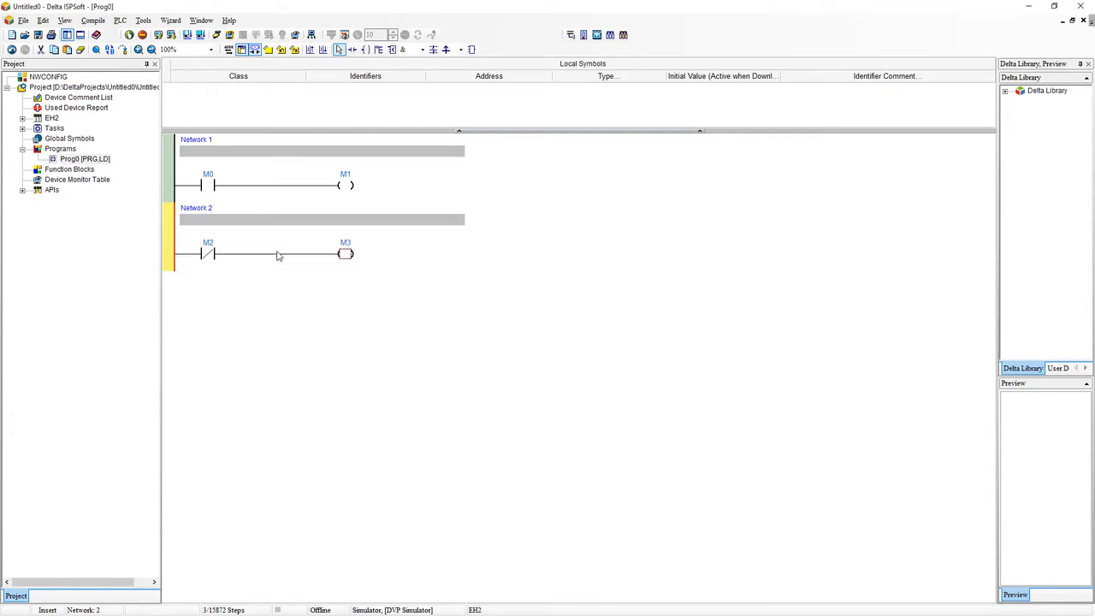
{"action": "left_click", "coordinate": [217, 47]}
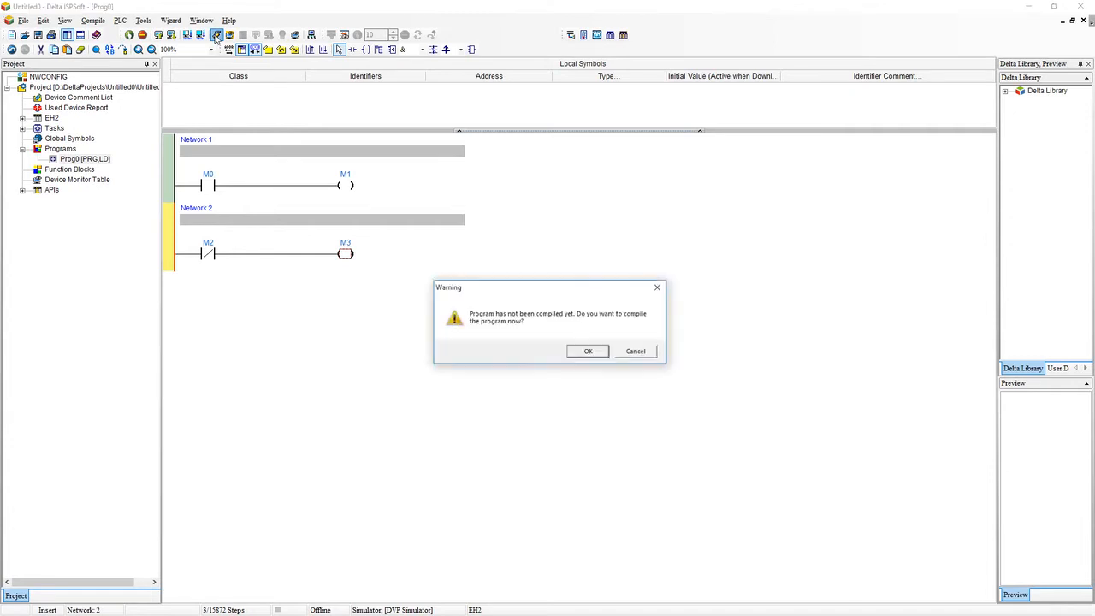
Agree to compile so the updated program downloads and runs in the simulator.
{"action": "left_click", "coordinate": [587, 351]}
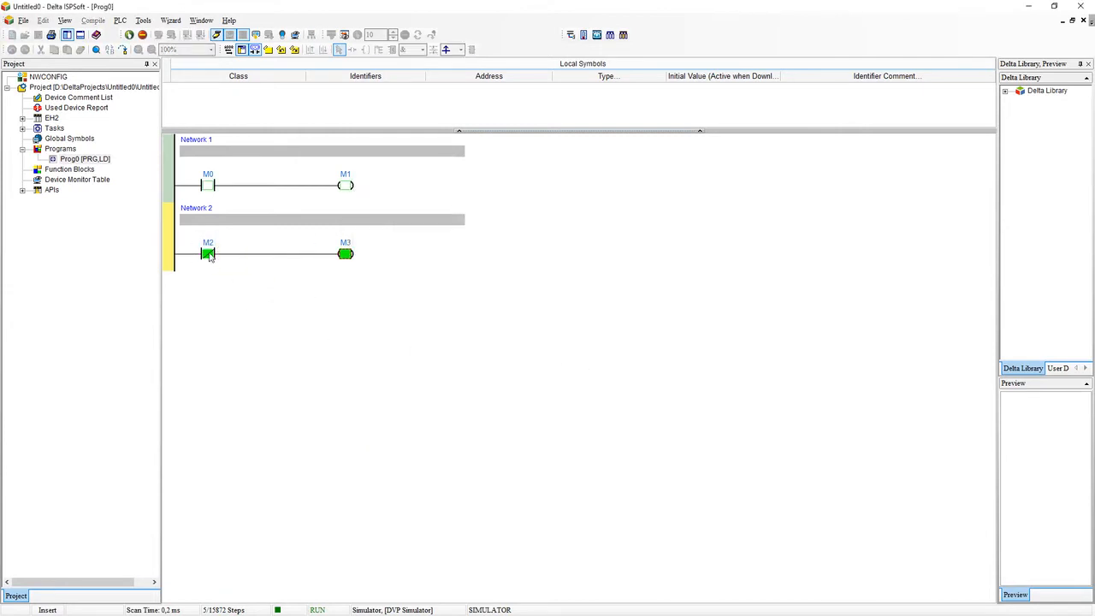
Toggle M2's state in the running simulation so coil M3 de-energizes.
{"action": "right_click", "coordinate": [208, 254]}
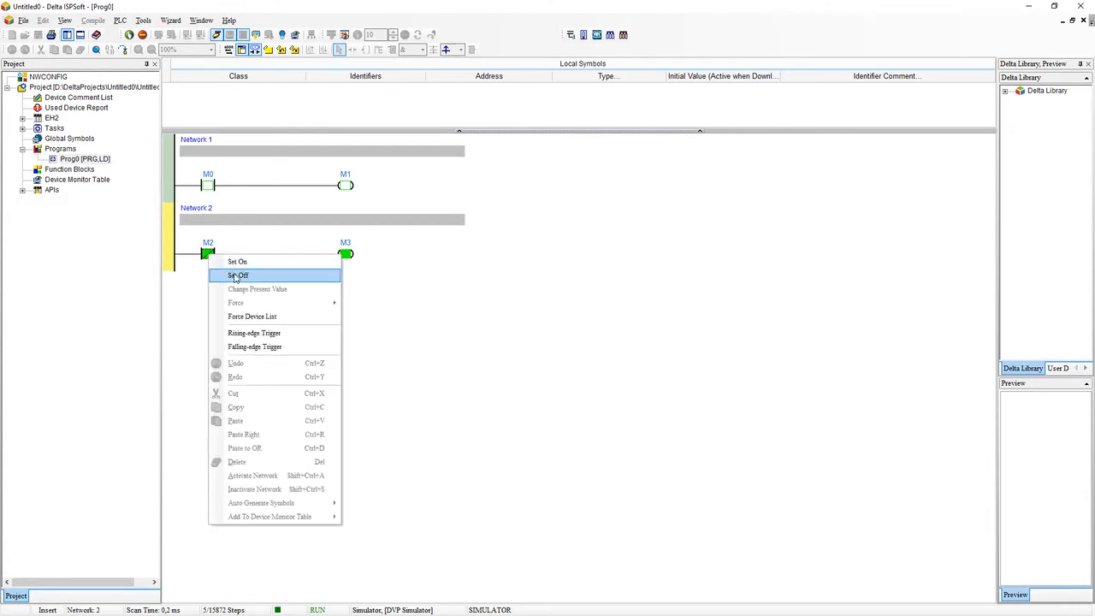
{"action": "left_click", "coordinate": [238, 275]}
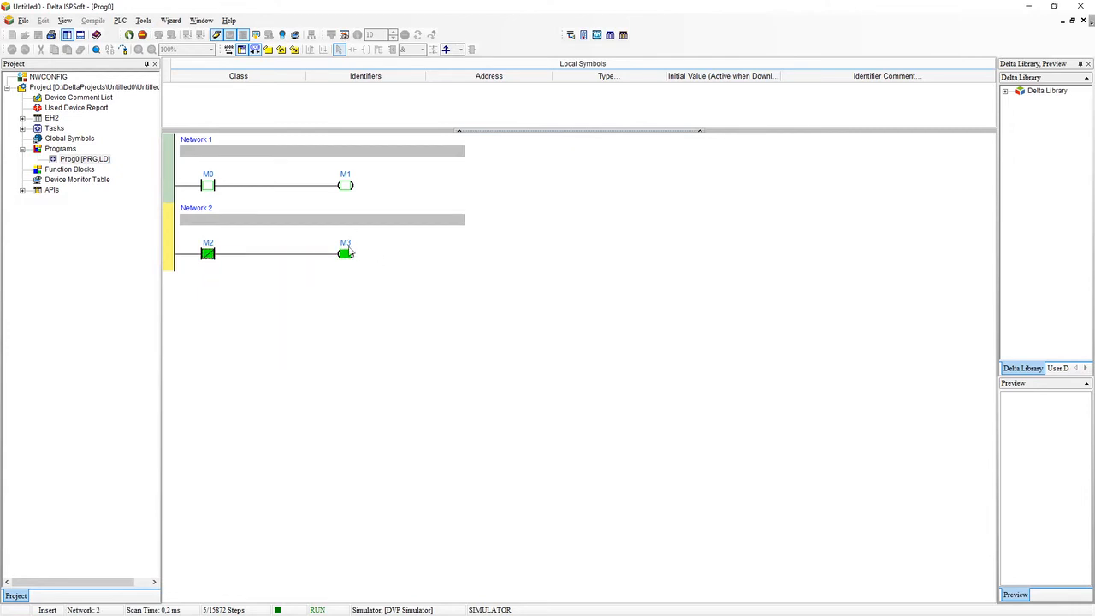
{"action": "right_click", "coordinate": [208, 253]}
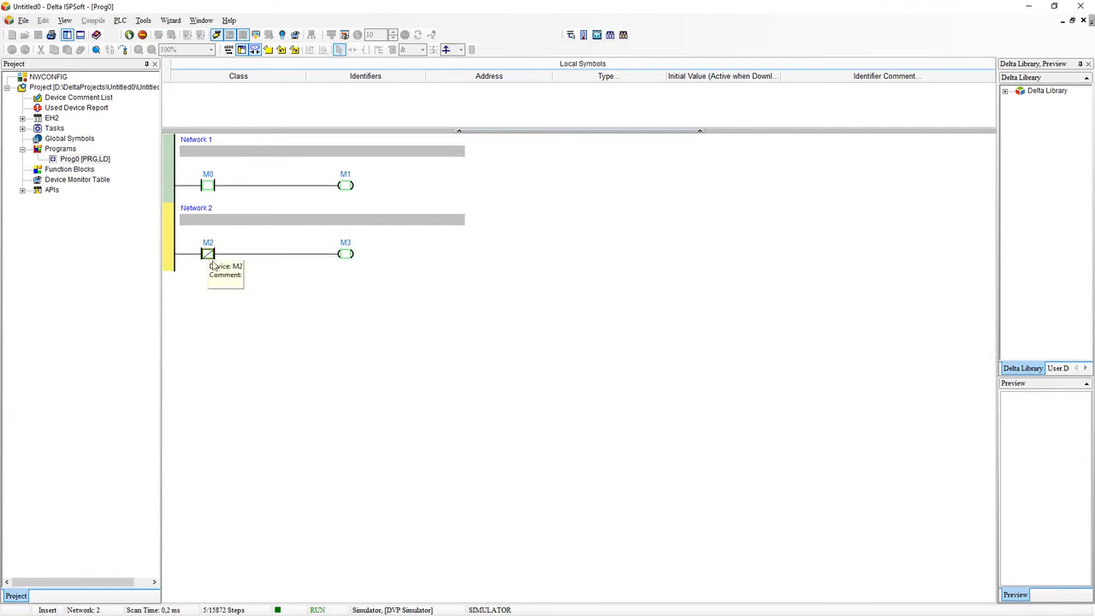
{"action": "mouse_move", "coordinate": [367, 289]}
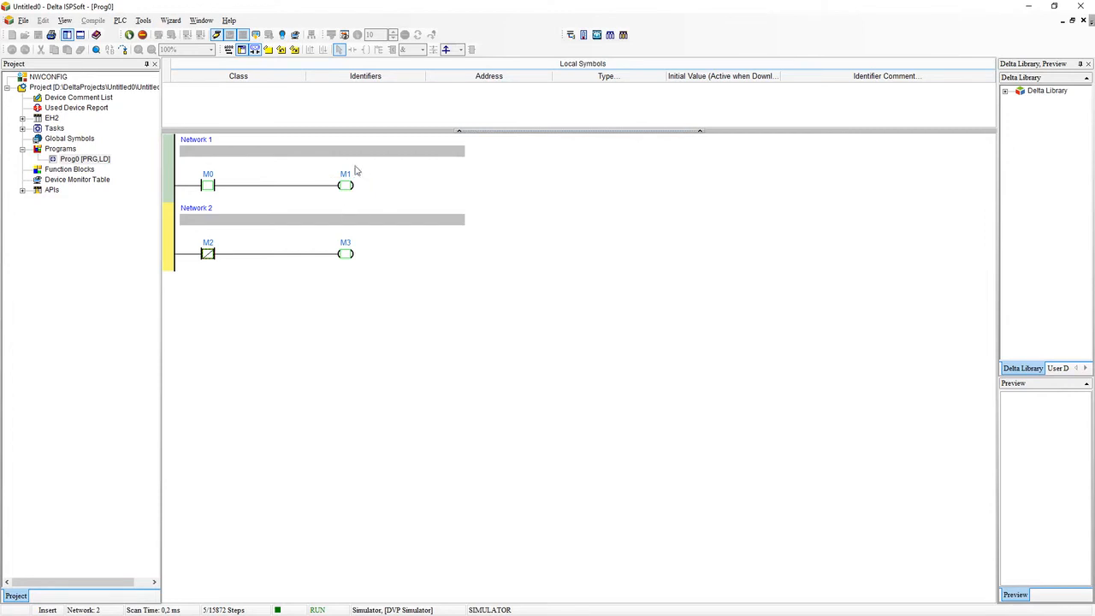
{"action": "mouse_move", "coordinate": [351, 362]}
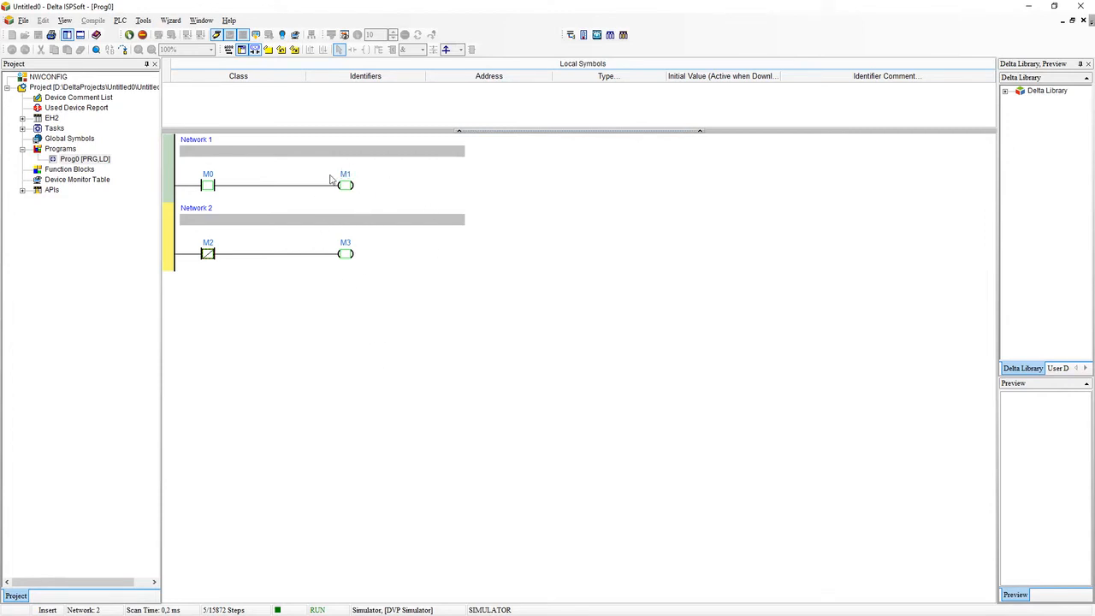
{"action": "mouse_move", "coordinate": [222, 174]}
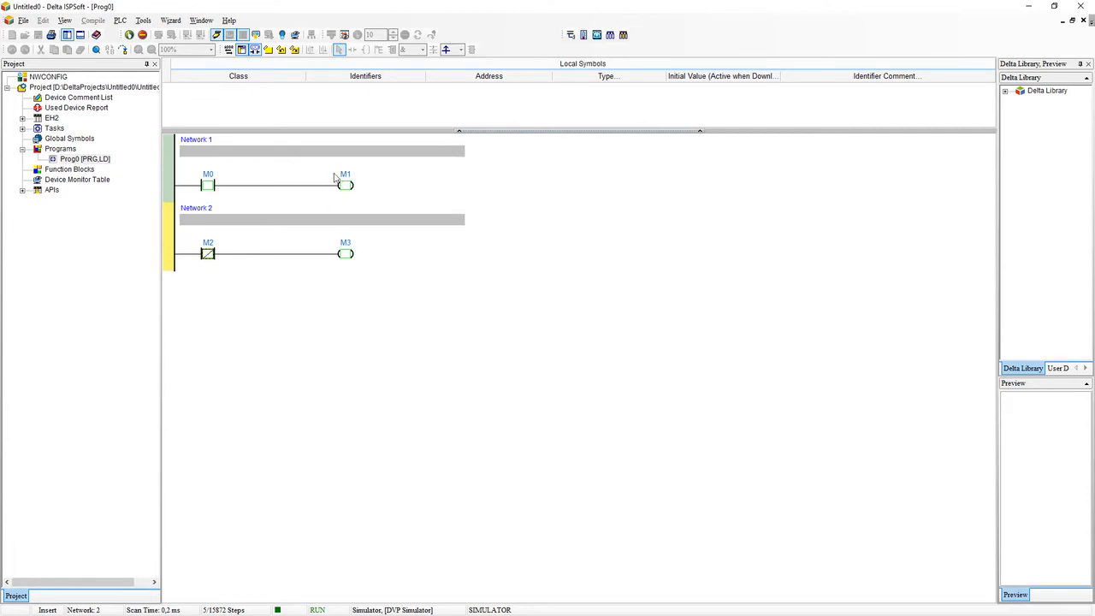
{"action": "mouse_move", "coordinate": [404, 201]}
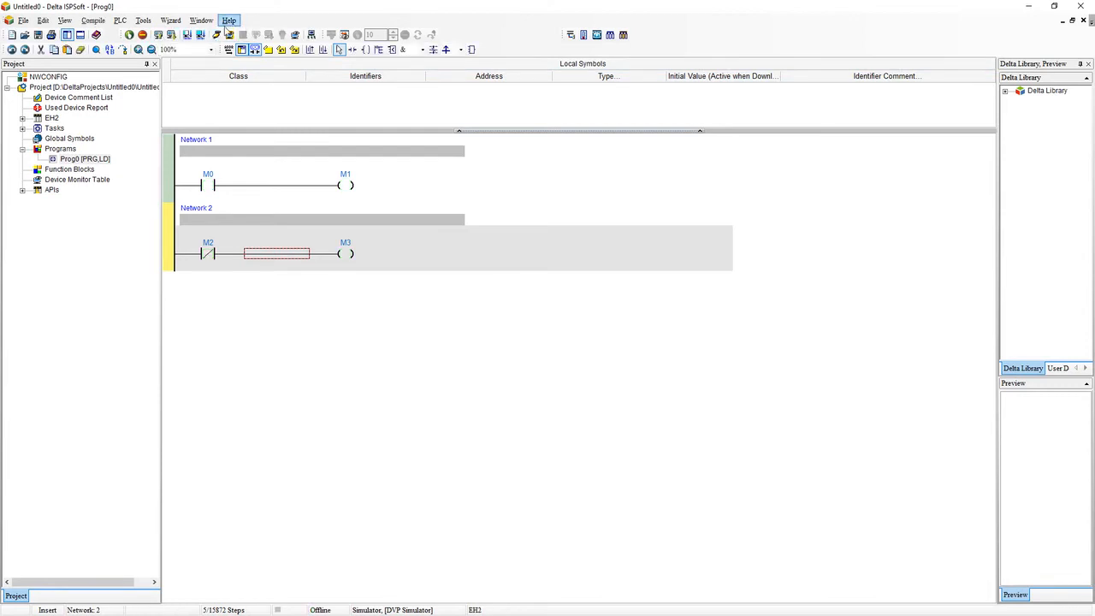
Add Network 3 and enter a SET M5 instruction after contact M4.
{"action": "left_click", "coordinate": [324, 48]}
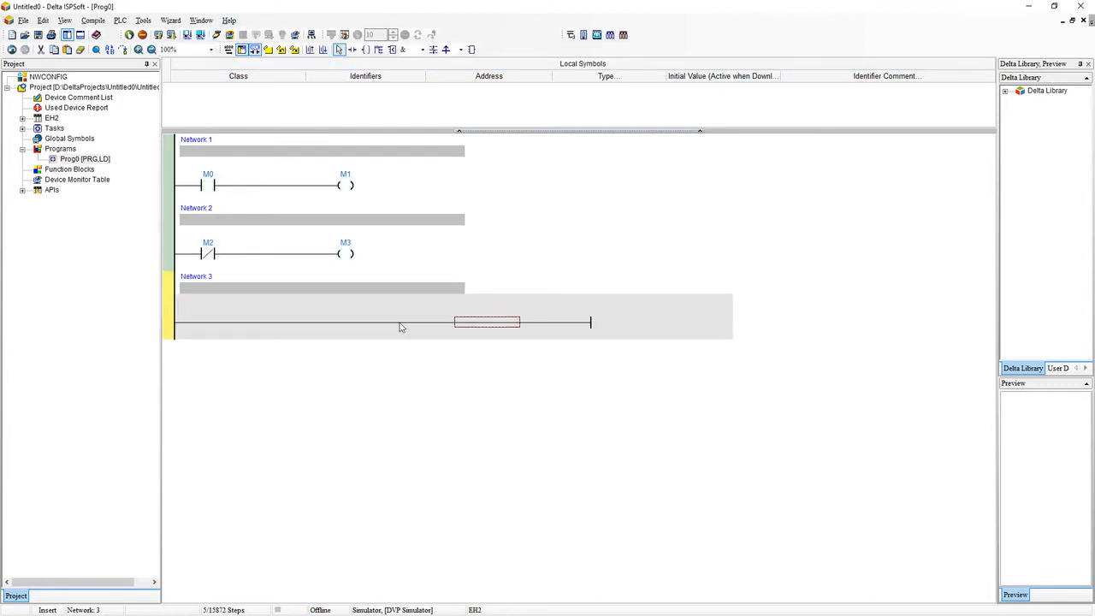
{"action": "double_click", "coordinate": [487, 321]}
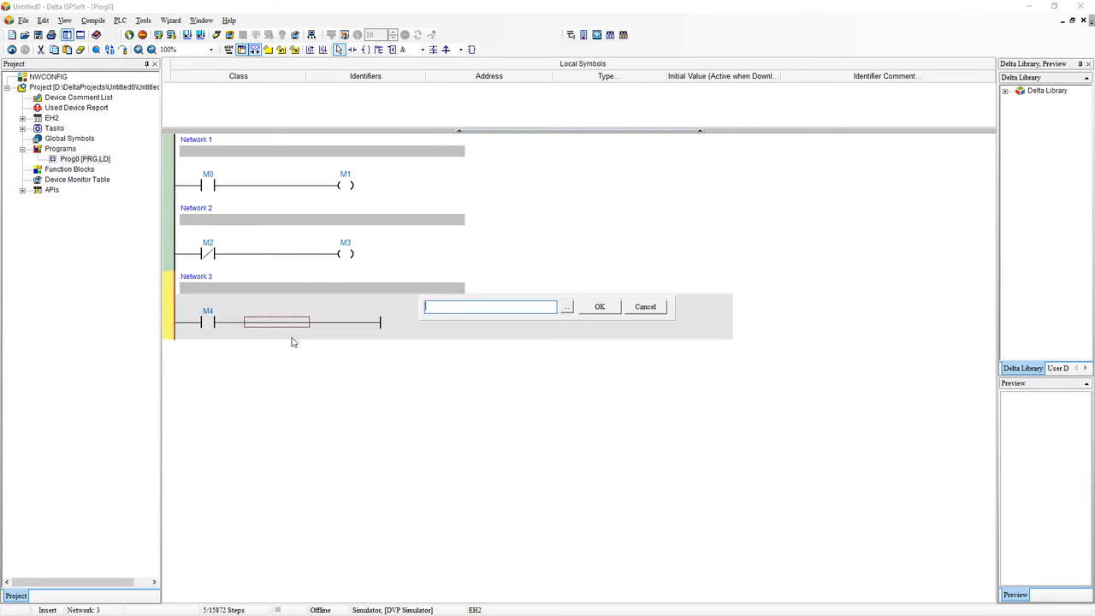
{"action": "type", "text": "SET"}
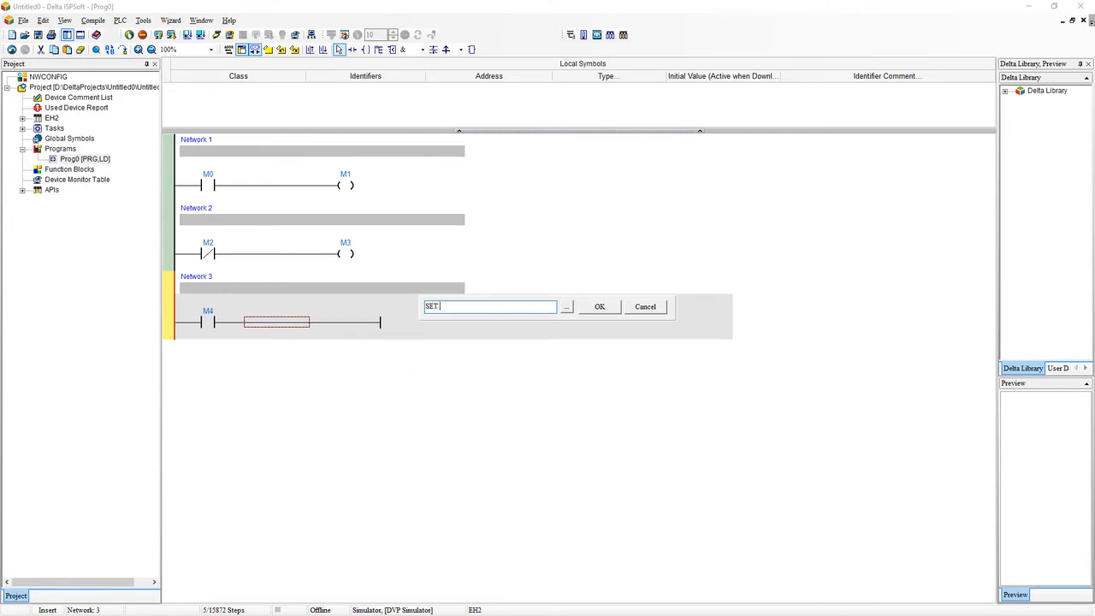
{"action": "type", "text": "M5"}
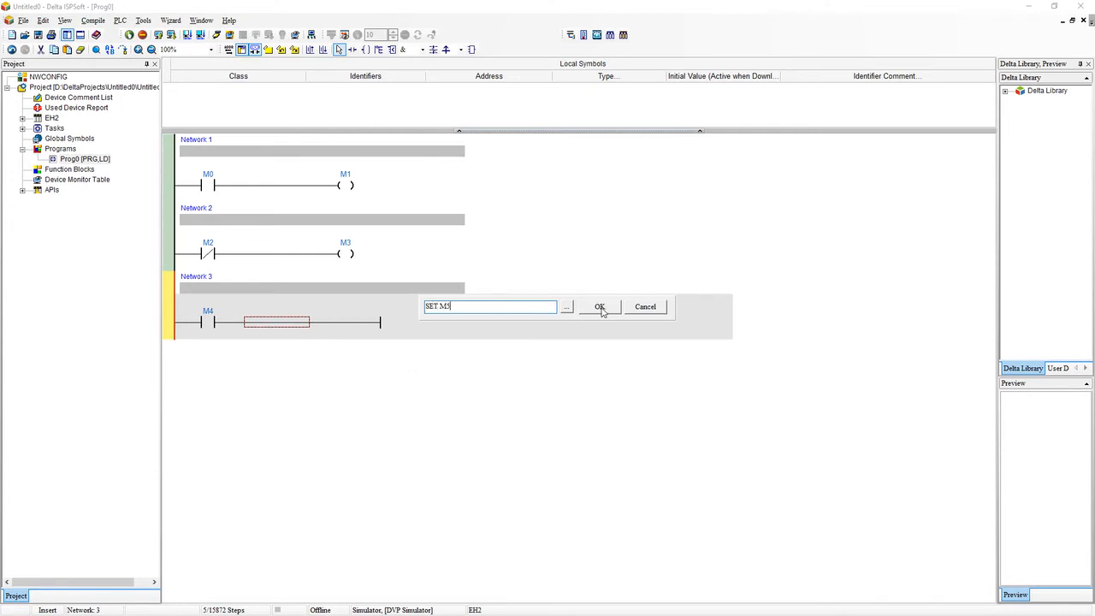
{"action": "mouse_move", "coordinate": [444, 320]}
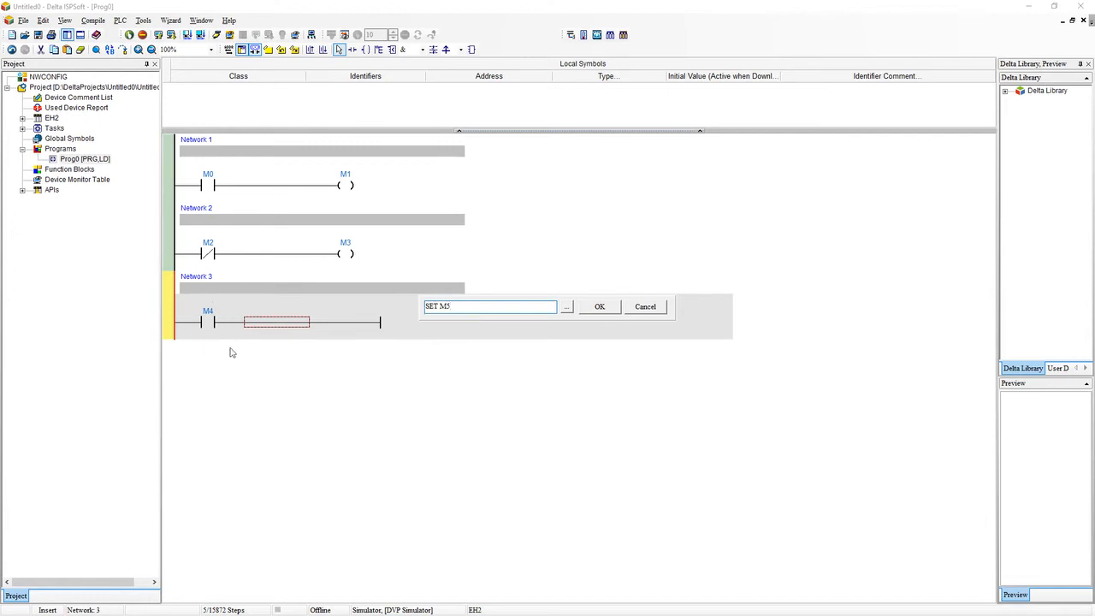
{"action": "left_click", "coordinate": [599, 306]}
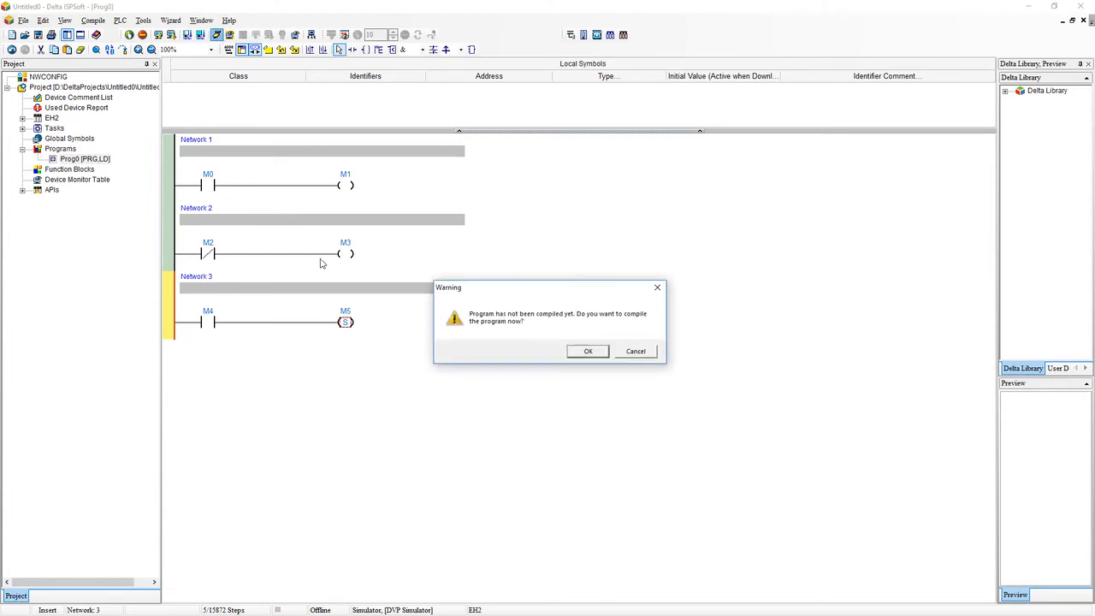
Compile, return the simulator to RUN, and trigger M4 so M5 latches on.
{"action": "left_click", "coordinate": [587, 350]}
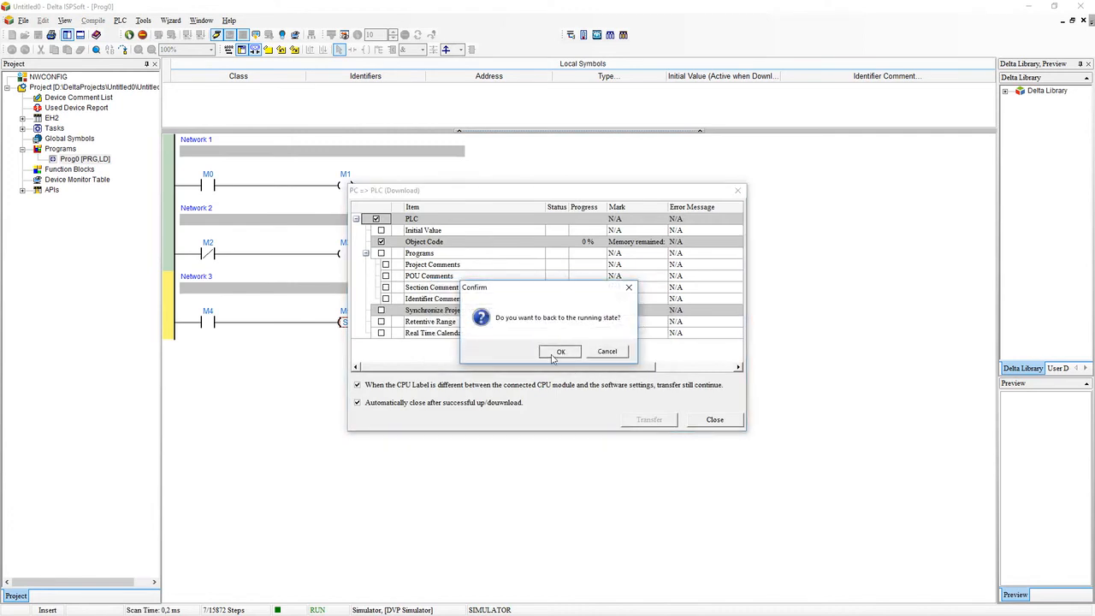
{"action": "left_click", "coordinate": [560, 351]}
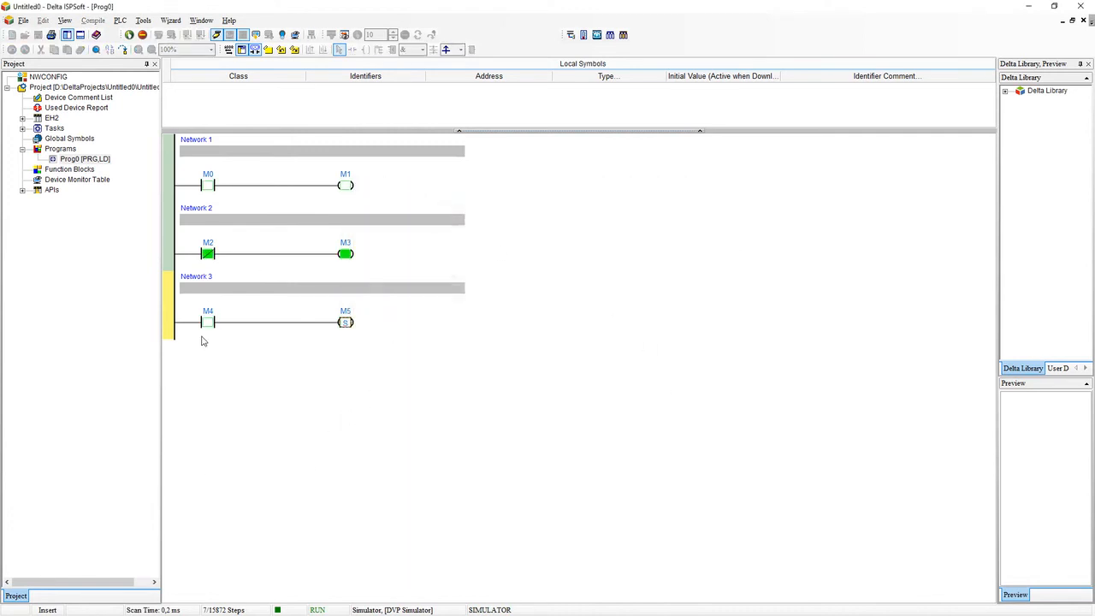
{"action": "left_click", "coordinate": [207, 321]}
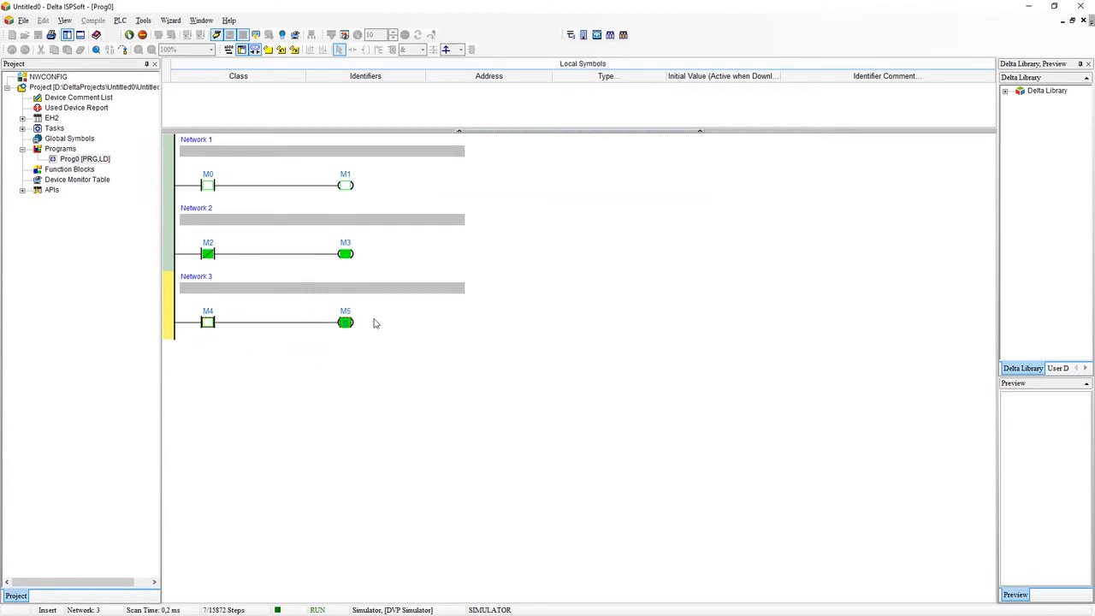
{"action": "mouse_move", "coordinate": [351, 297]}
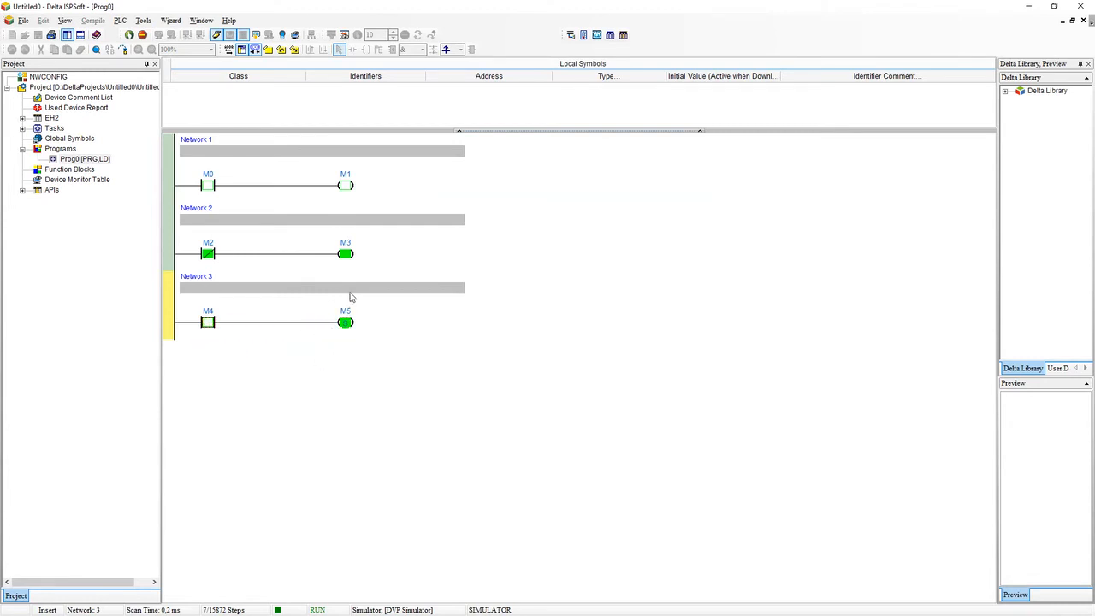
{"action": "mouse_move", "coordinate": [397, 323]}
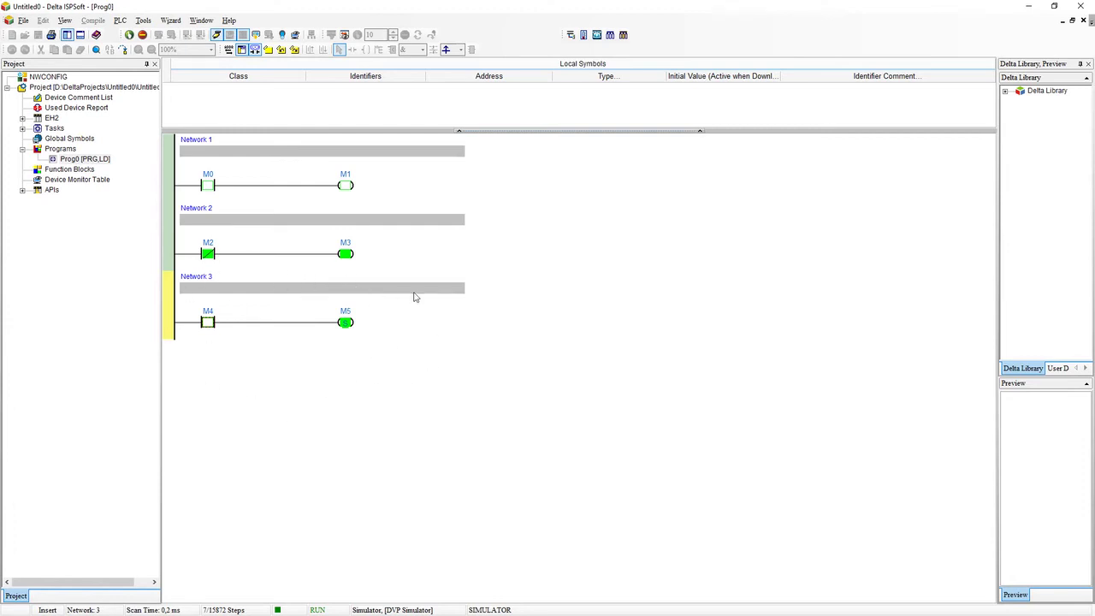
{"action": "mouse_move", "coordinate": [389, 331]}
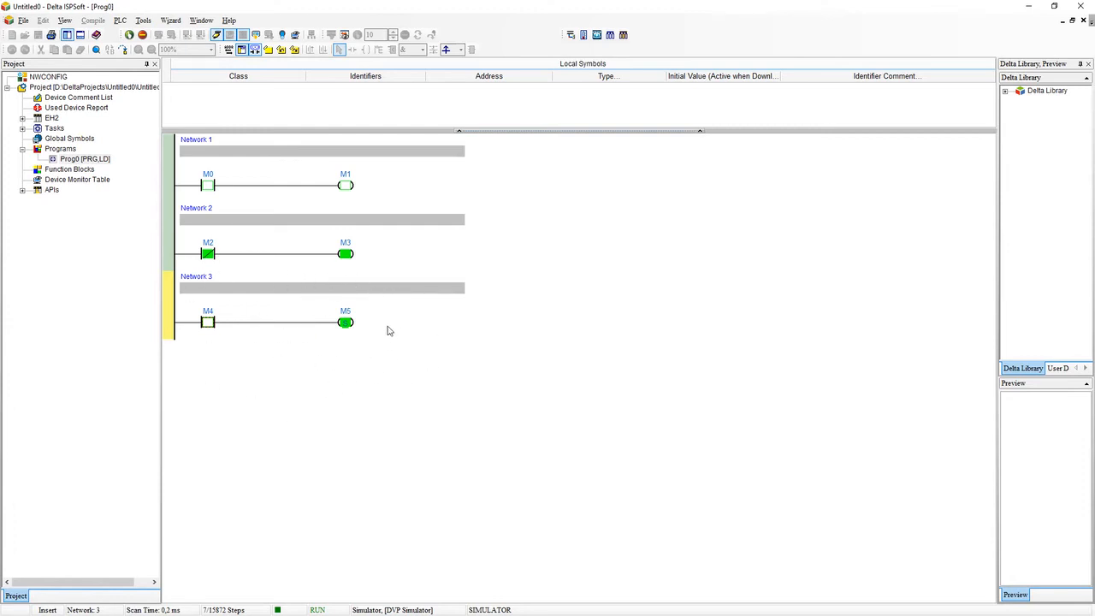
{"action": "mouse_move", "coordinate": [390, 317]}
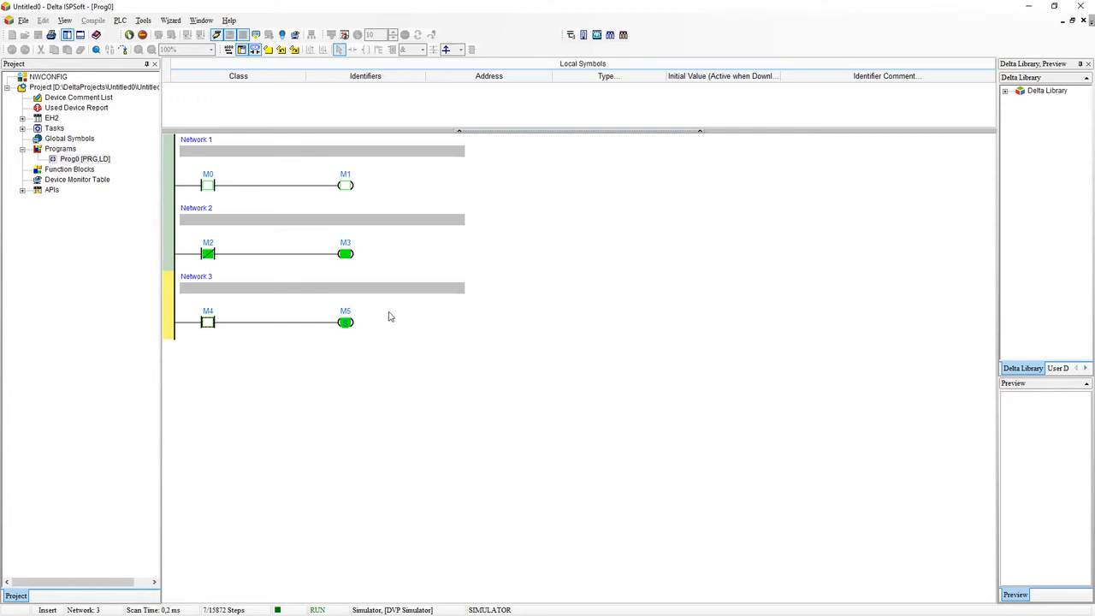
{"action": "mouse_move", "coordinate": [357, 308]}
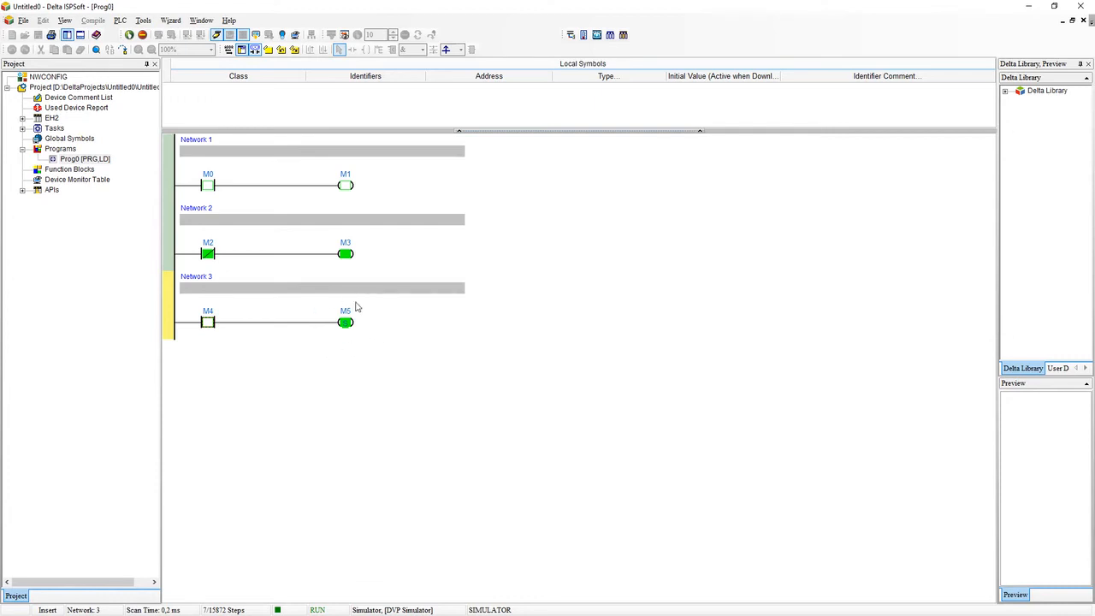
{"action": "mouse_move", "coordinate": [368, 306]}
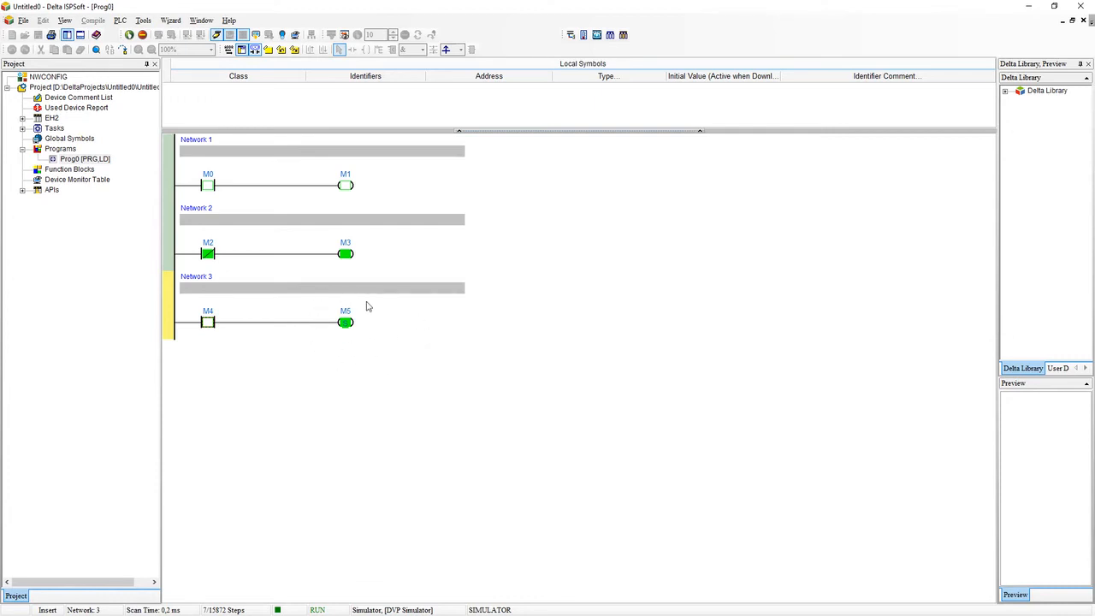
{"action": "mouse_move", "coordinate": [415, 312]}
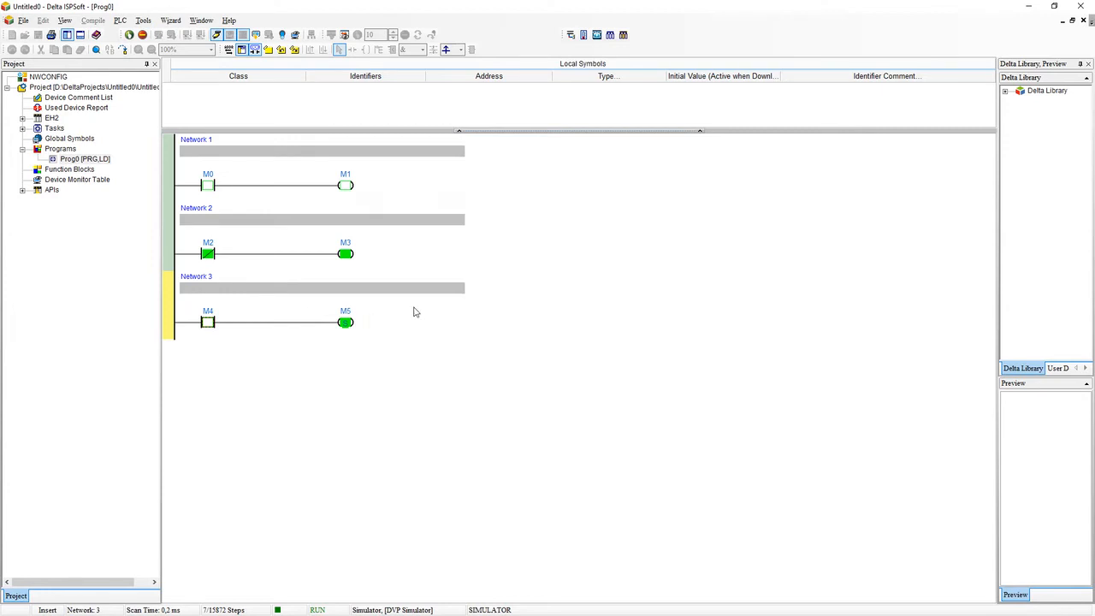
{"action": "mouse_move", "coordinate": [360, 303]}
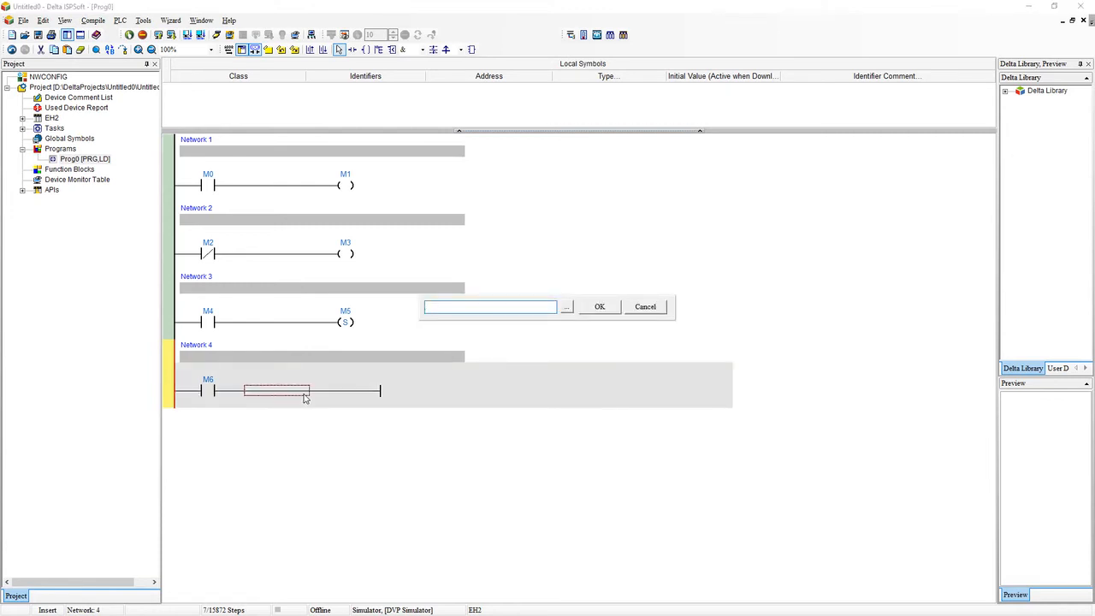
Enter a RST M5 instruction driven by contact M6 in Network 4.
{"action": "type", "text": "RST M5"}
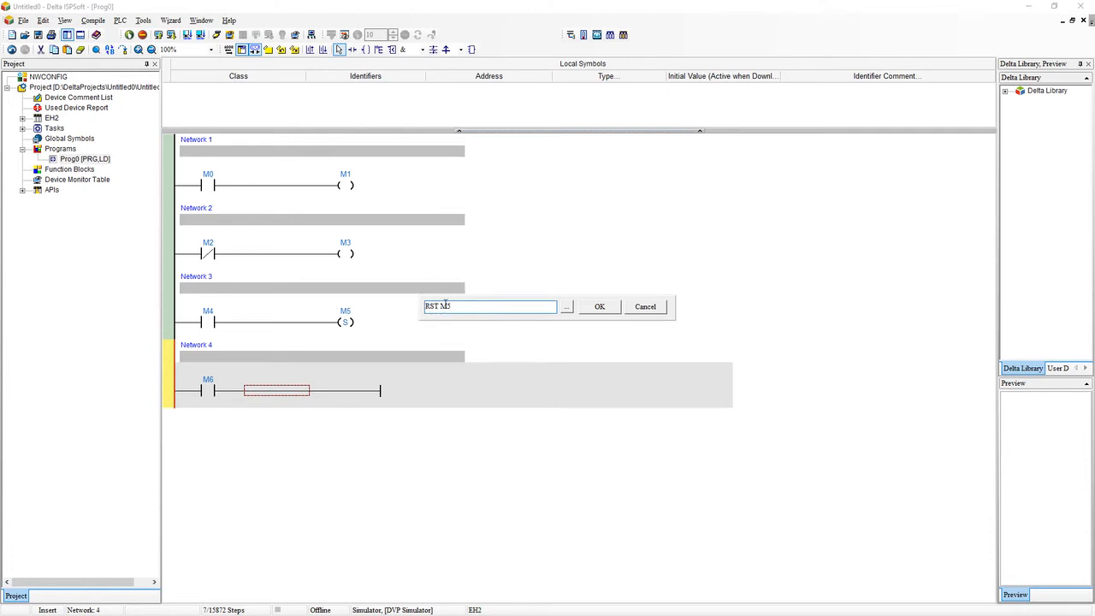
{"action": "left_click", "coordinate": [599, 307]}
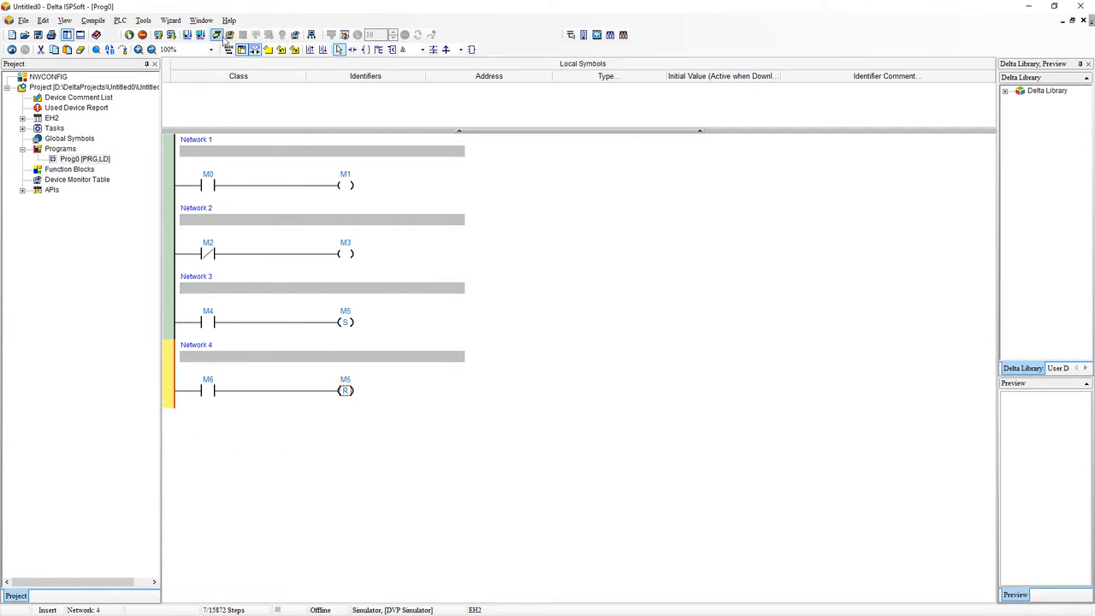
Download to the simulator, return to RUN, and set M6 on to reset M5.
{"action": "left_click", "coordinate": [214, 46]}
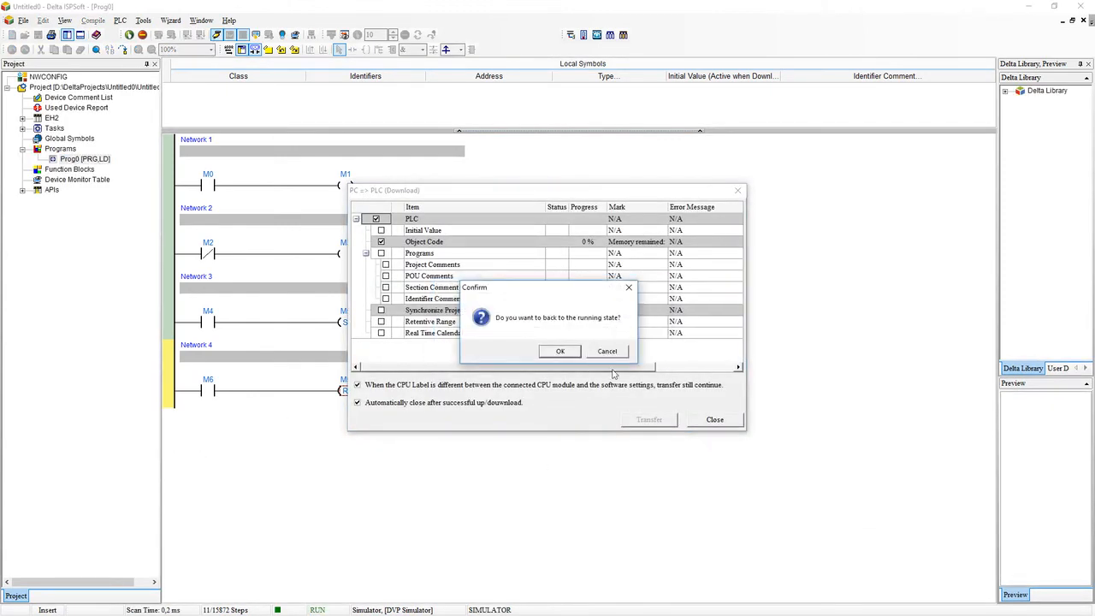
{"action": "left_click", "coordinate": [559, 350]}
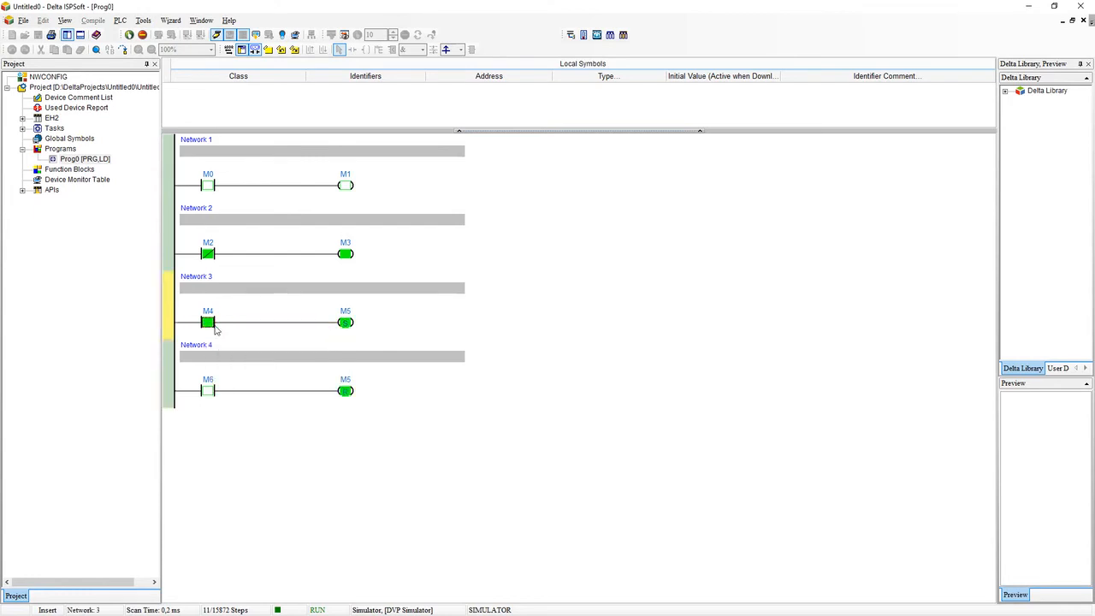
{"action": "mouse_move", "coordinate": [207, 322]}
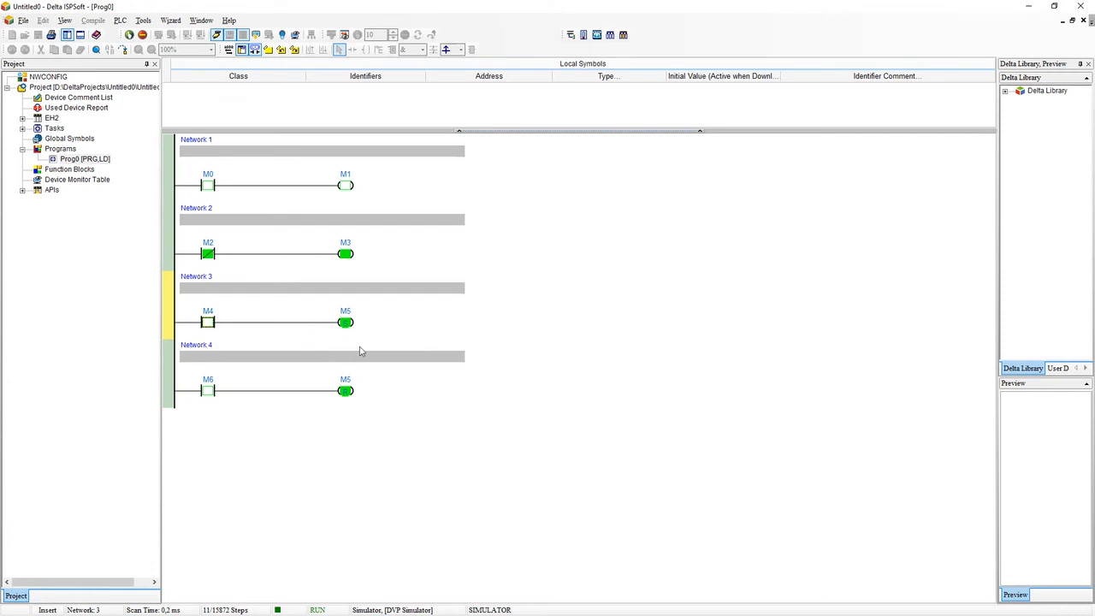
{"action": "mouse_move", "coordinate": [209, 391]}
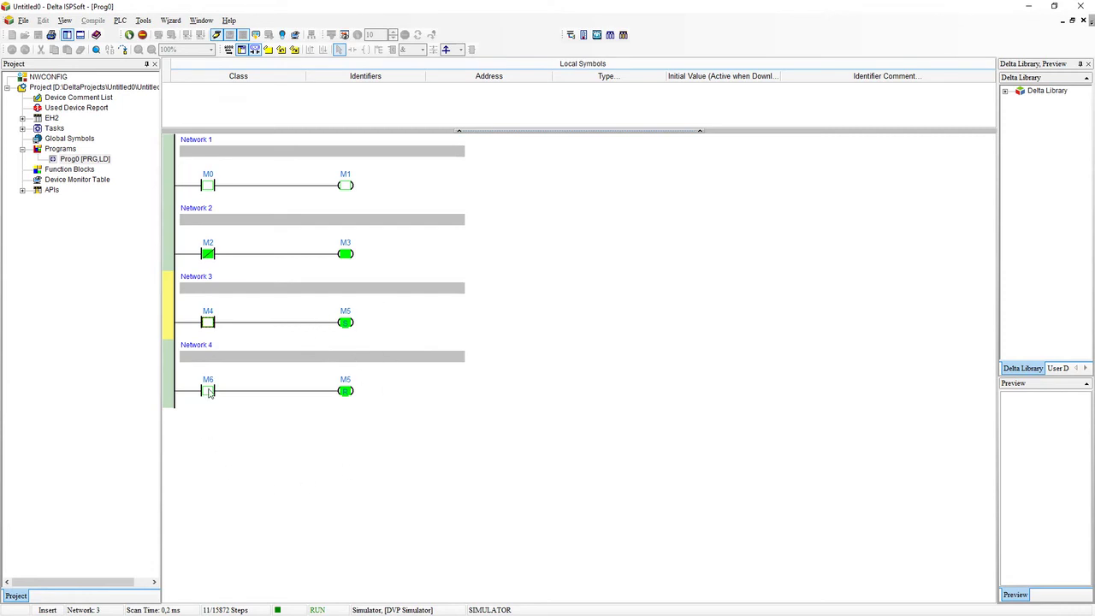
{"action": "right_click", "coordinate": [207, 391]}
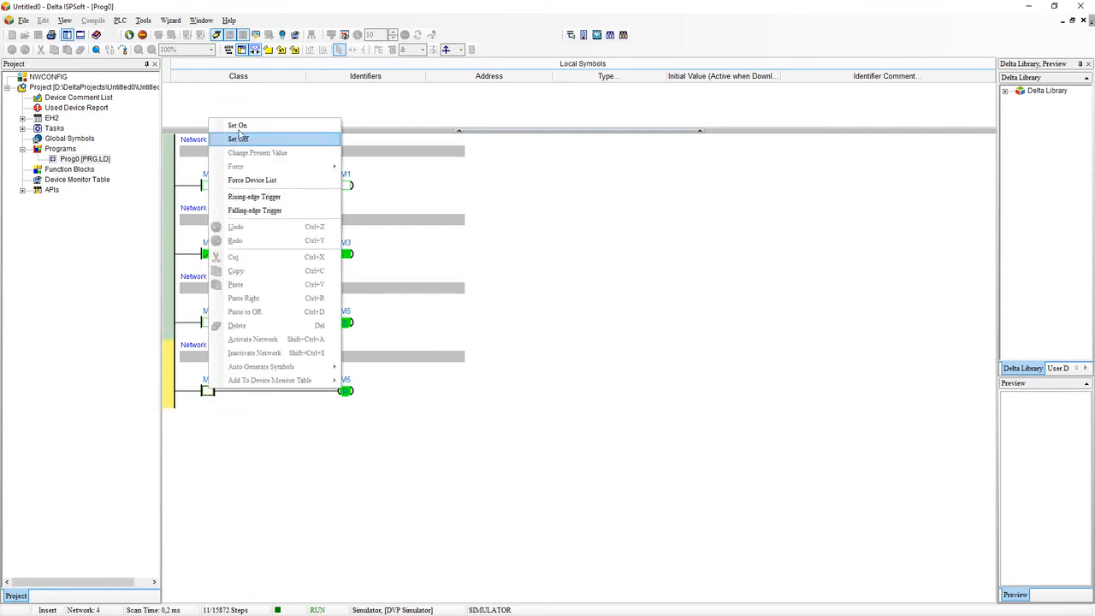
{"action": "left_click", "coordinate": [238, 139]}
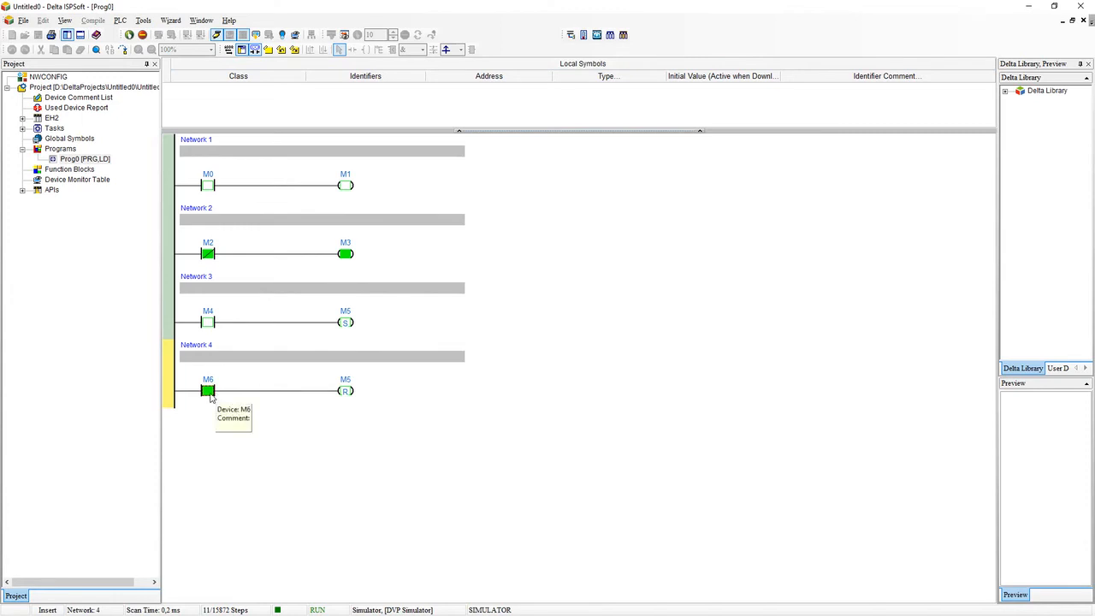
{"action": "mouse_move", "coordinate": [374, 387]}
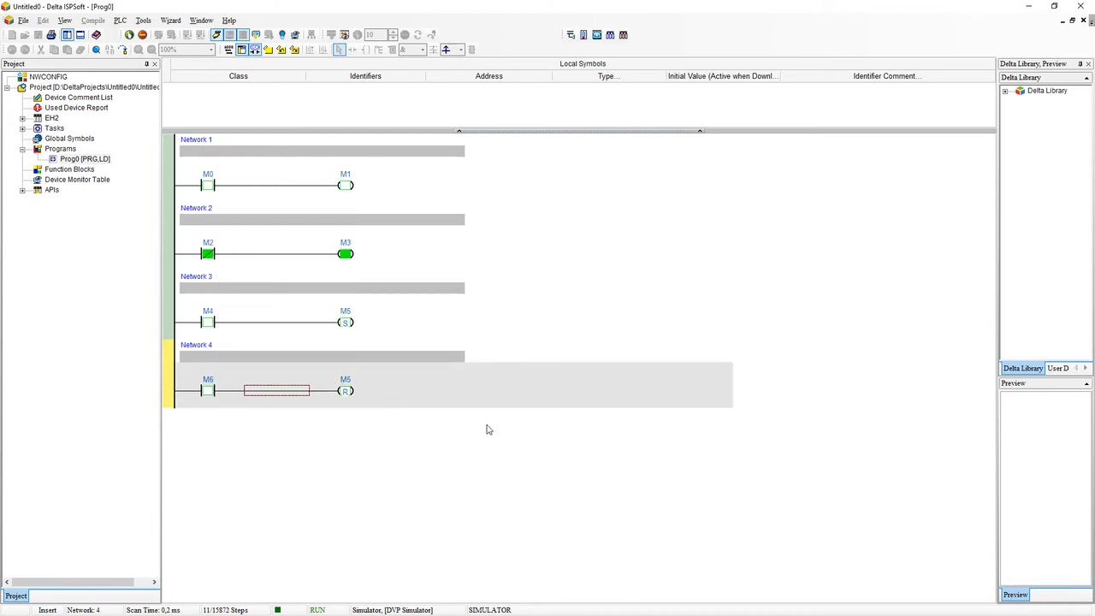
{"action": "mouse_move", "coordinate": [488, 426]}
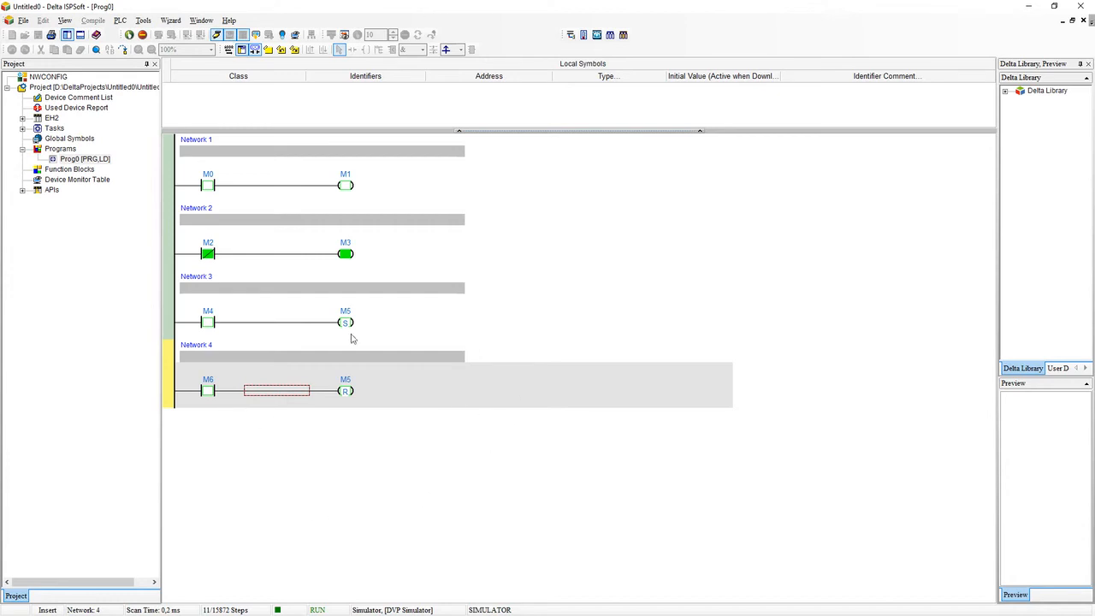
{"action": "mouse_move", "coordinate": [443, 348]}
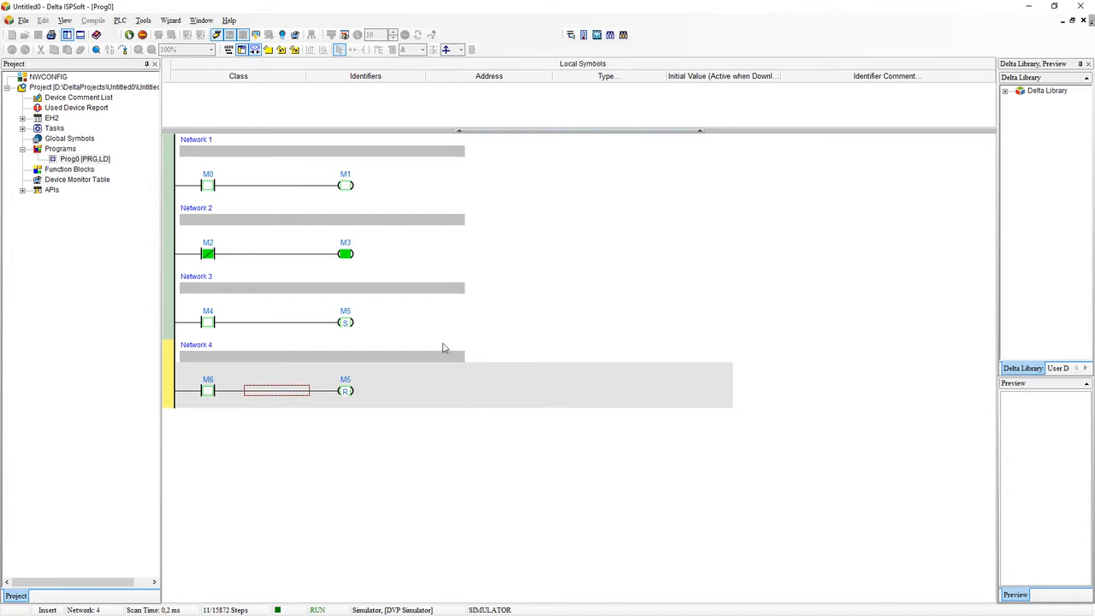
{"action": "mouse_move", "coordinate": [273, 242]}
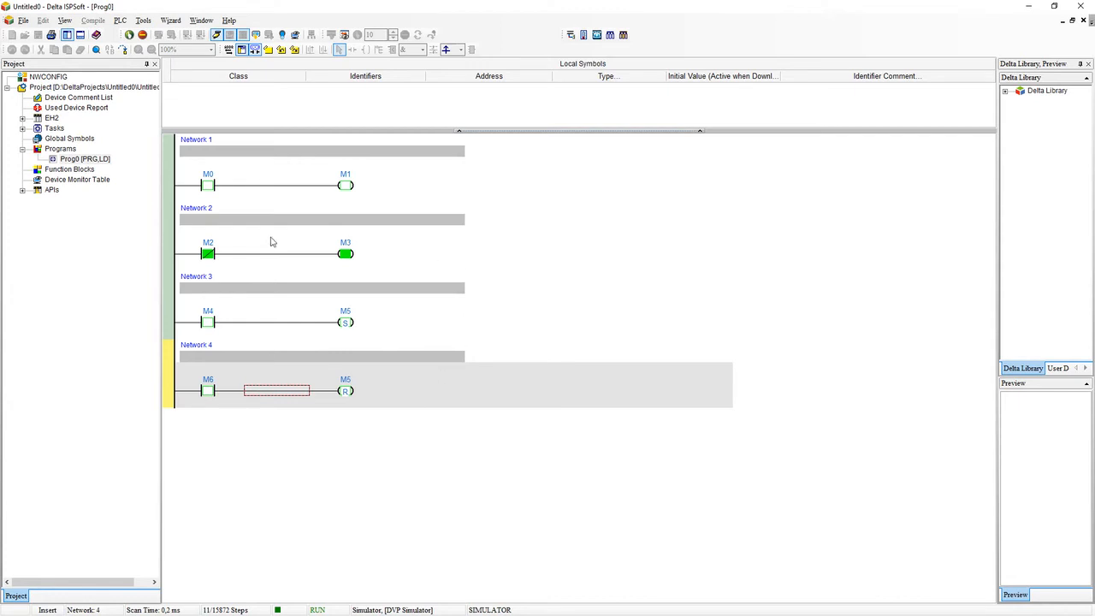
{"action": "mouse_move", "coordinate": [346, 468]}
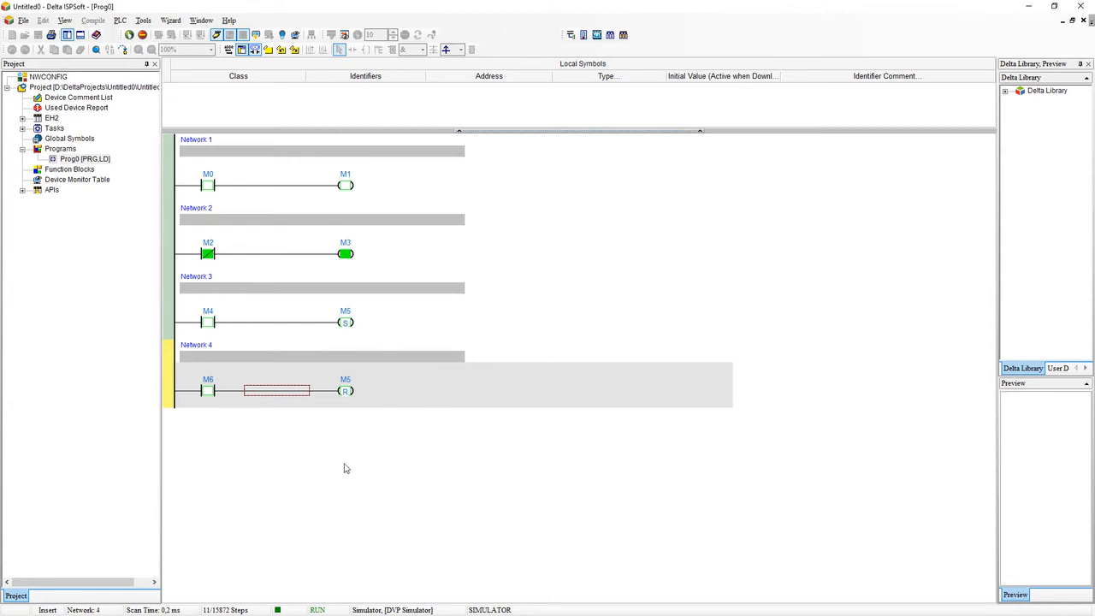
{"action": "mouse_move", "coordinate": [492, 318]}
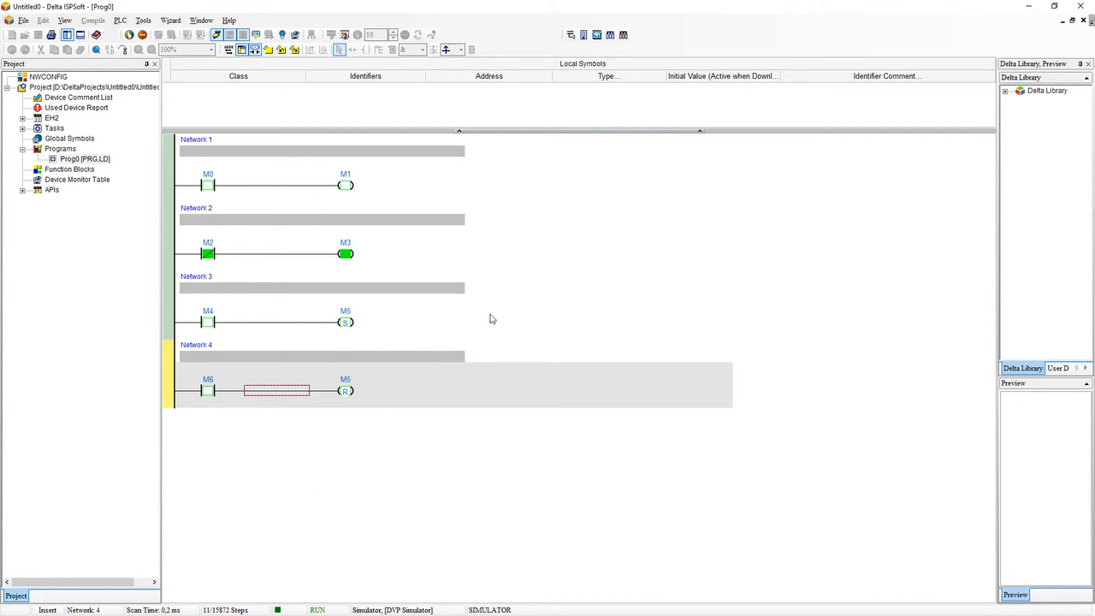
Insert an AND M7 contact in series after M0 in Network 1.
{"action": "left_click", "coordinate": [277, 185]}
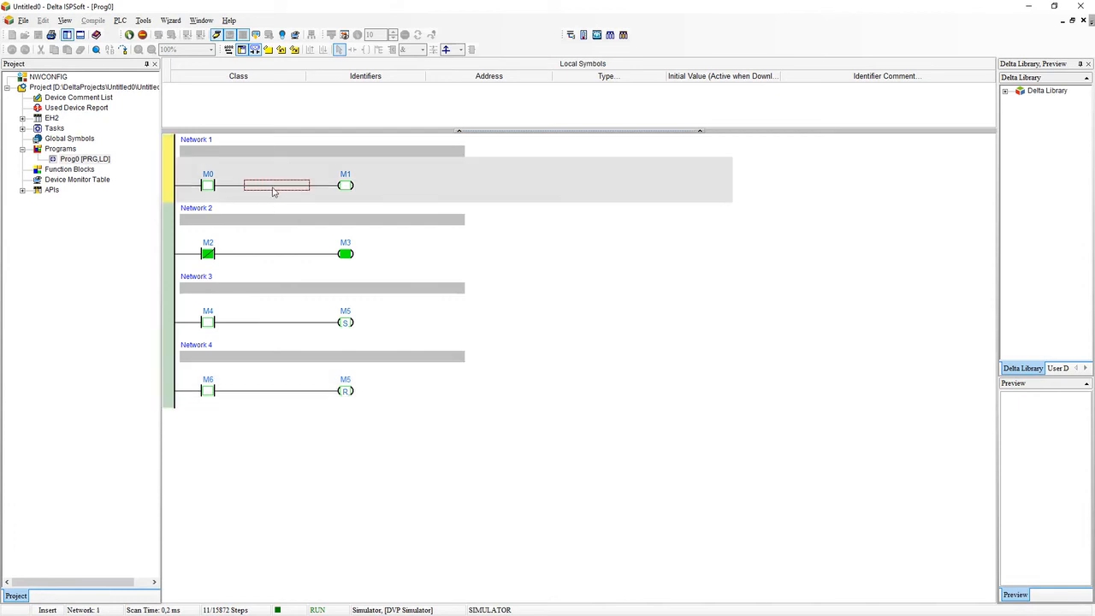
{"action": "mouse_move", "coordinate": [221, 164]}
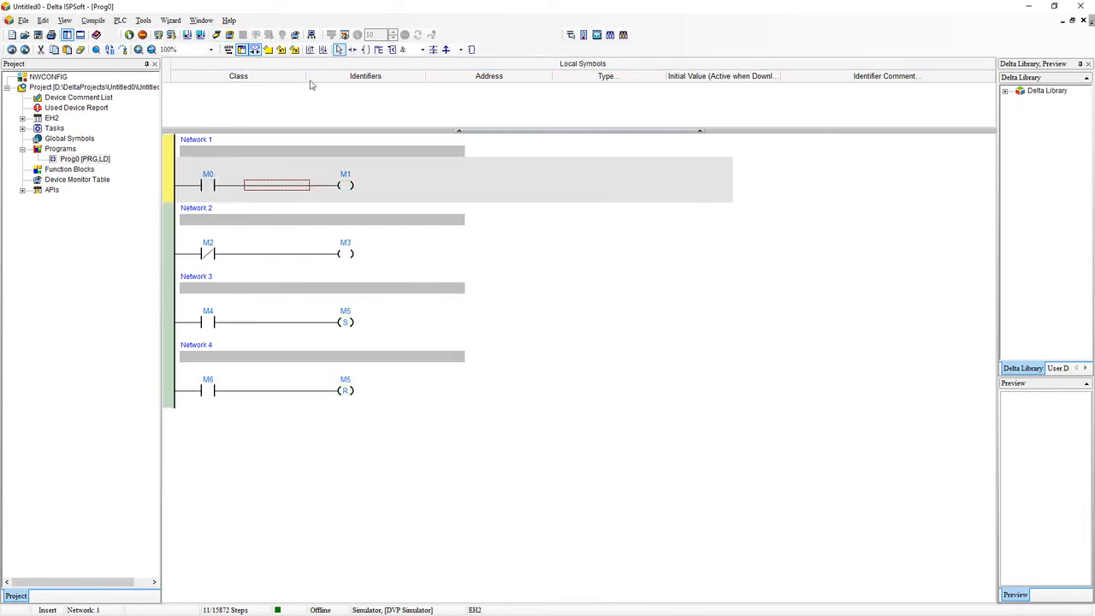
{"action": "double_click", "coordinate": [276, 185]}
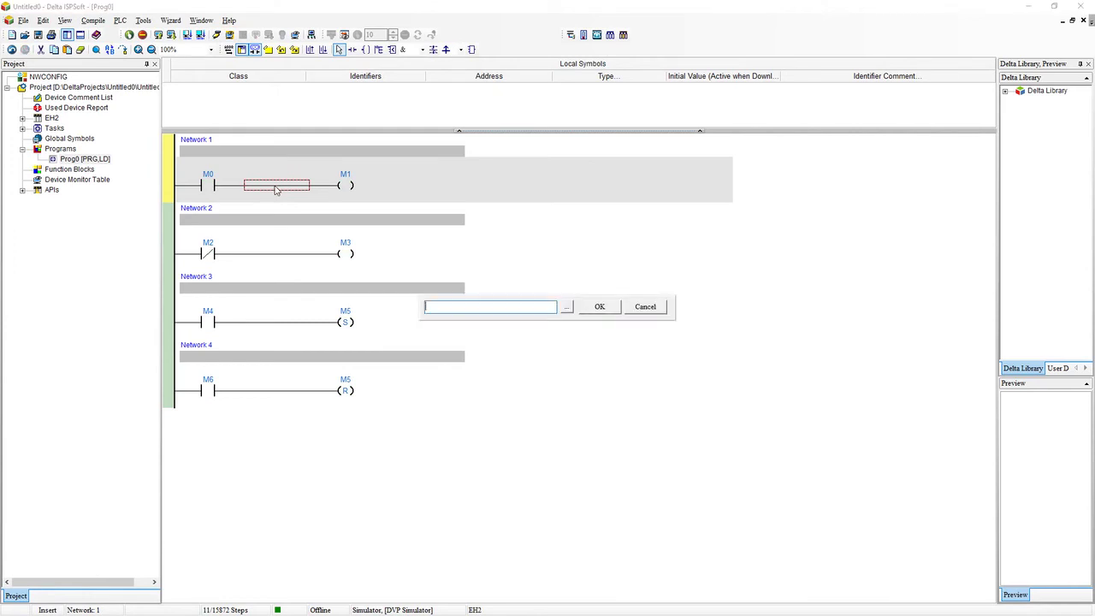
{"action": "type", "text": "a"}
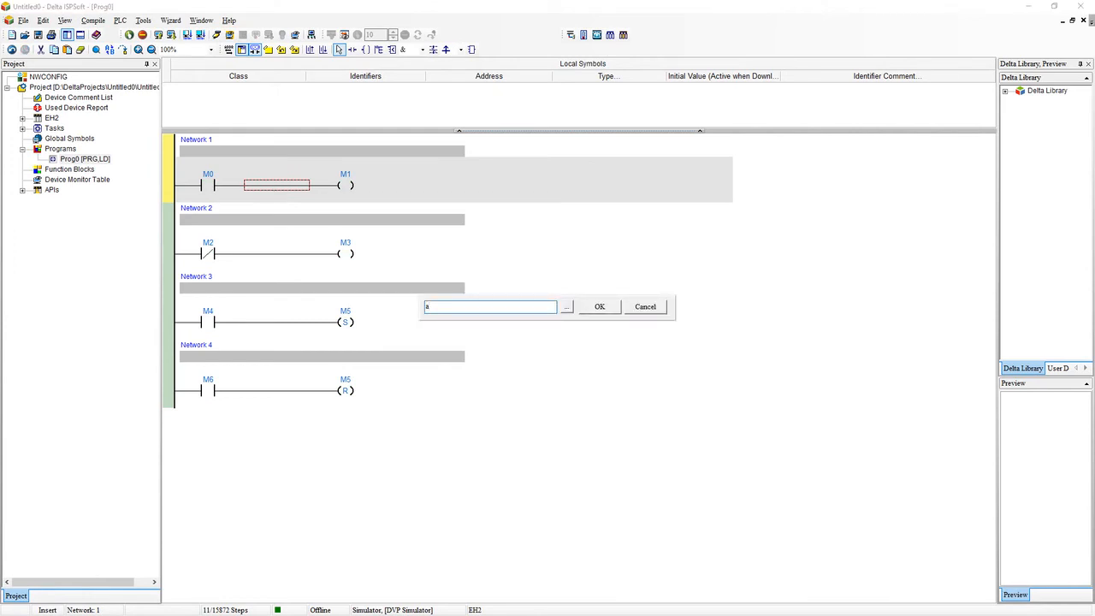
{"action": "type", "text": "nd m"}
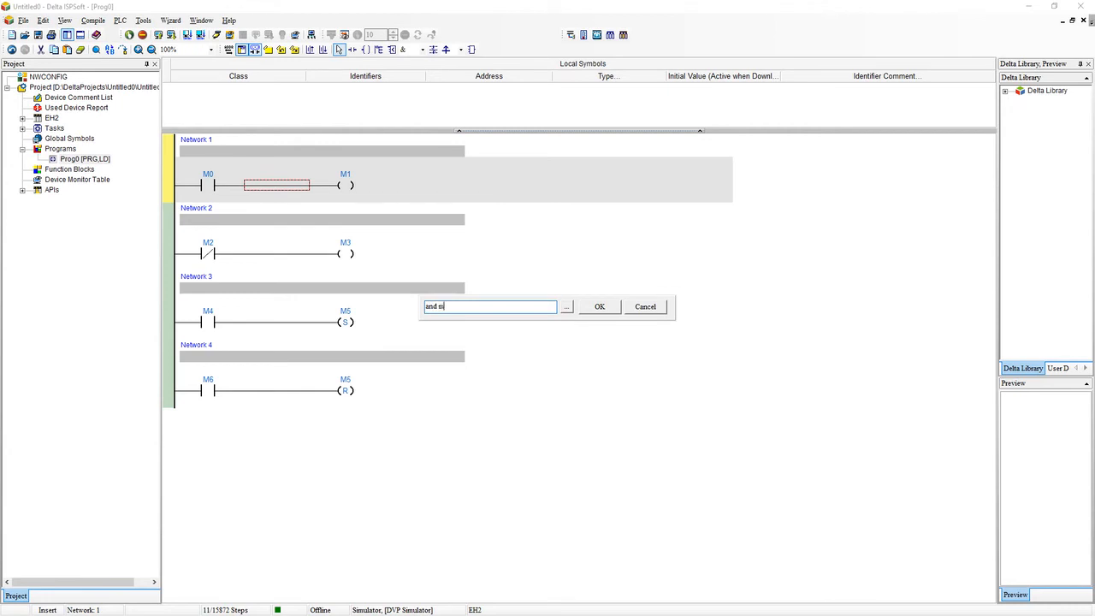
{"action": "left_click", "coordinate": [600, 306]}
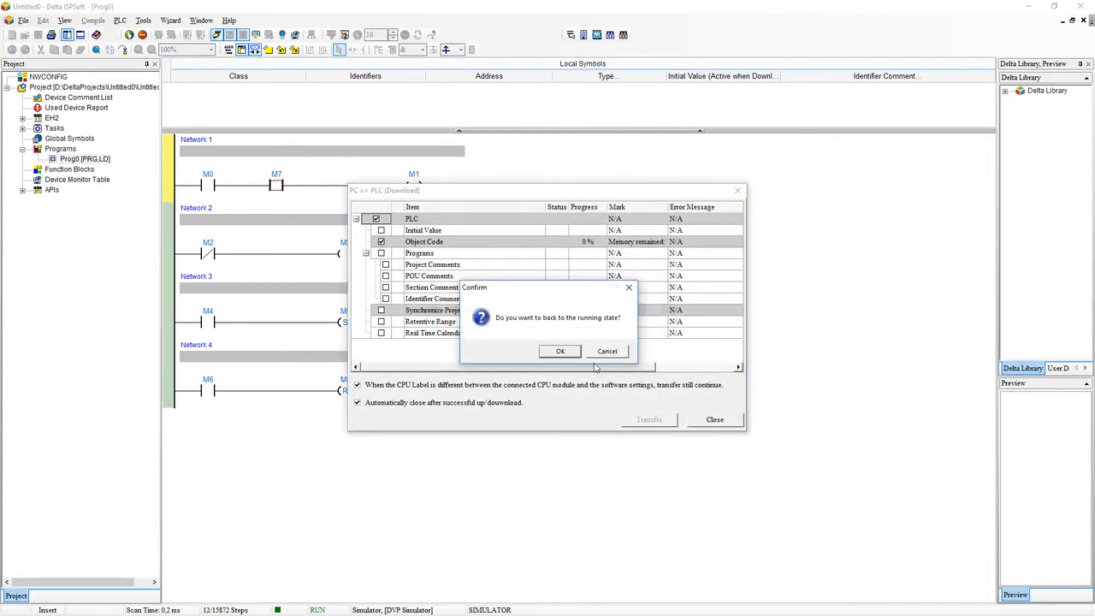
Return to RUN, turn M0 and M7 on so M1 energizes, then turn M0 off.
{"action": "left_click", "coordinate": [559, 351]}
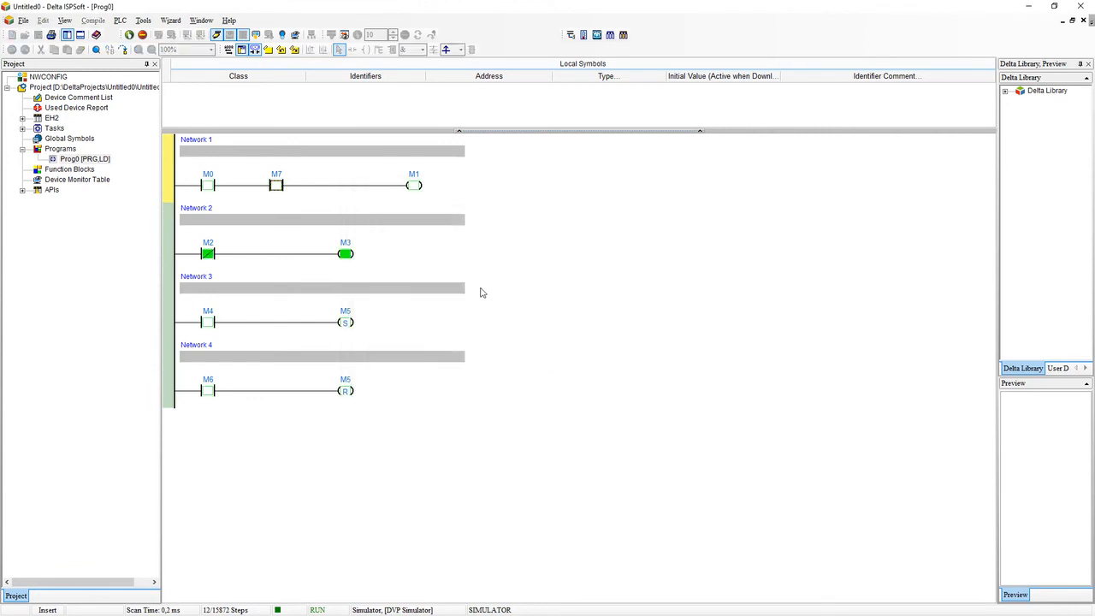
{"action": "left_click", "coordinate": [208, 186]}
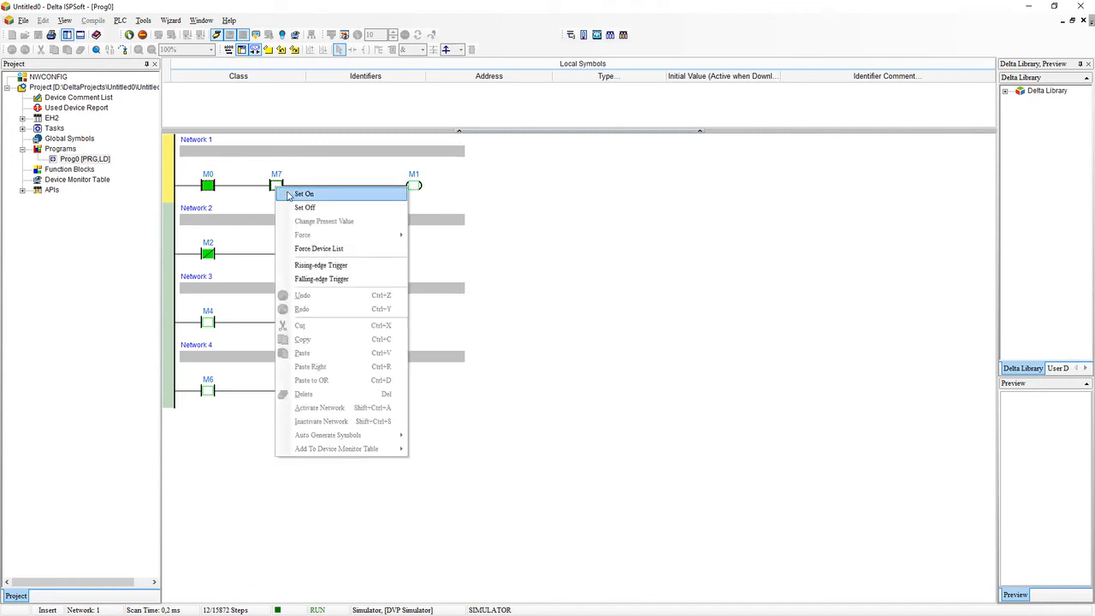
{"action": "left_click", "coordinate": [306, 194]}
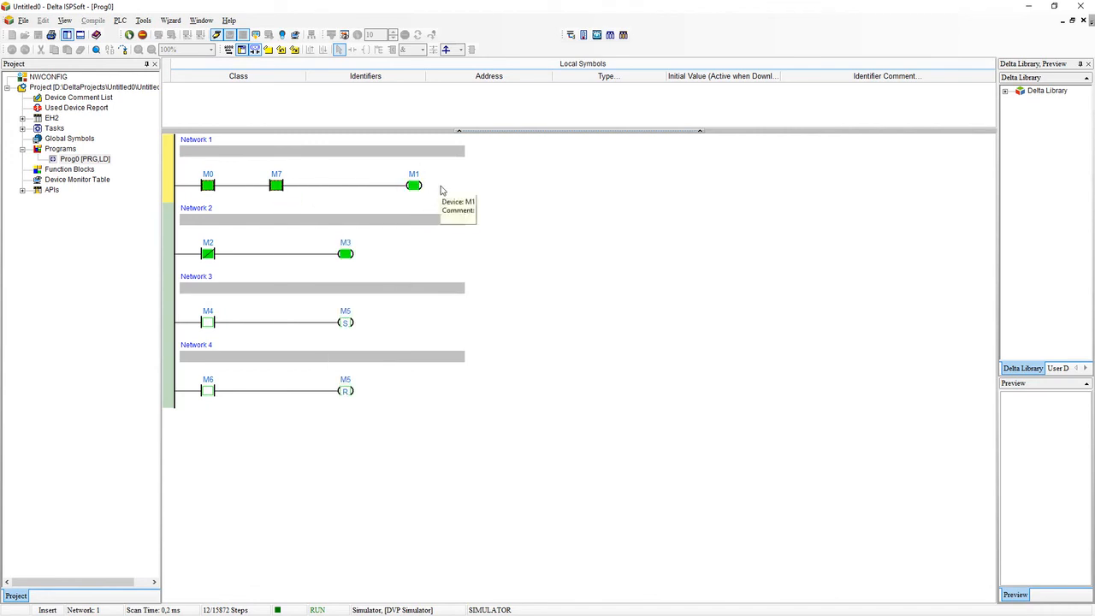
{"action": "right_click", "coordinate": [208, 185]}
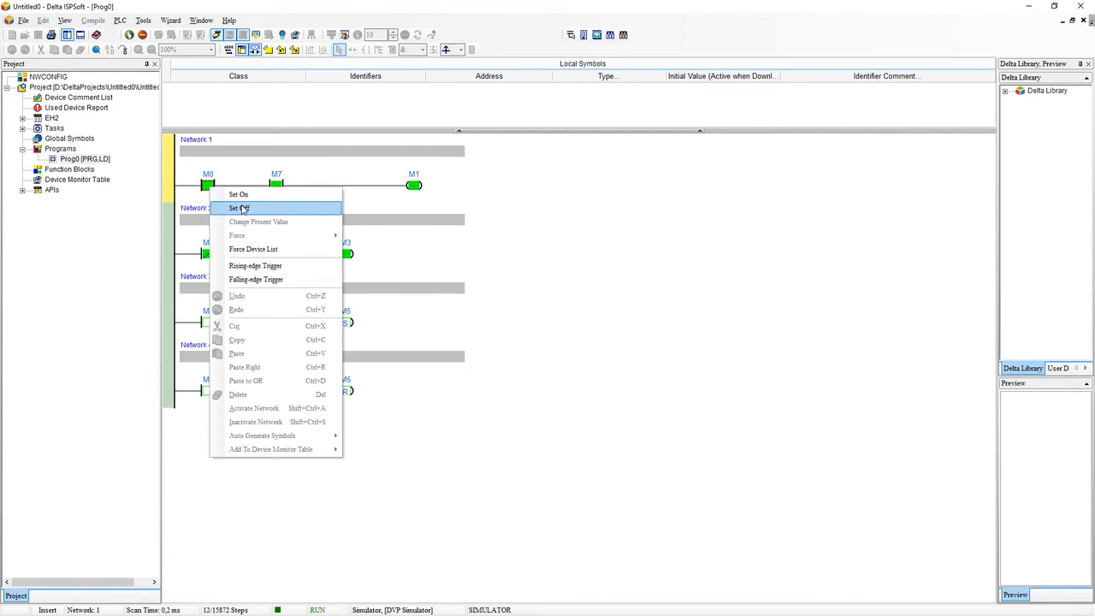
{"action": "left_click", "coordinate": [241, 208]}
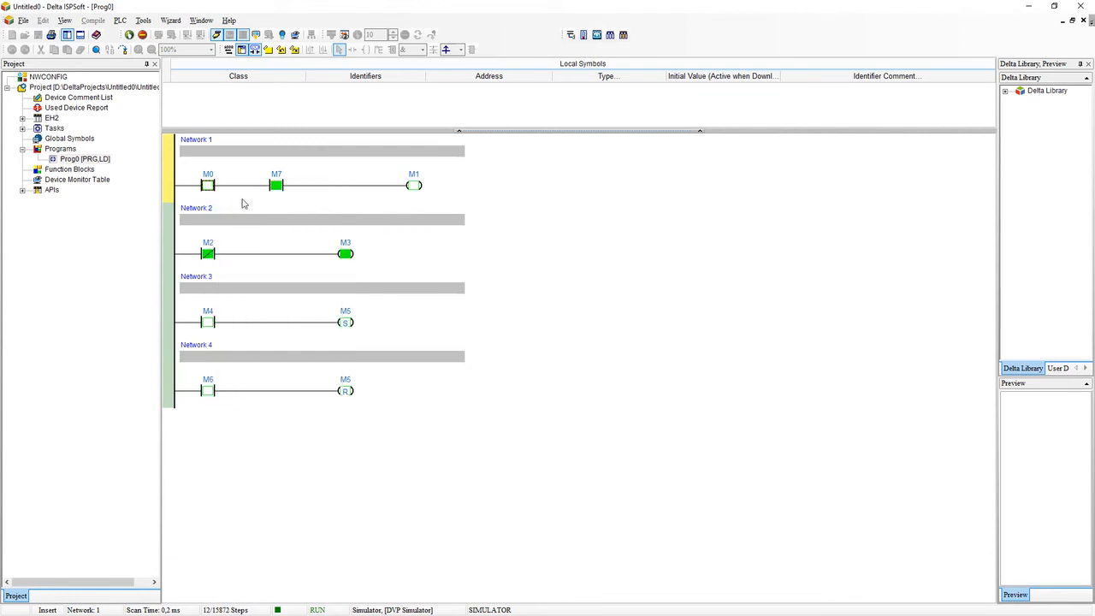
{"action": "mouse_move", "coordinate": [285, 175]}
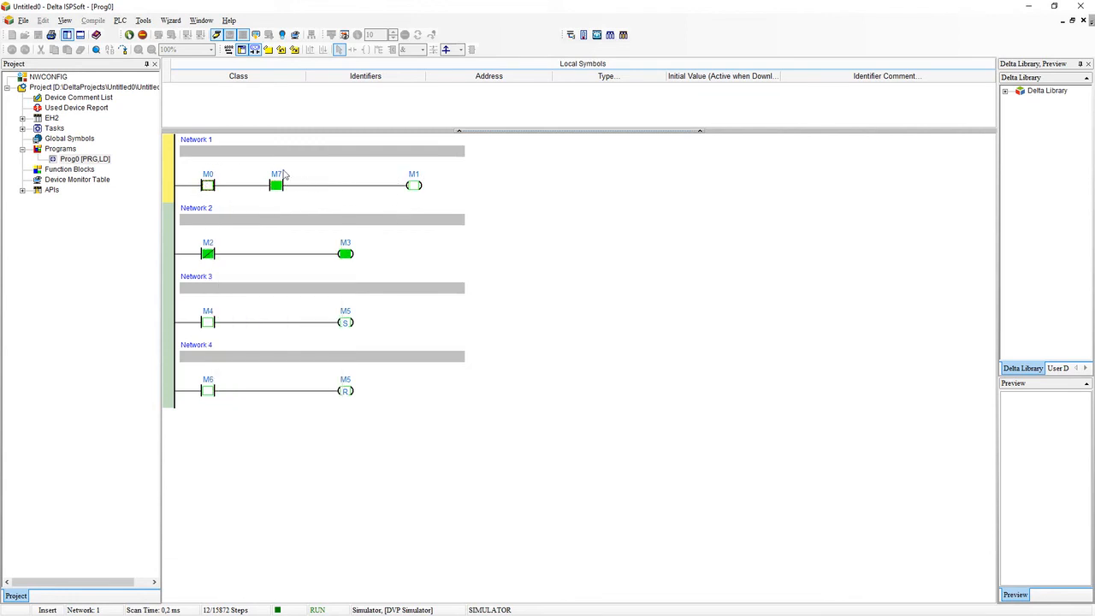
{"action": "mouse_move", "coordinate": [256, 201]}
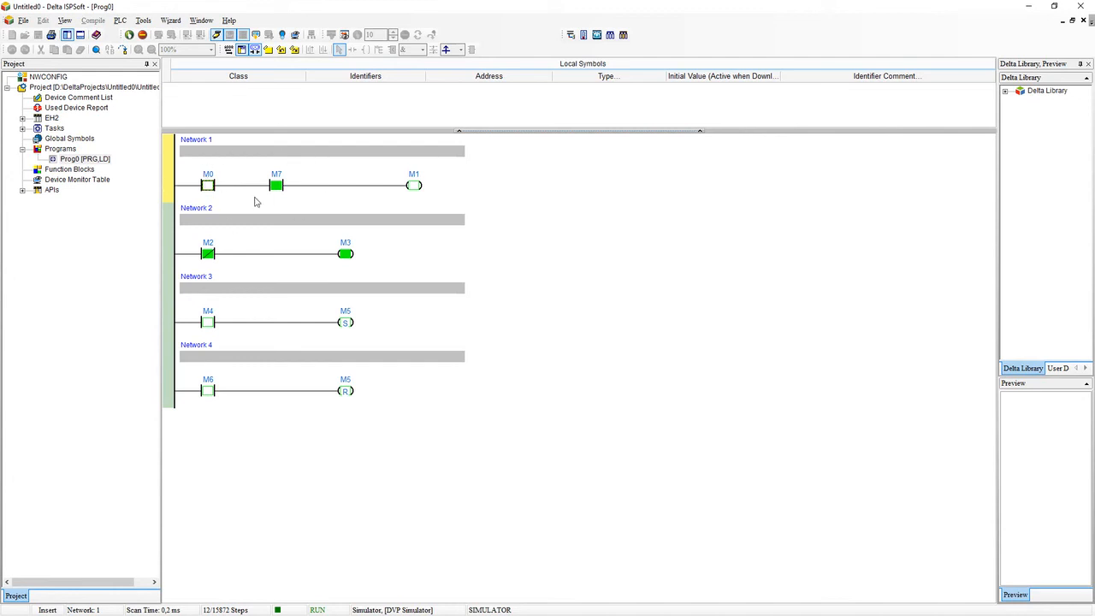
{"action": "mouse_move", "coordinate": [299, 210]}
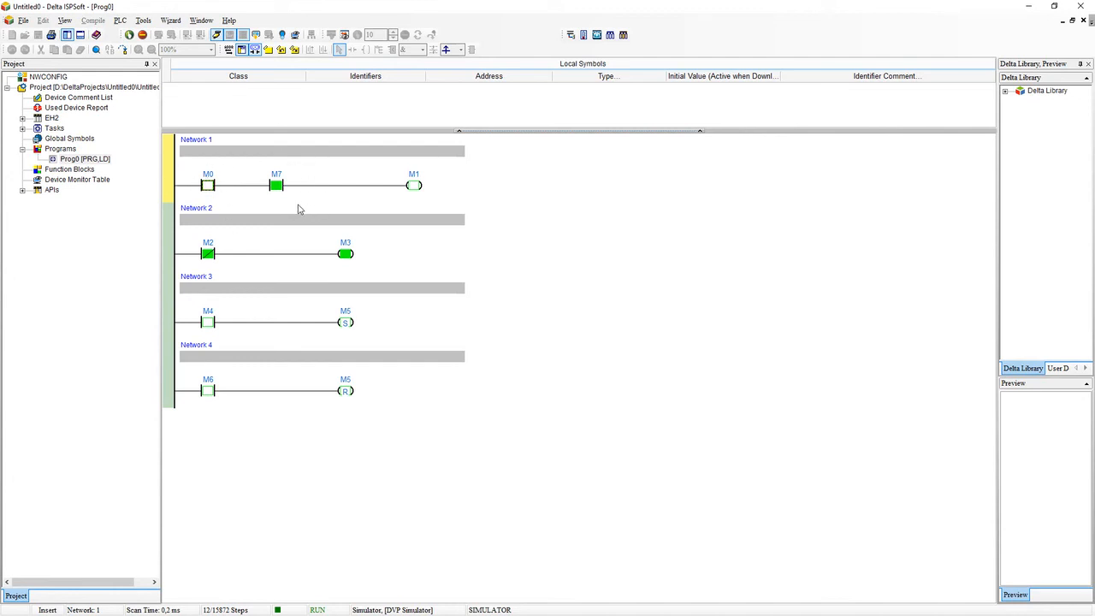
{"action": "mouse_move", "coordinate": [220, 172]}
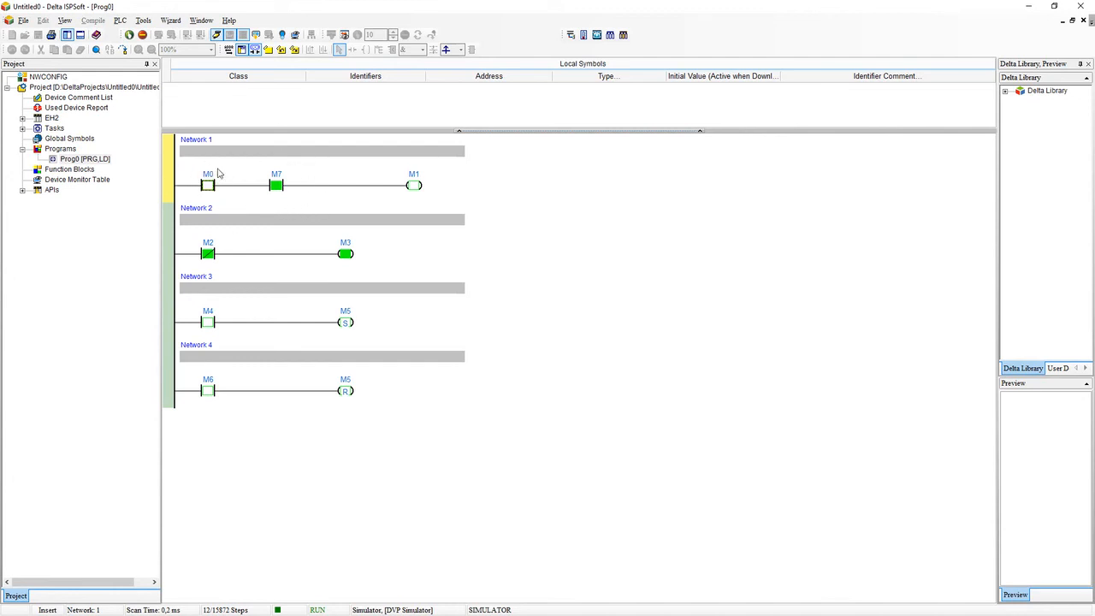
{"action": "mouse_move", "coordinate": [275, 186]}
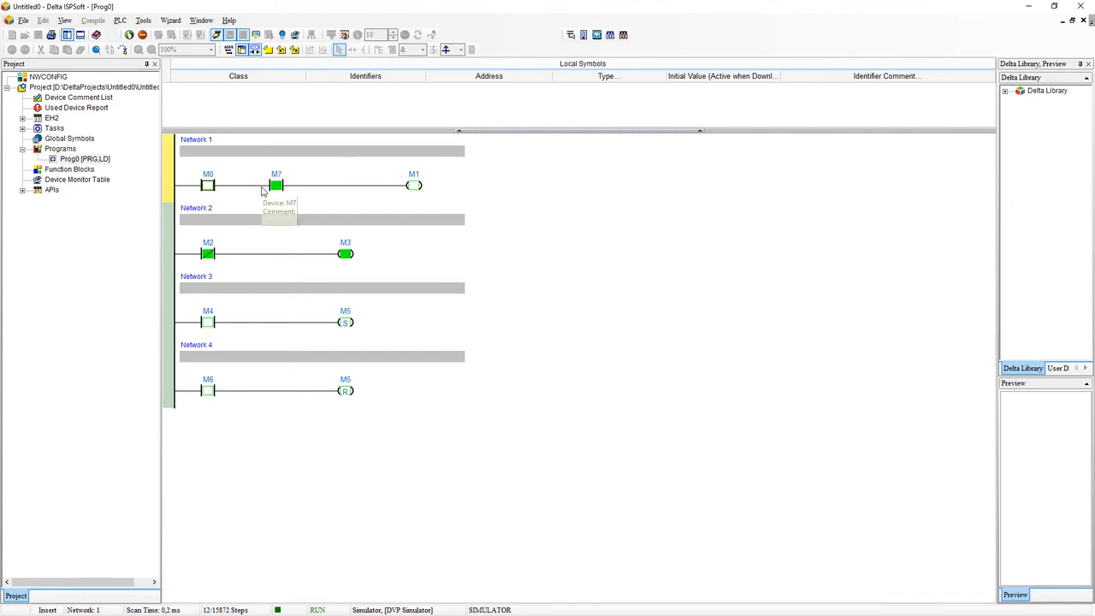
{"action": "mouse_move", "coordinate": [183, 175]}
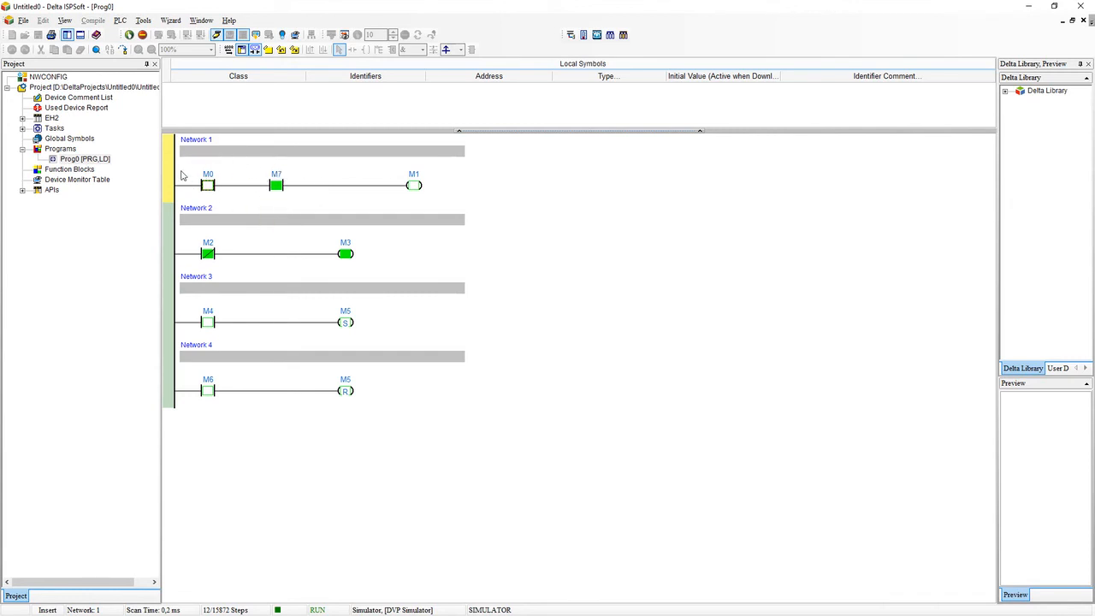
{"action": "mouse_move", "coordinate": [316, 197]}
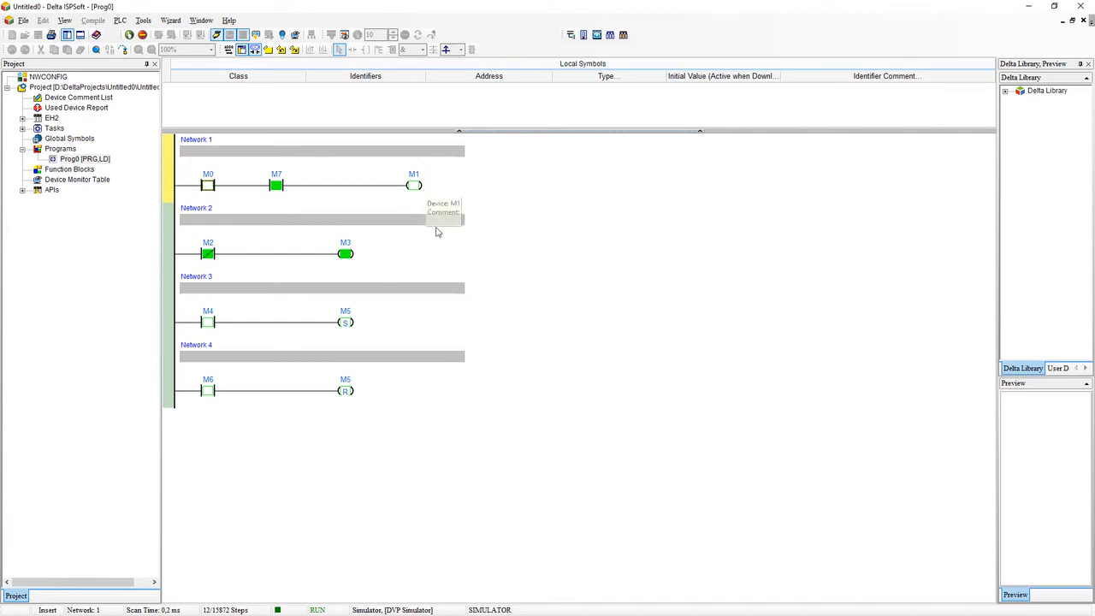
{"action": "mouse_move", "coordinate": [228, 191]}
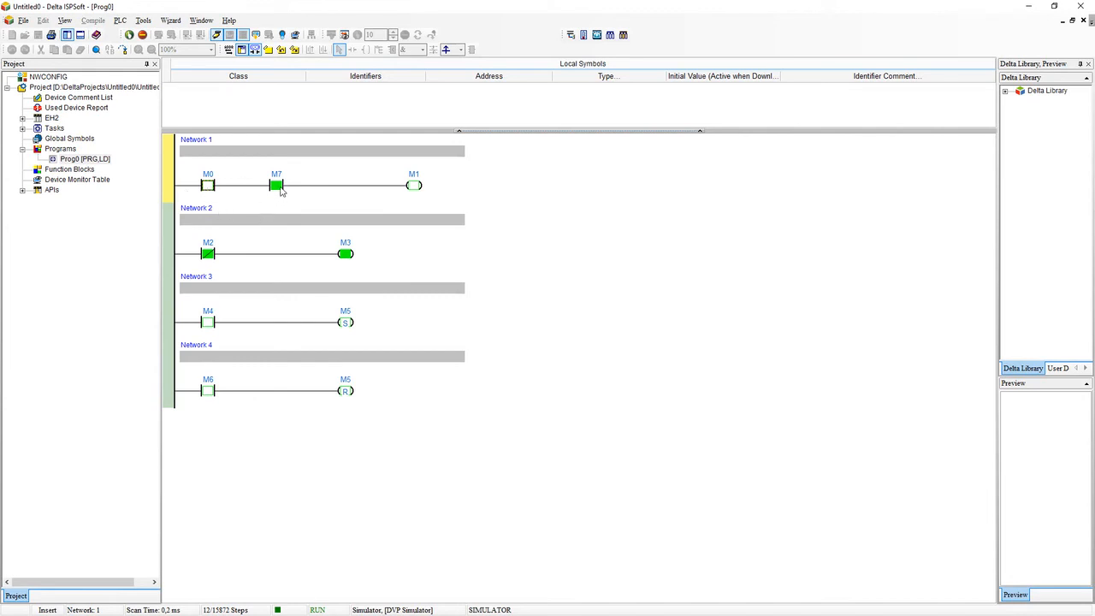
{"action": "mouse_move", "coordinate": [202, 186]}
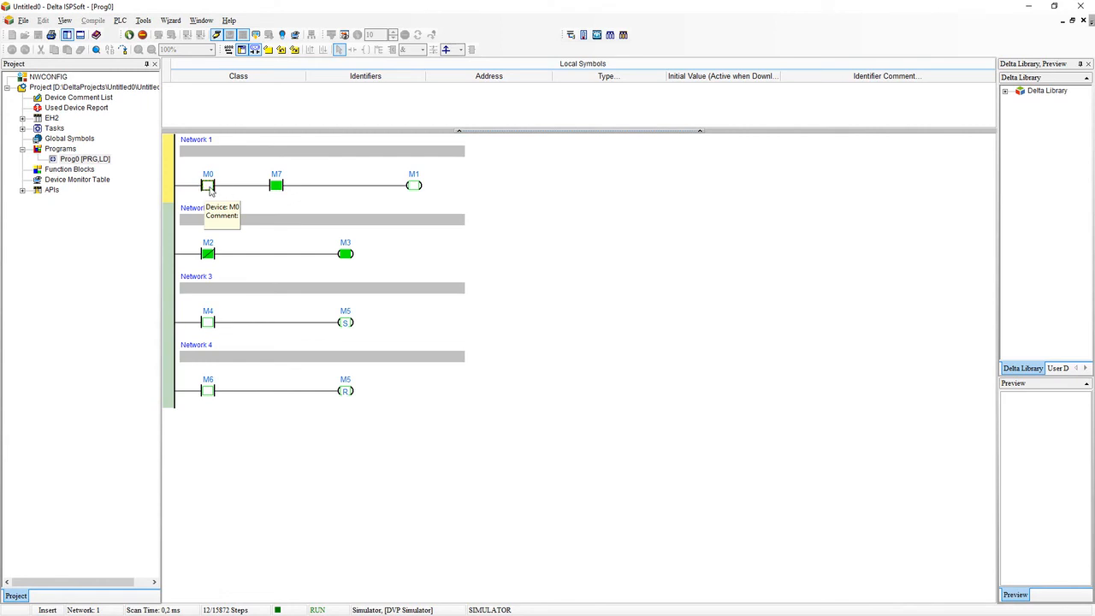
{"action": "mouse_move", "coordinate": [276, 192]}
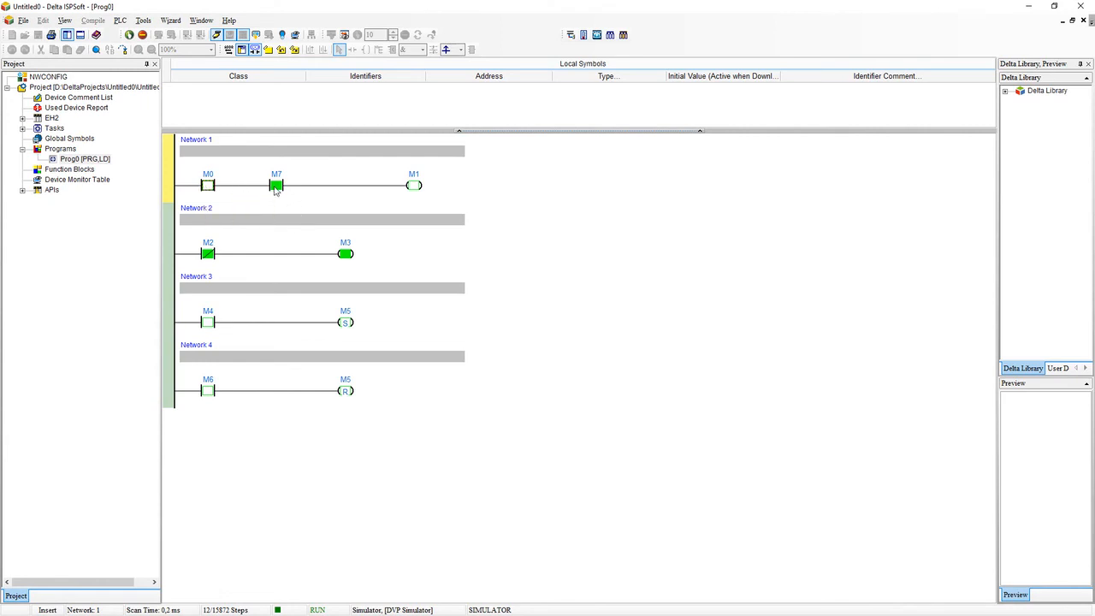
{"action": "mouse_move", "coordinate": [245, 190]}
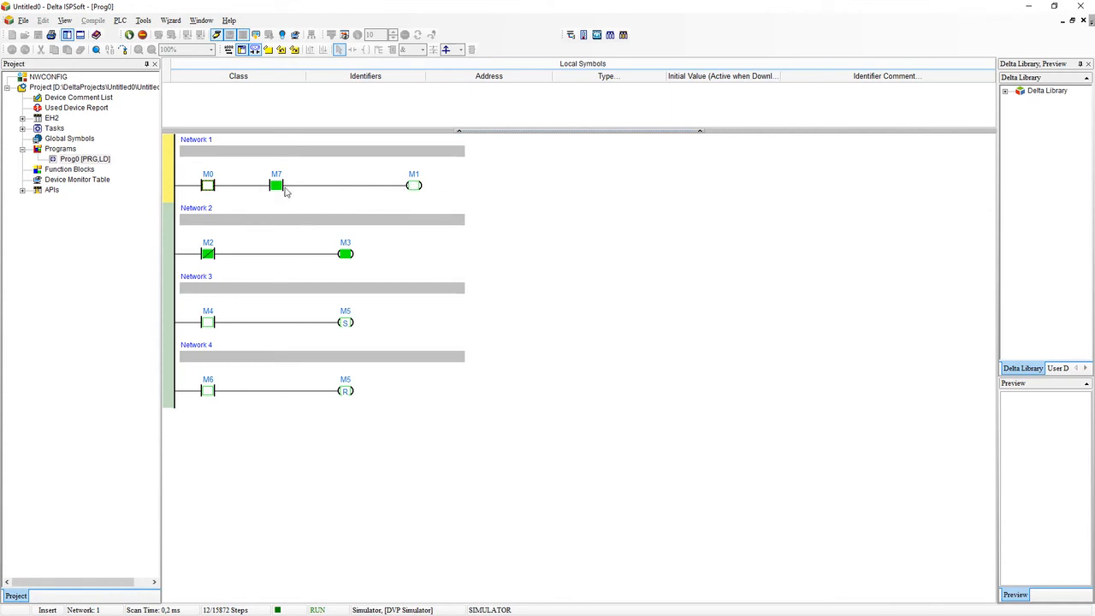
{"action": "mouse_move", "coordinate": [524, 366]}
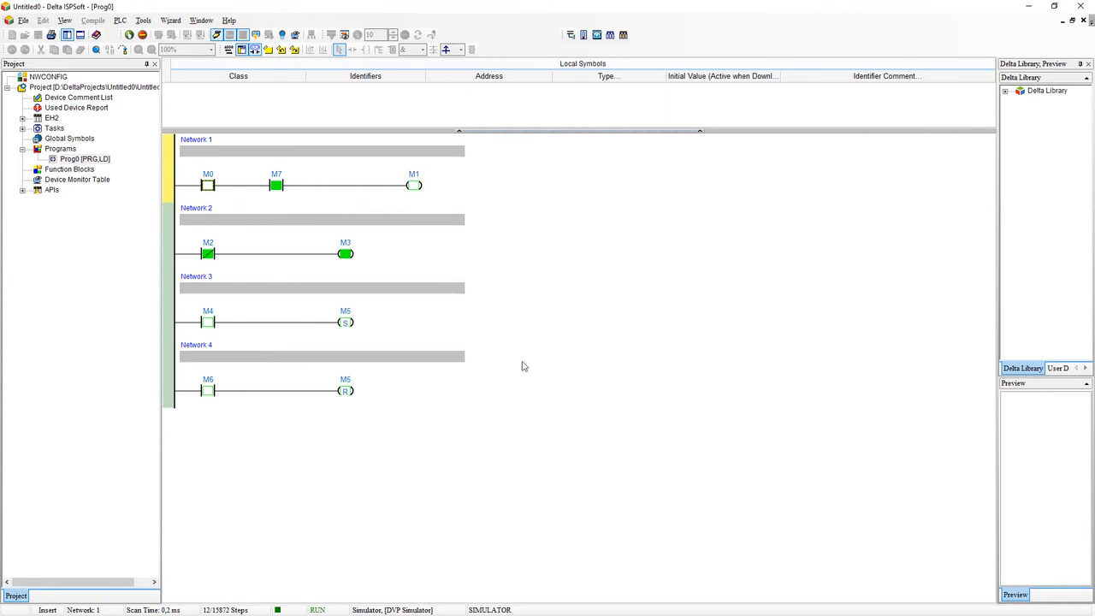
{"action": "mouse_move", "coordinate": [301, 186]}
{"action": "type", "text": "OR M8"}
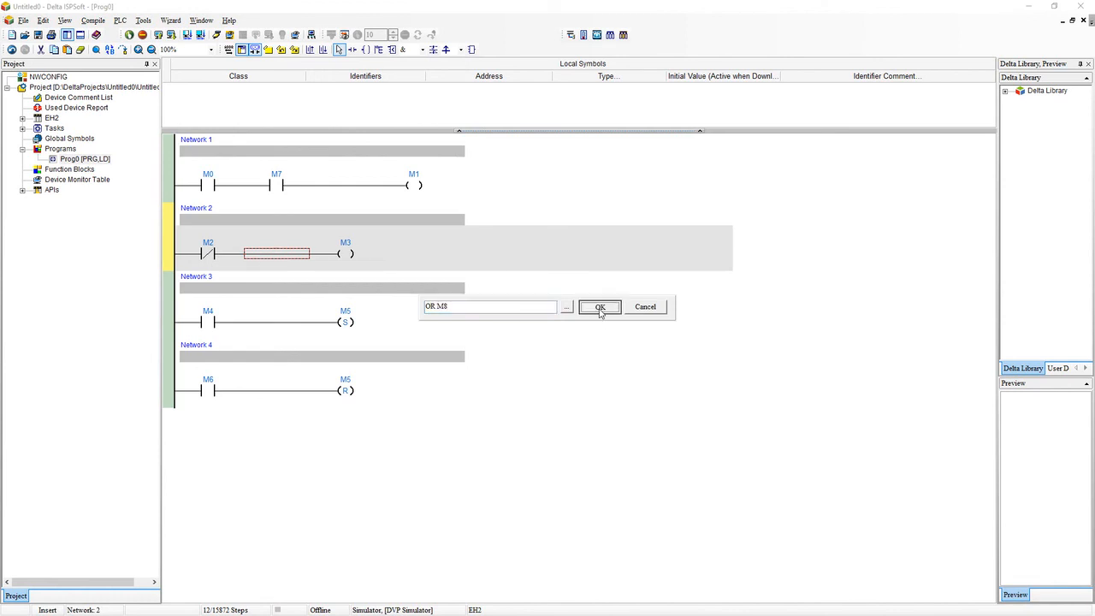
Confirm the OR M8 parallel branch in Network 2 and download to the simulator.
{"action": "left_click", "coordinate": [600, 306]}
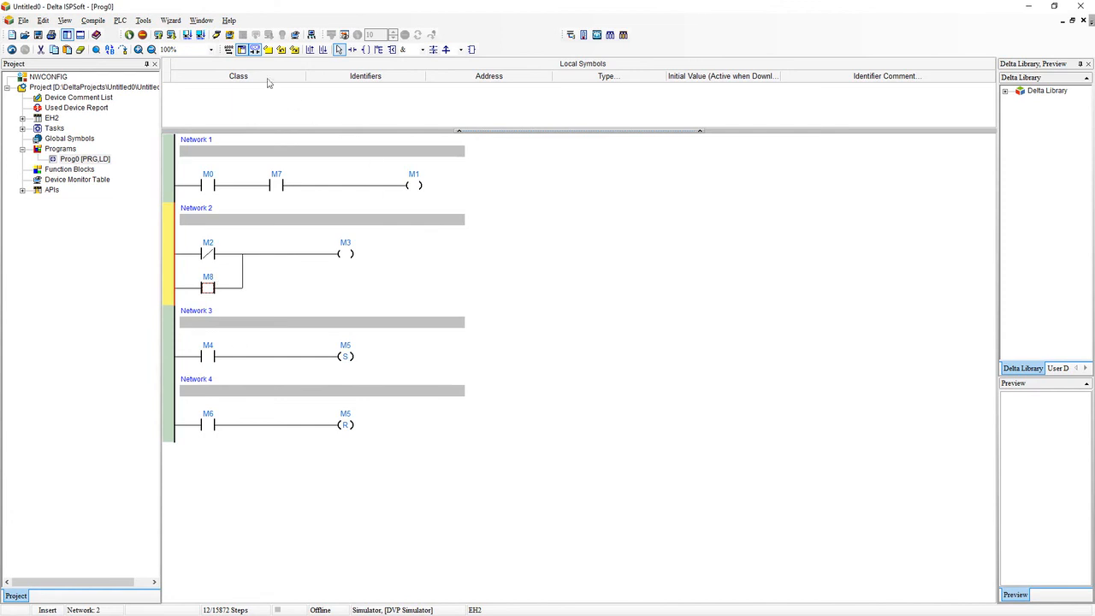
{"action": "left_click", "coordinate": [85, 23]}
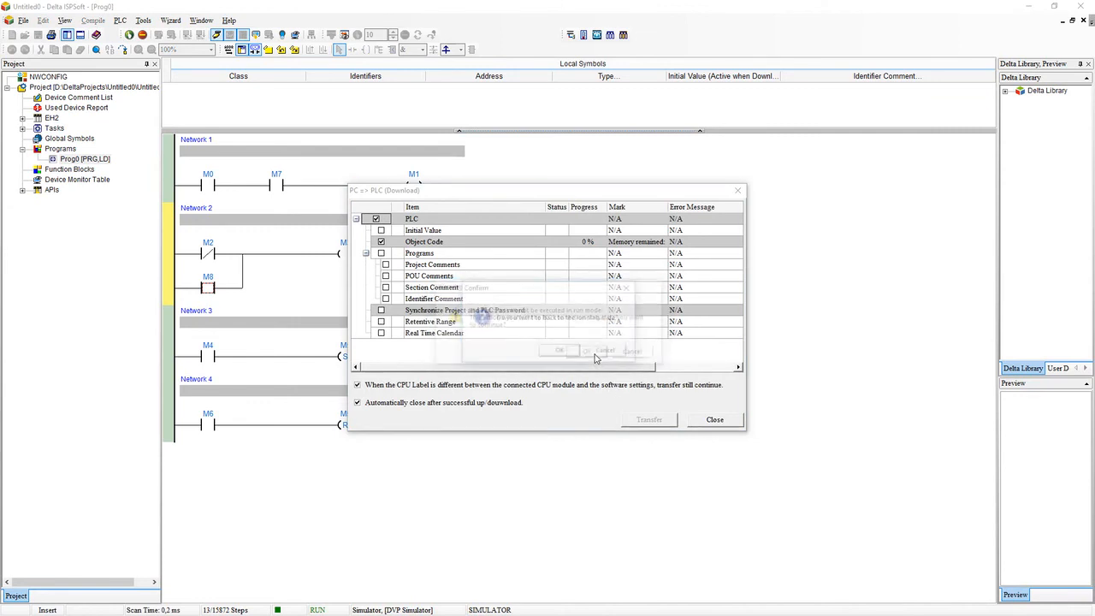
Return to RUN and set M2 and M8 on so coil M3 energizes.
{"action": "left_click", "coordinate": [714, 420]}
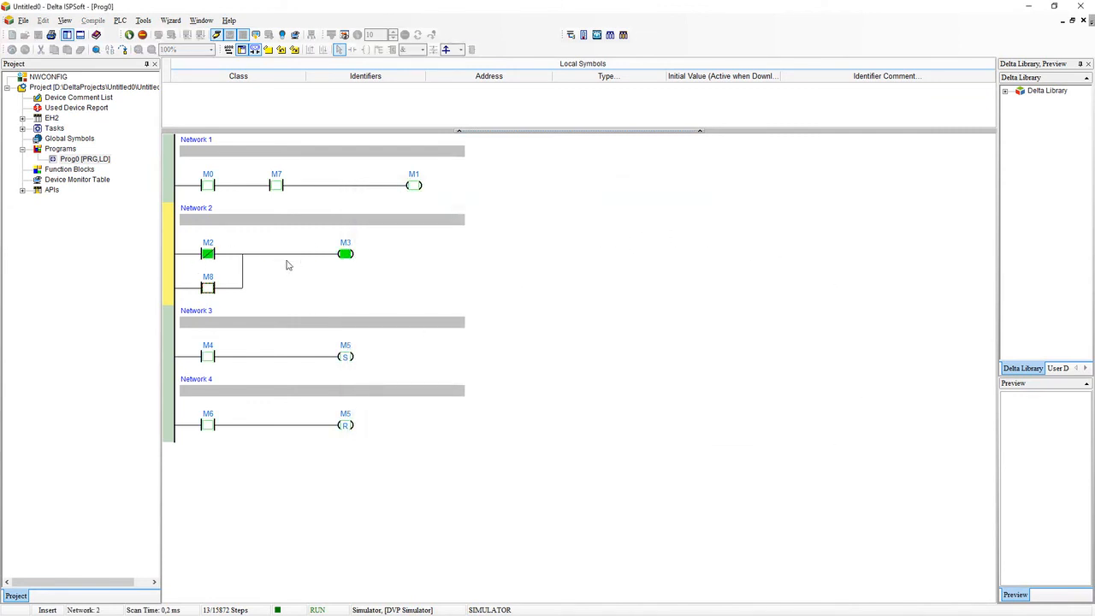
{"action": "right_click", "coordinate": [208, 253]}
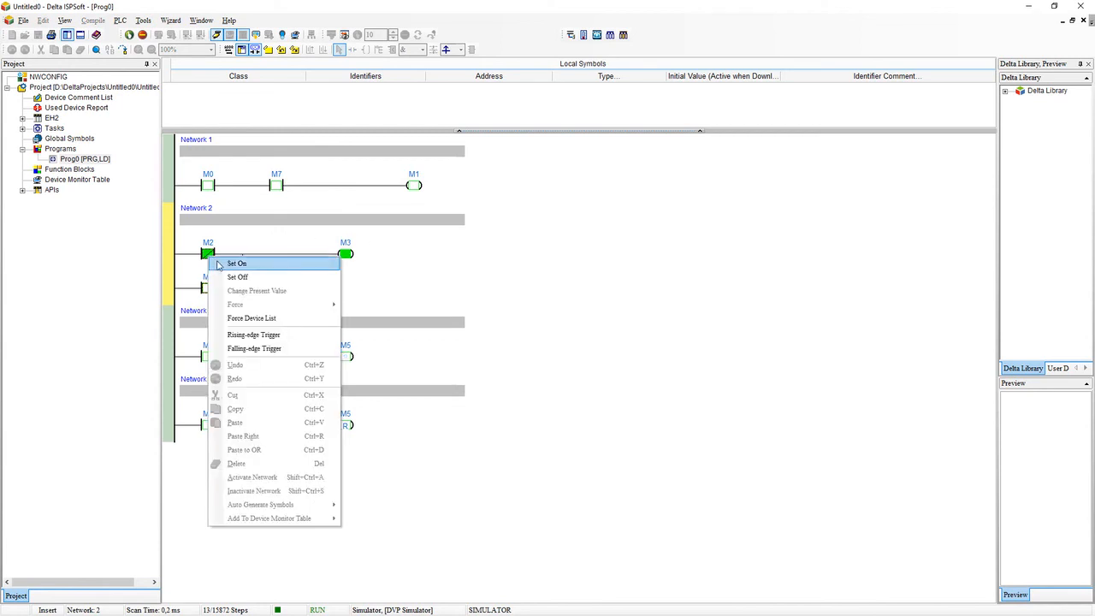
{"action": "left_click", "coordinate": [238, 276]}
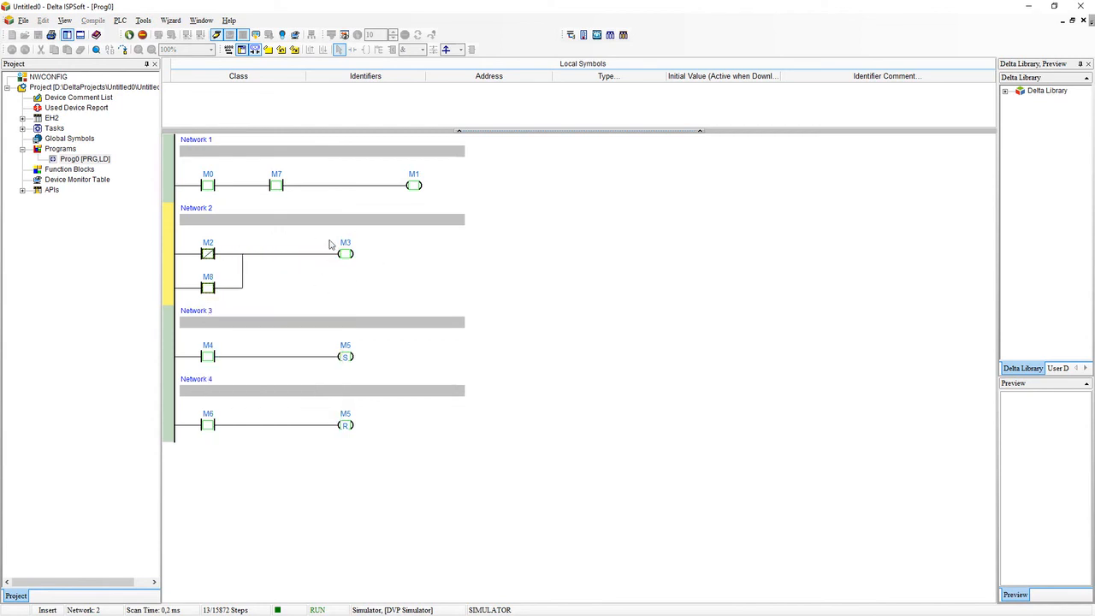
{"action": "right_click", "coordinate": [208, 288]}
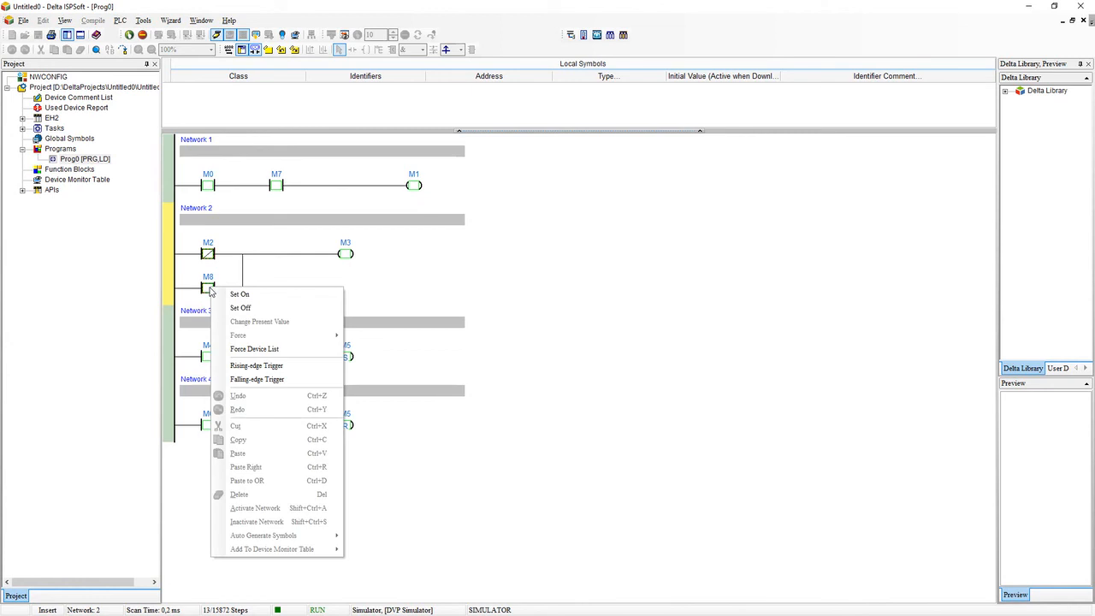
{"action": "left_click", "coordinate": [240, 294]}
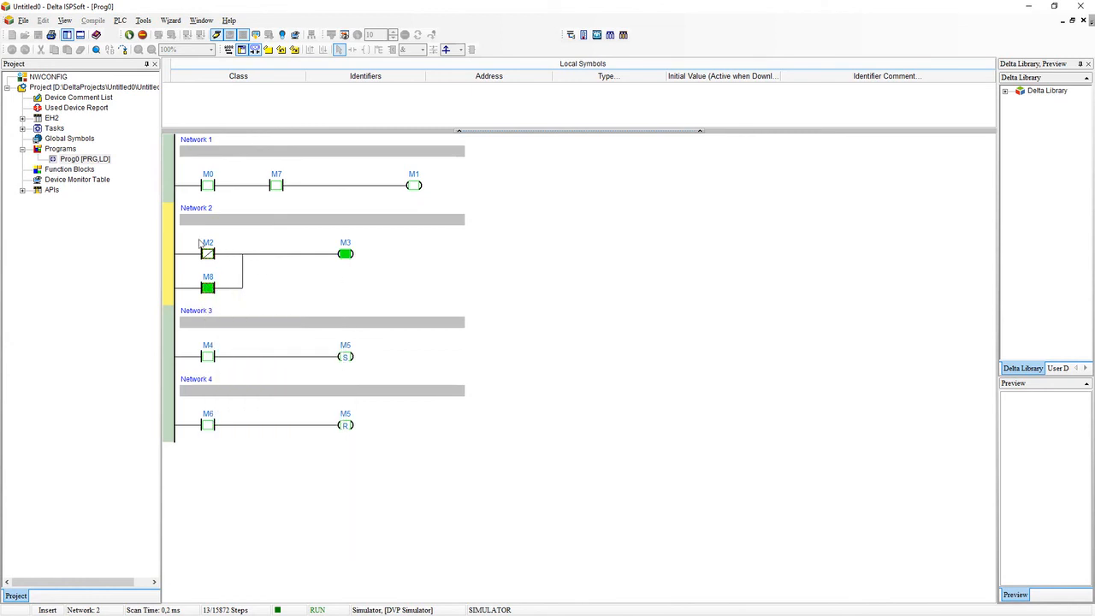
{"action": "mouse_move", "coordinate": [172, 293]}
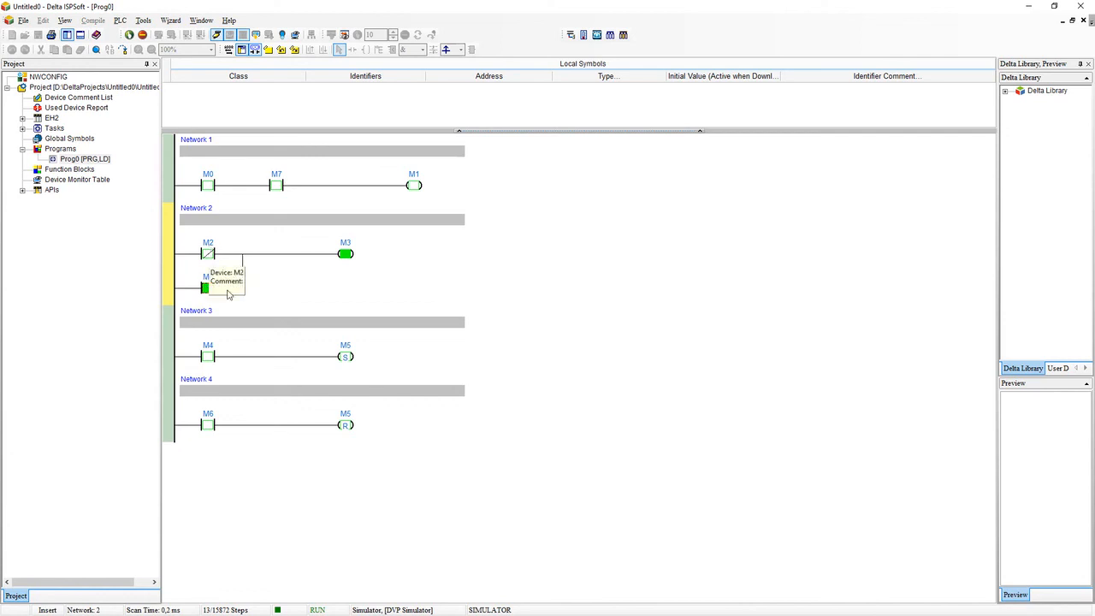
{"action": "mouse_move", "coordinate": [221, 310]}
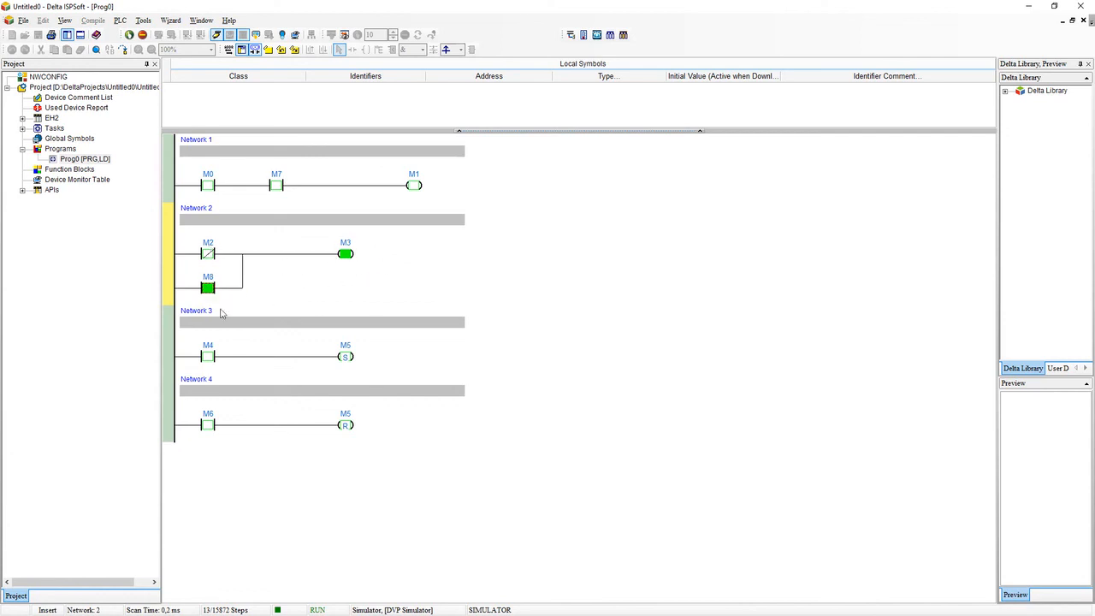
{"action": "mouse_move", "coordinate": [228, 205]}
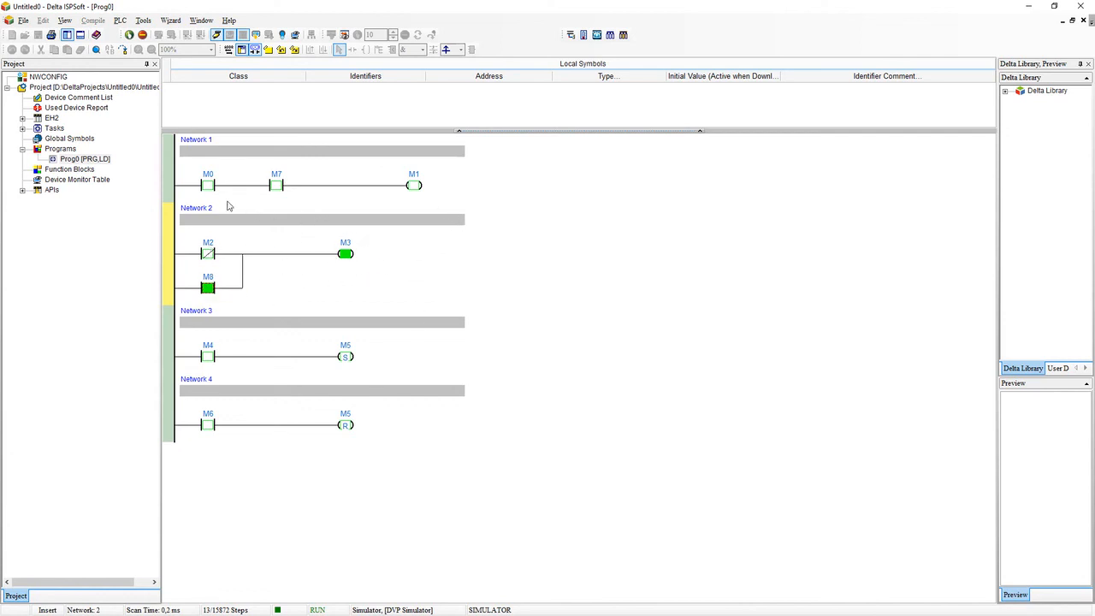
{"action": "mouse_move", "coordinate": [259, 177]}
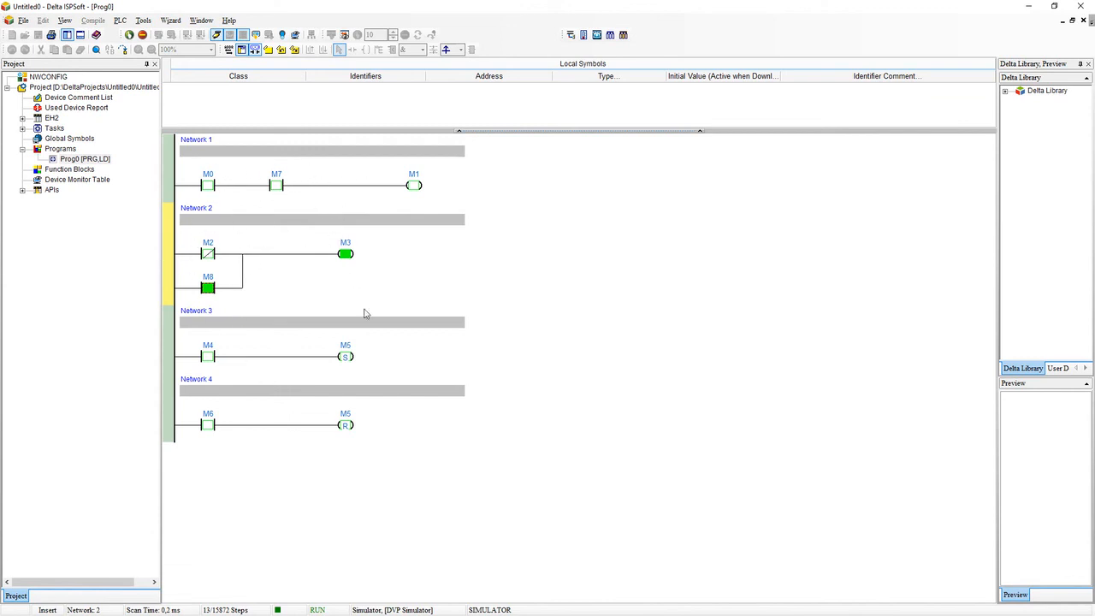
{"action": "mouse_move", "coordinate": [296, 258]}
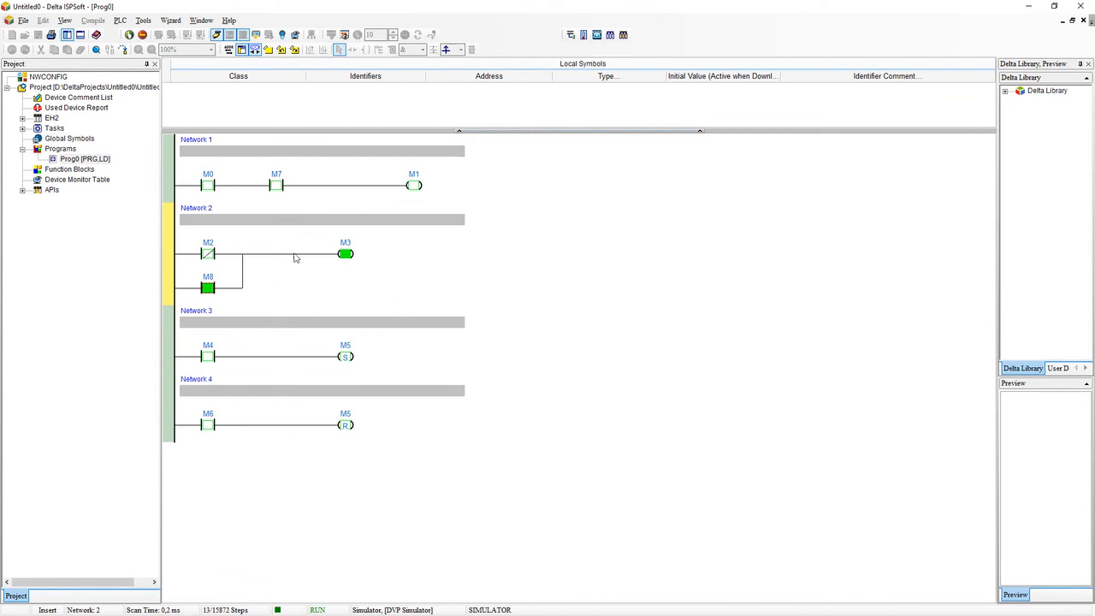
{"action": "mouse_move", "coordinate": [308, 215]}
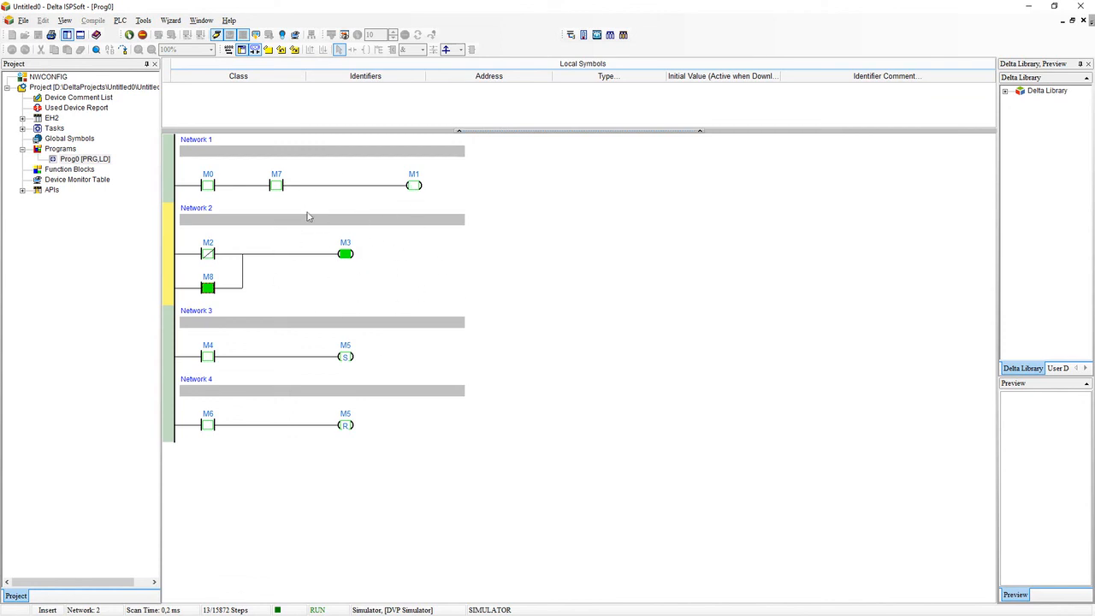
{"action": "mouse_move", "coordinate": [385, 300]}
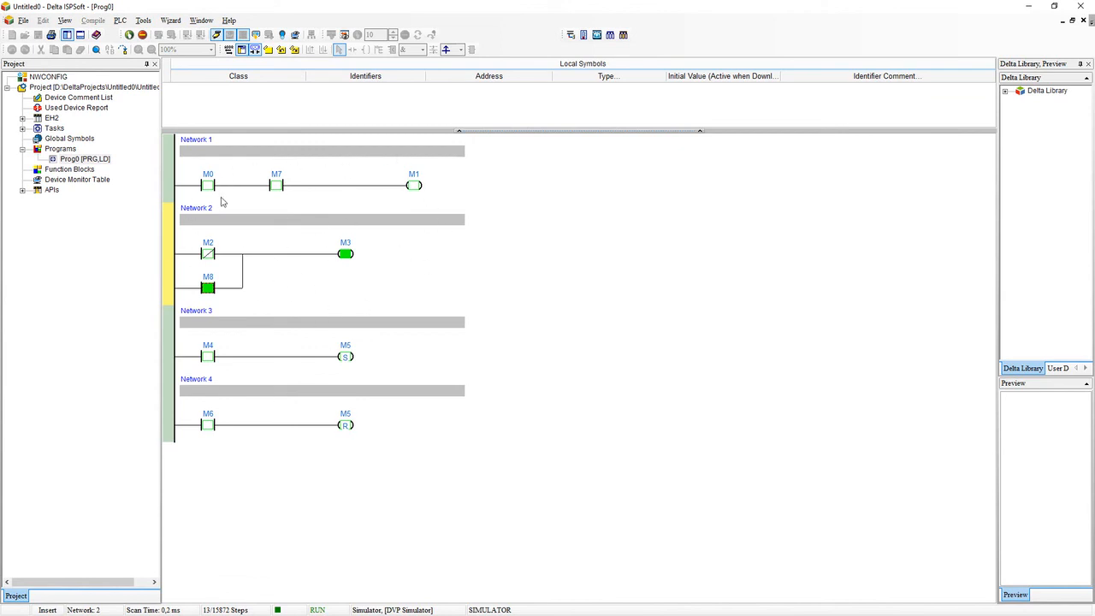
{"action": "mouse_move", "coordinate": [471, 209]}
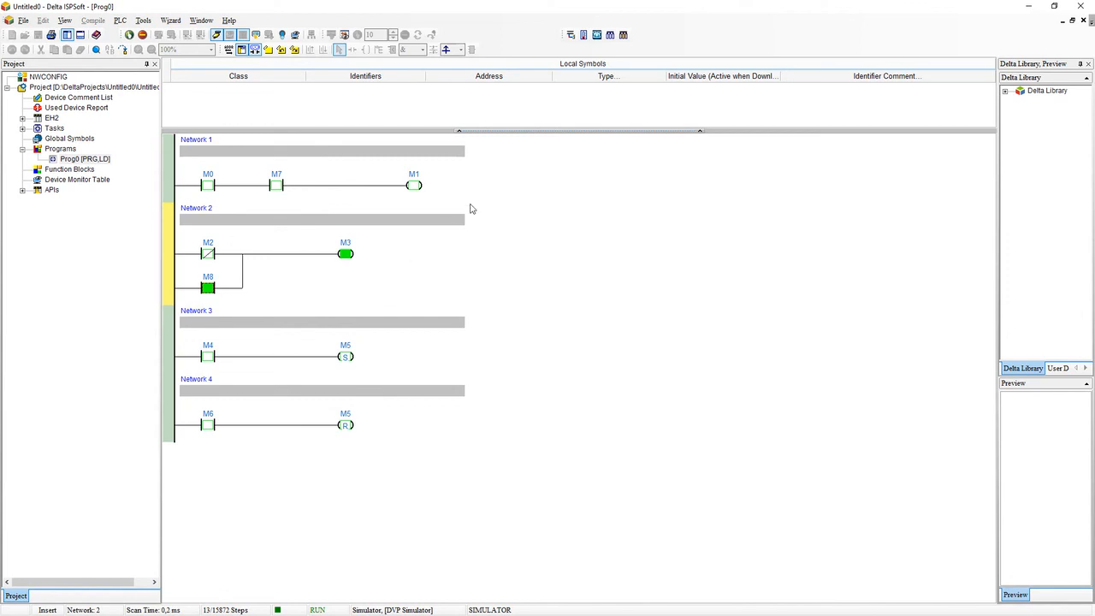
{"action": "mouse_move", "coordinate": [178, 237]}
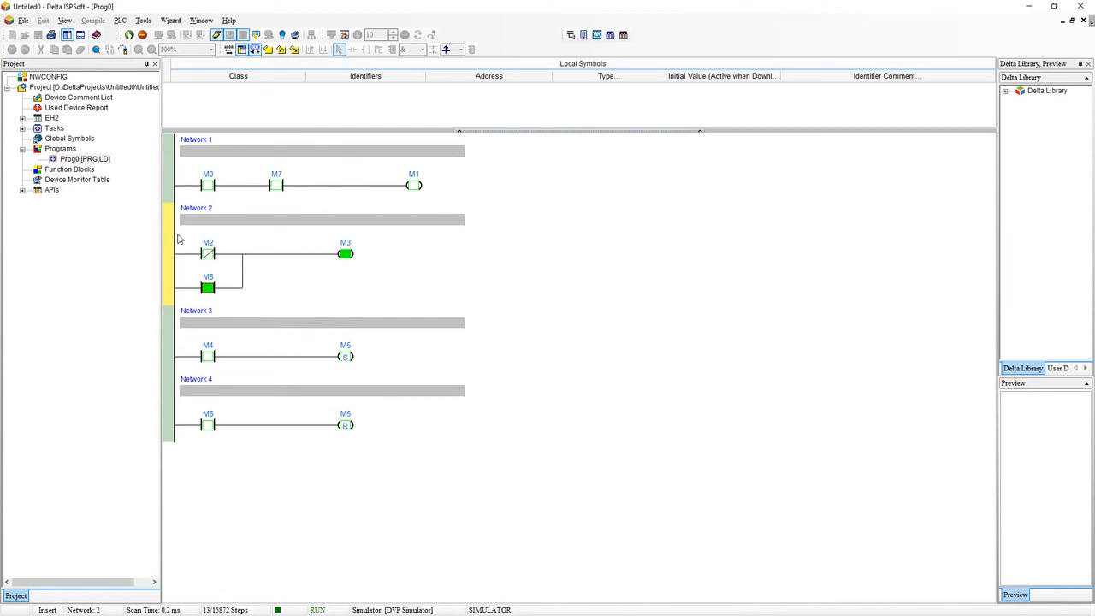
{"action": "mouse_move", "coordinate": [605, 358]}
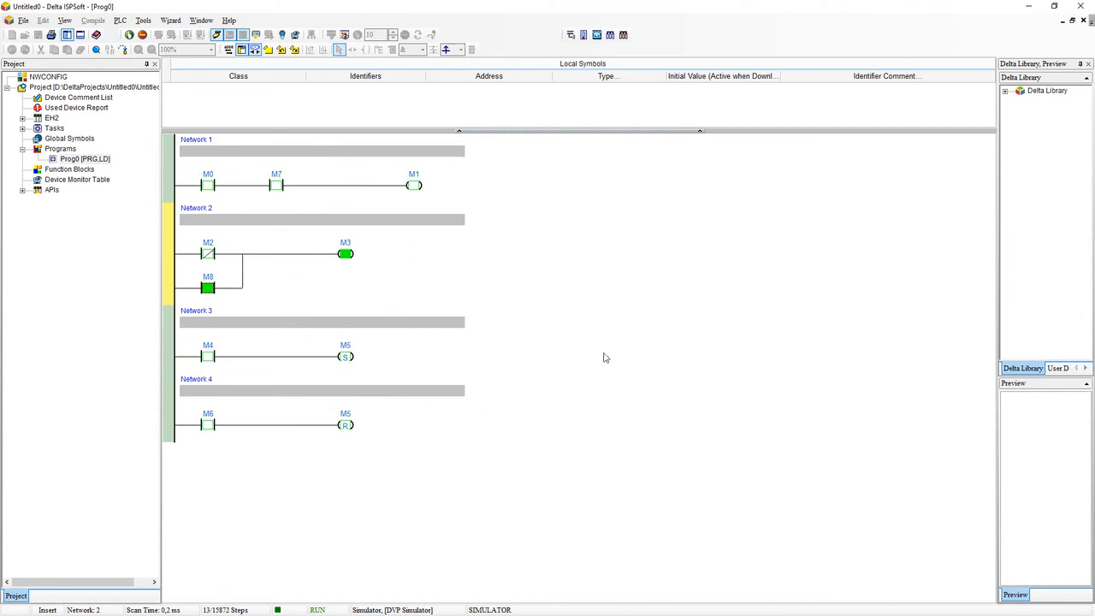
{"action": "mouse_move", "coordinate": [571, 446]}
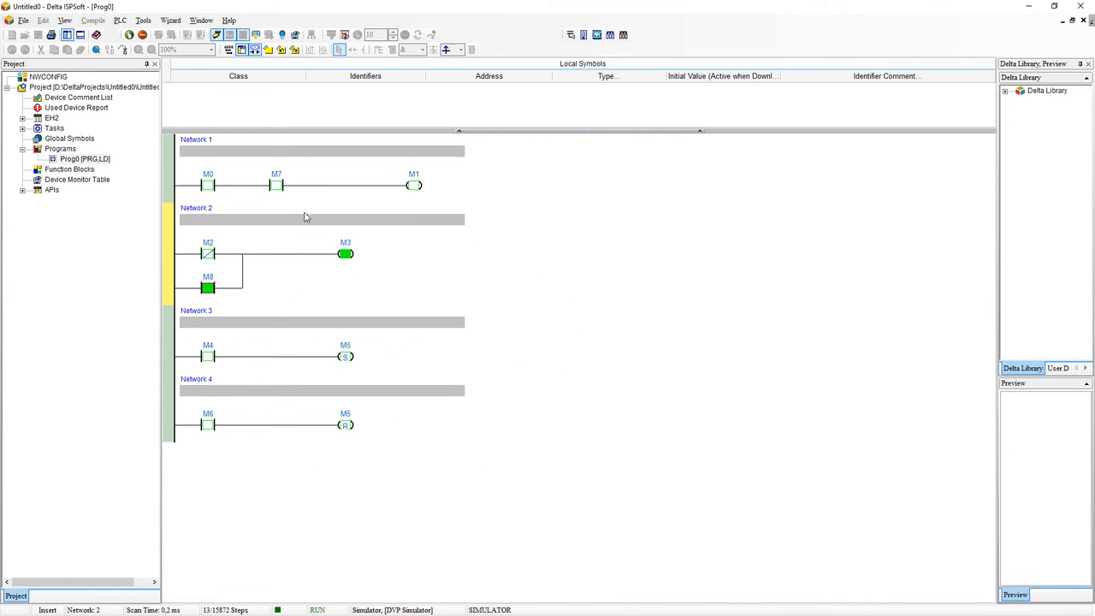
{"action": "mouse_move", "coordinate": [286, 175]}
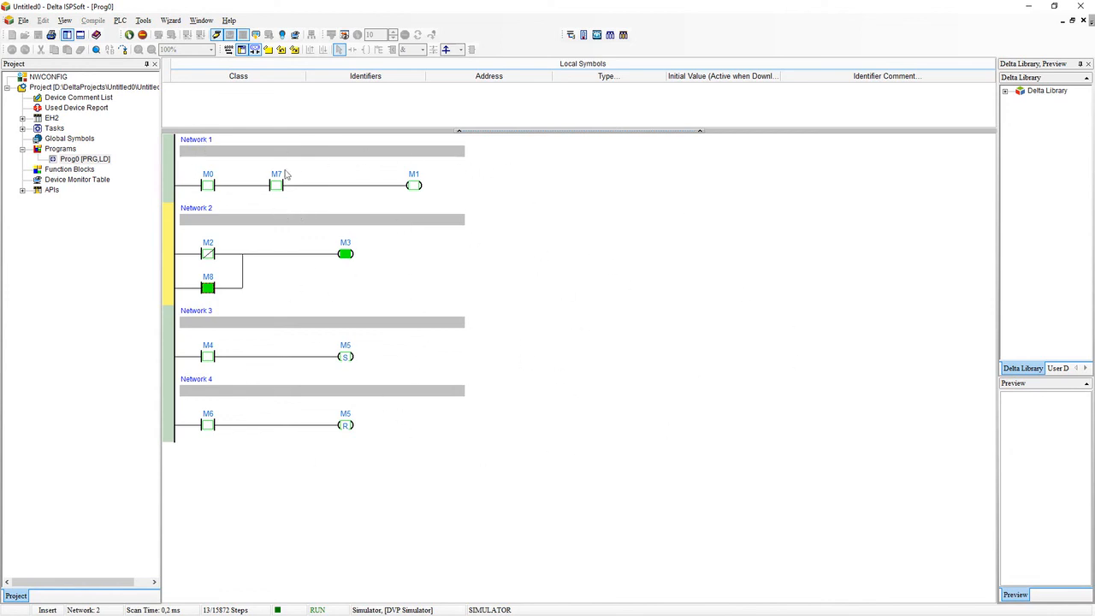
{"action": "mouse_move", "coordinate": [388, 216]}
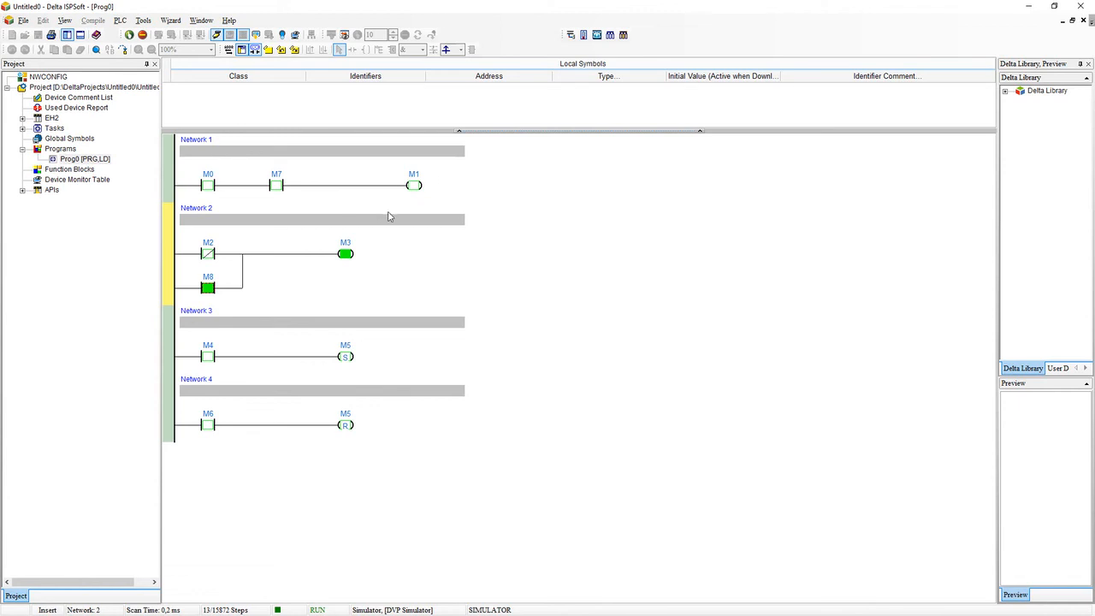
{"action": "mouse_move", "coordinate": [354, 321]}
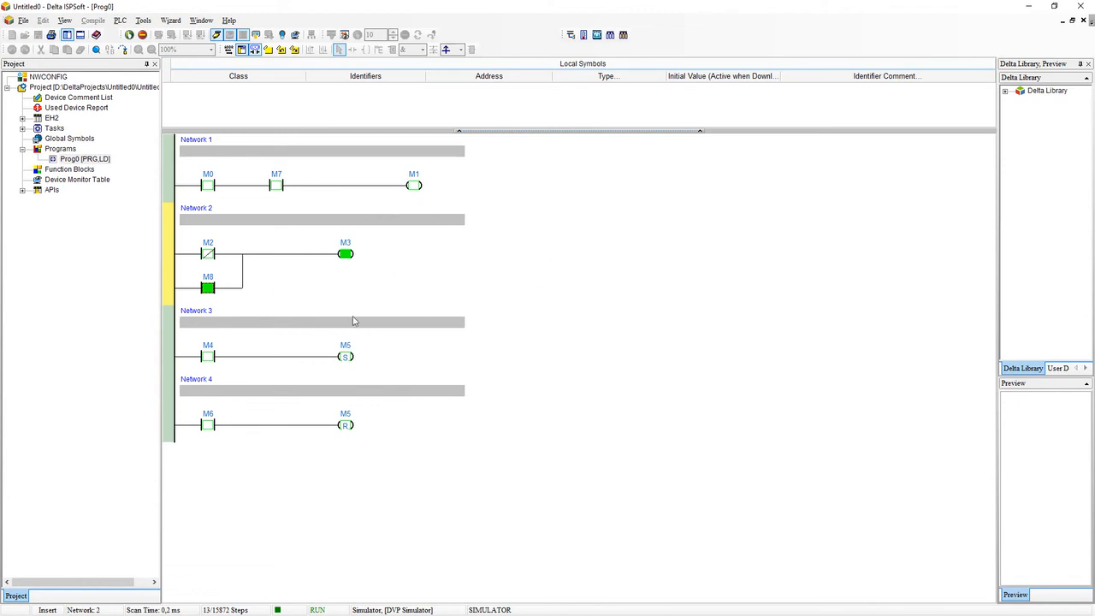
{"action": "mouse_move", "coordinate": [359, 318]}
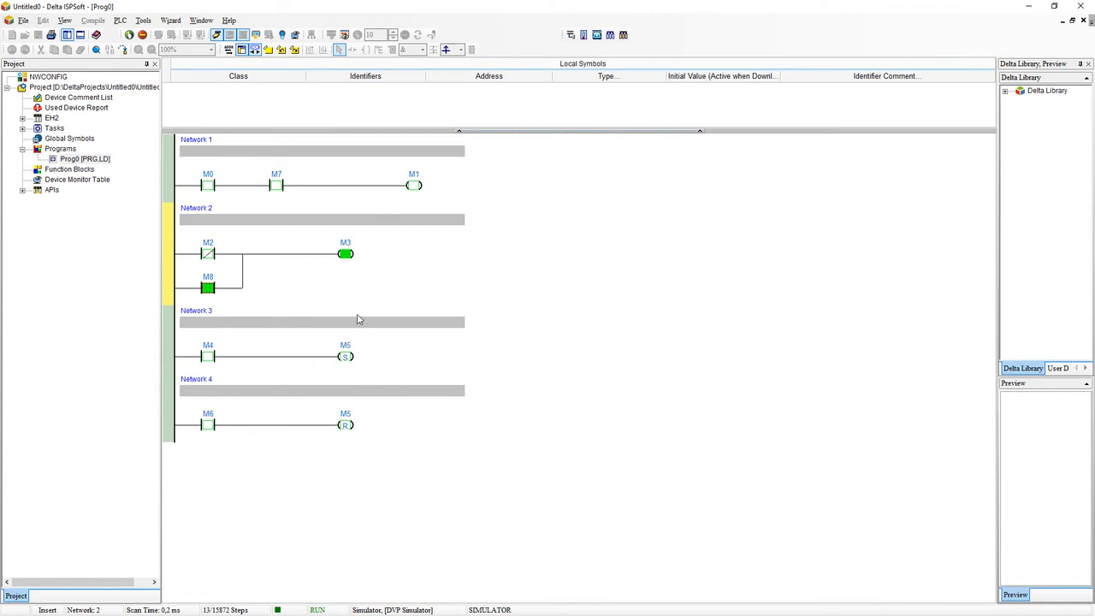
{"action": "mouse_move", "coordinate": [379, 185]}
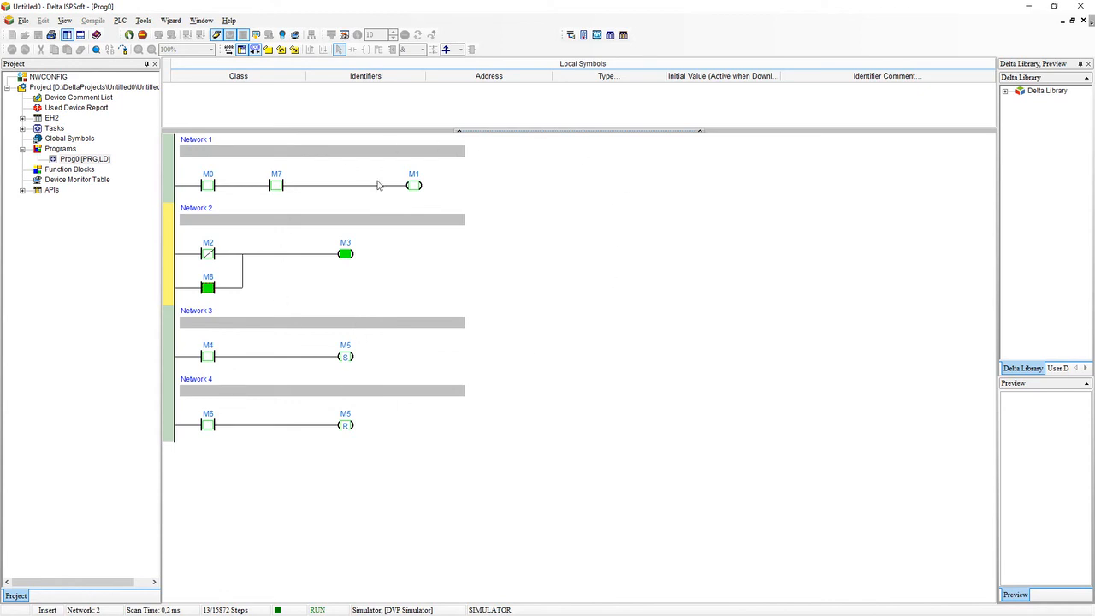
{"action": "mouse_move", "coordinate": [504, 240]}
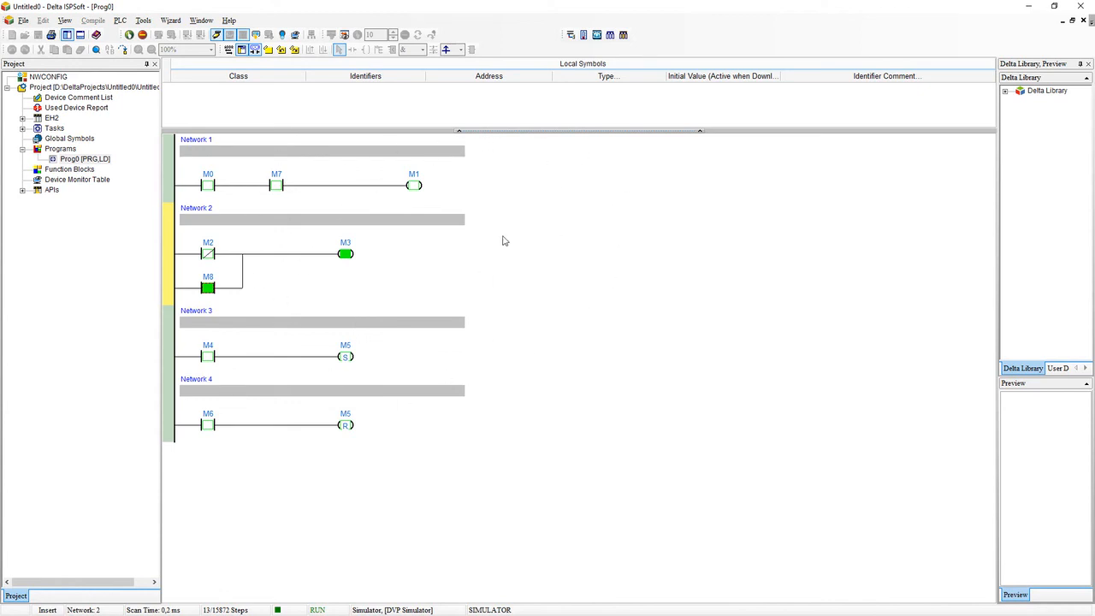
{"action": "mouse_move", "coordinate": [391, 223]}
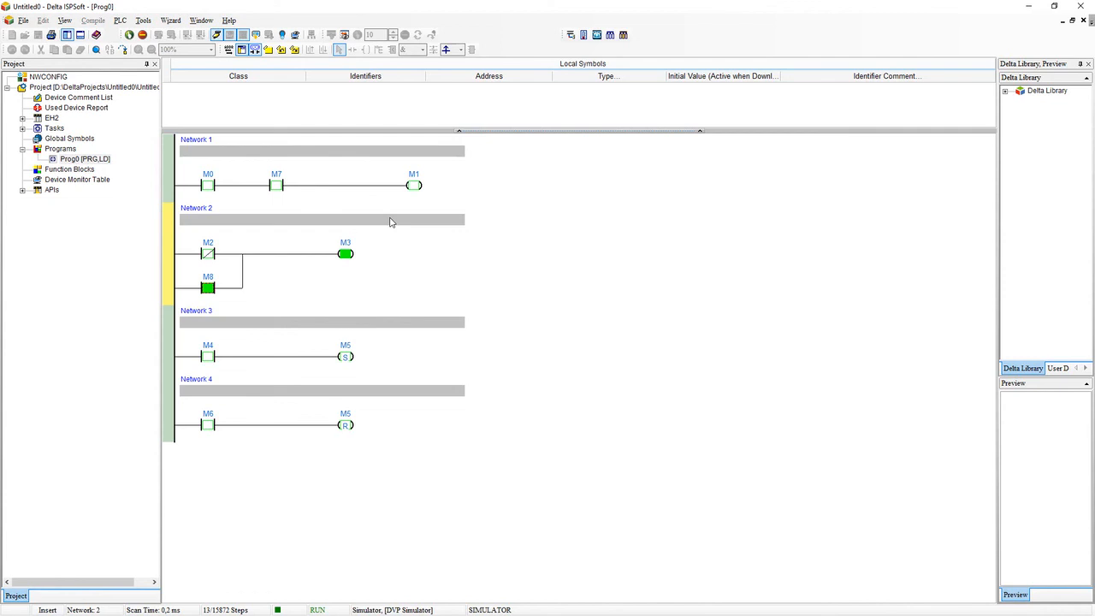
{"action": "mouse_move", "coordinate": [430, 308]}
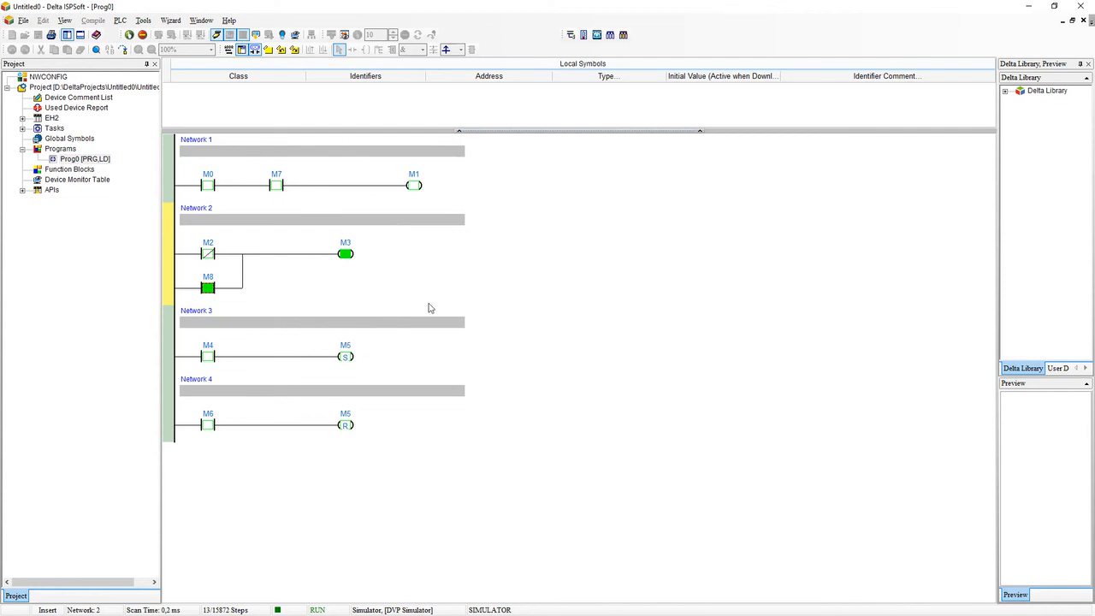
{"action": "mouse_move", "coordinate": [414, 282]}
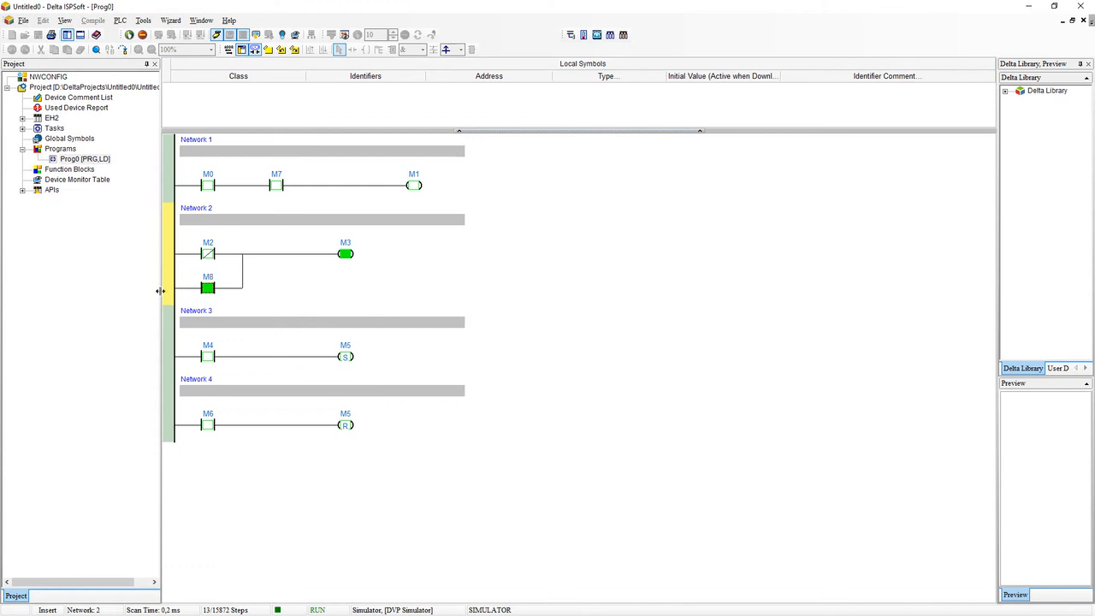
{"action": "mouse_move", "coordinate": [291, 300]}
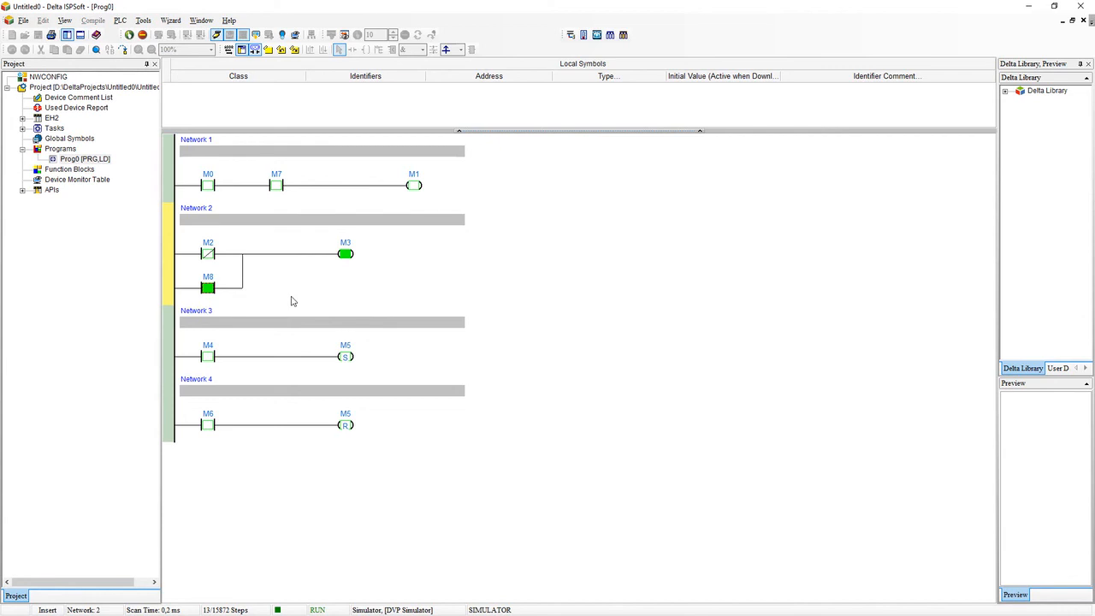
{"action": "mouse_move", "coordinate": [238, 361]}
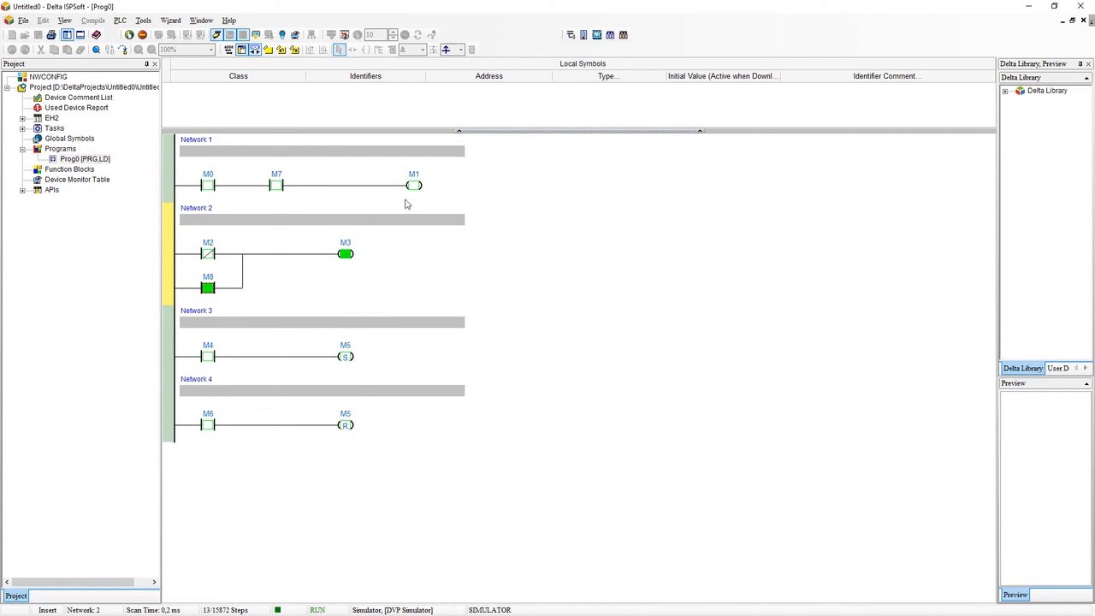
{"action": "mouse_move", "coordinate": [304, 318]}
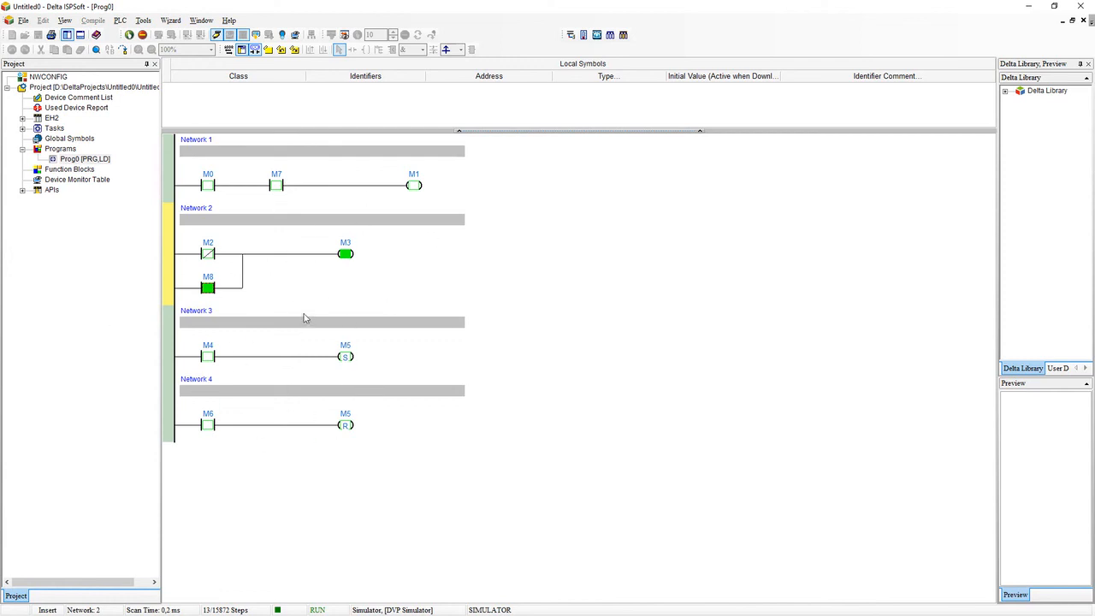
{"action": "mouse_move", "coordinate": [508, 283]}
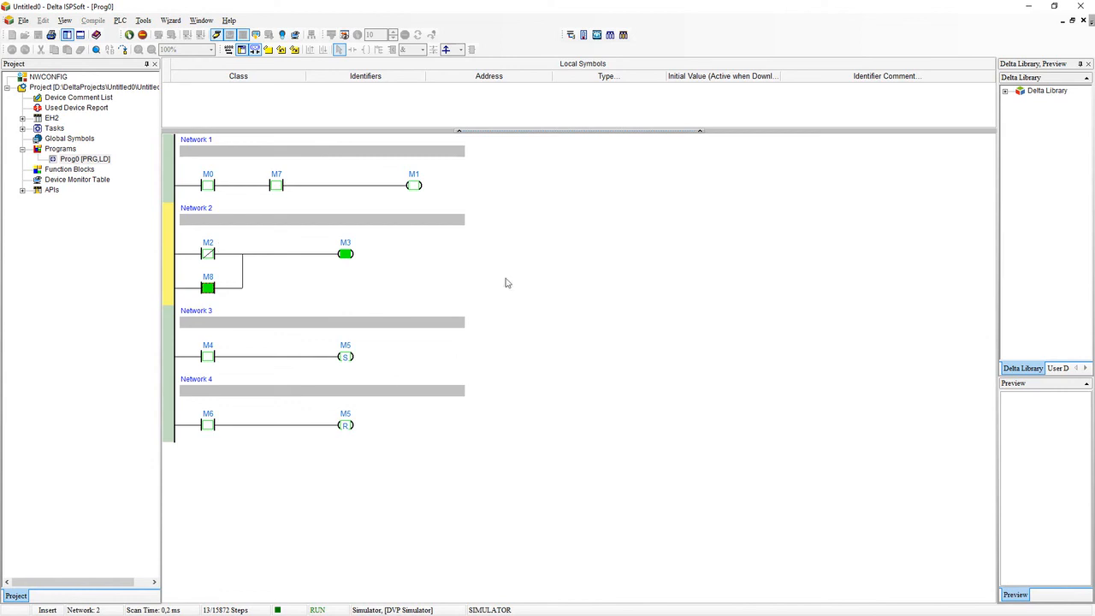